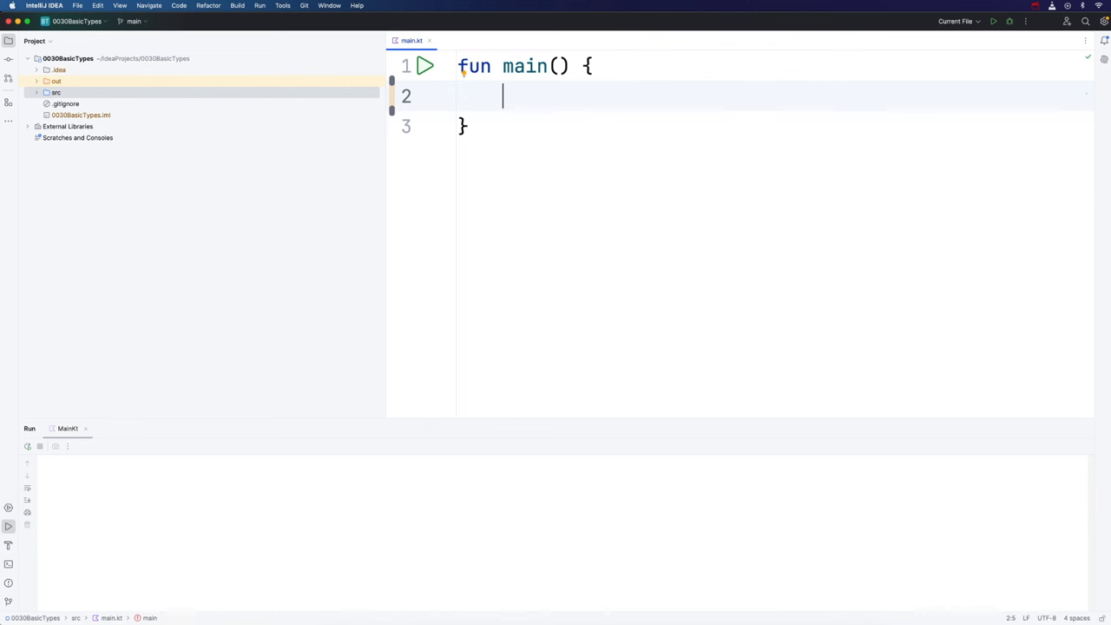
mouse_move(549, 159)
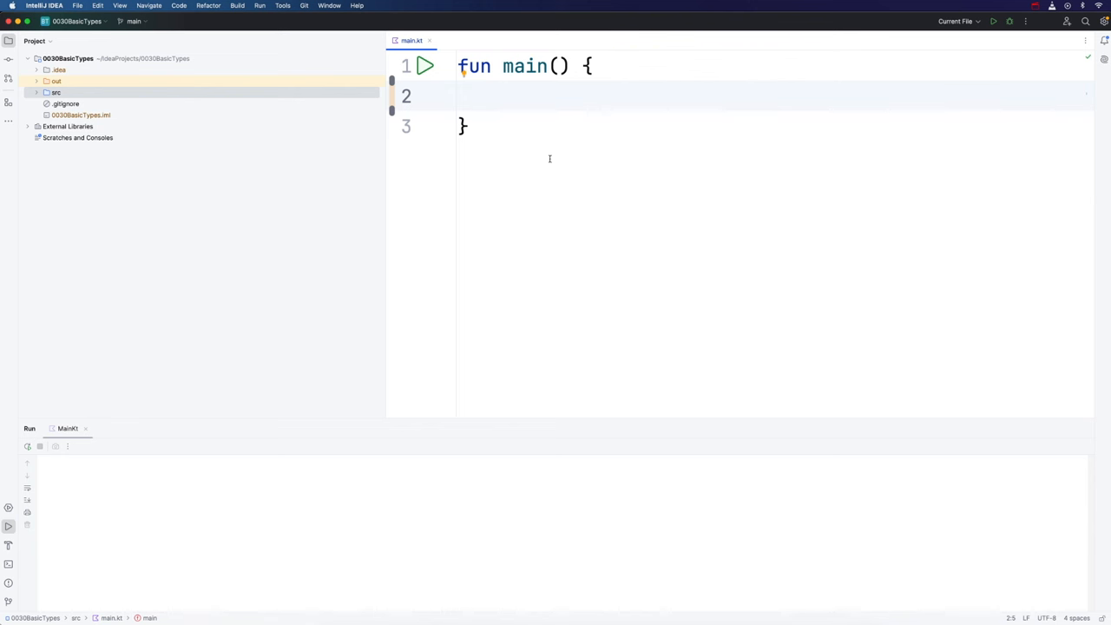
Check the appearance theme in the IDE preferences, then close them.
left_click(43, 5)
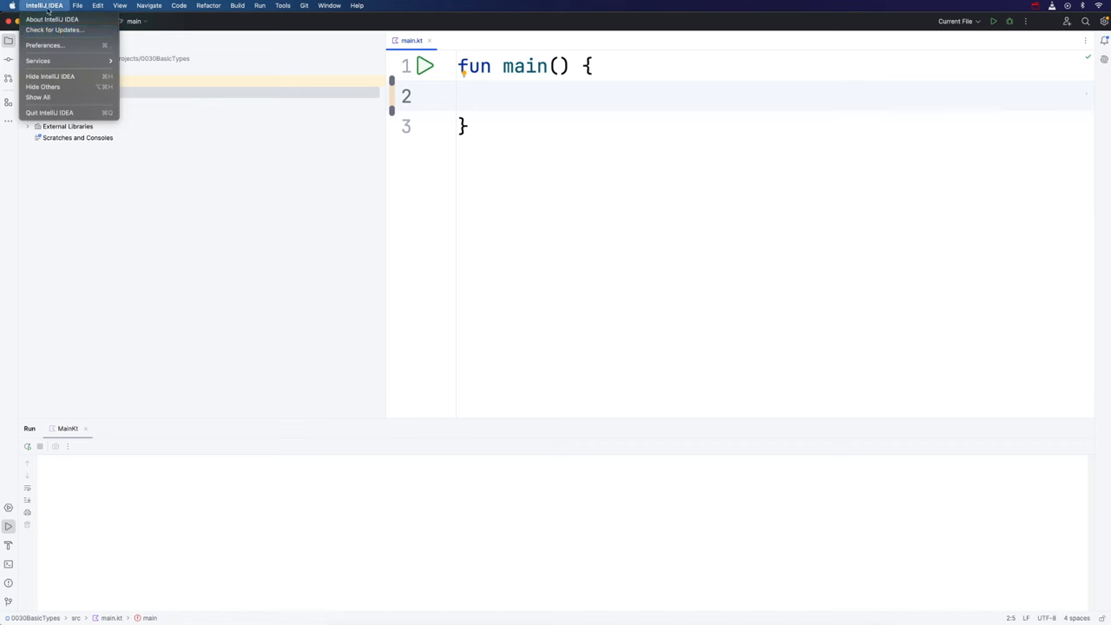
left_click(45, 45)
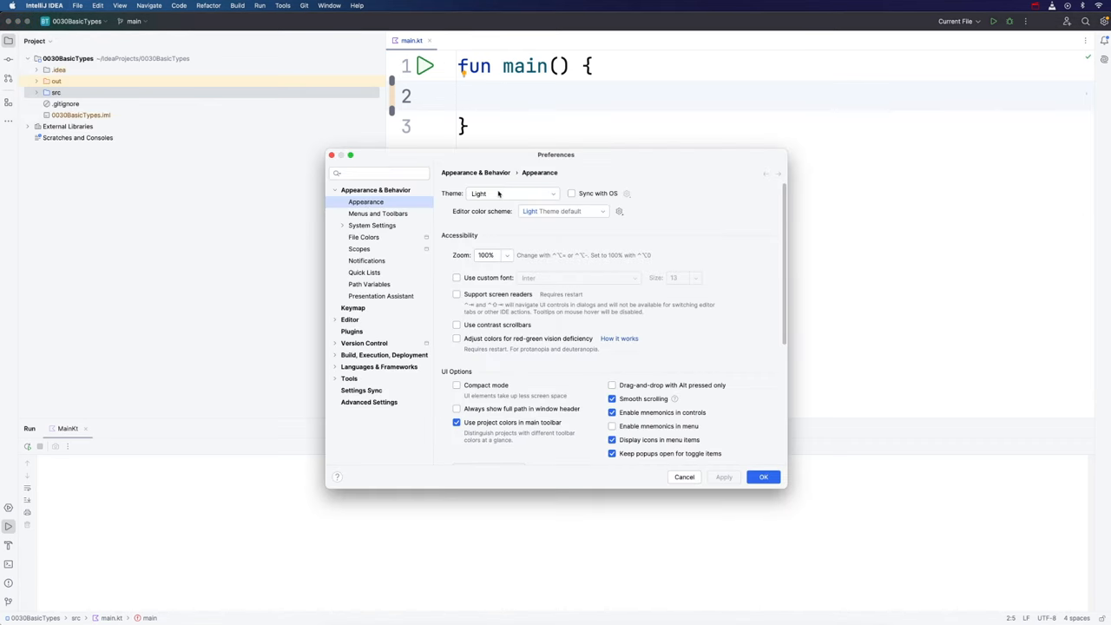
left_click(512, 193)
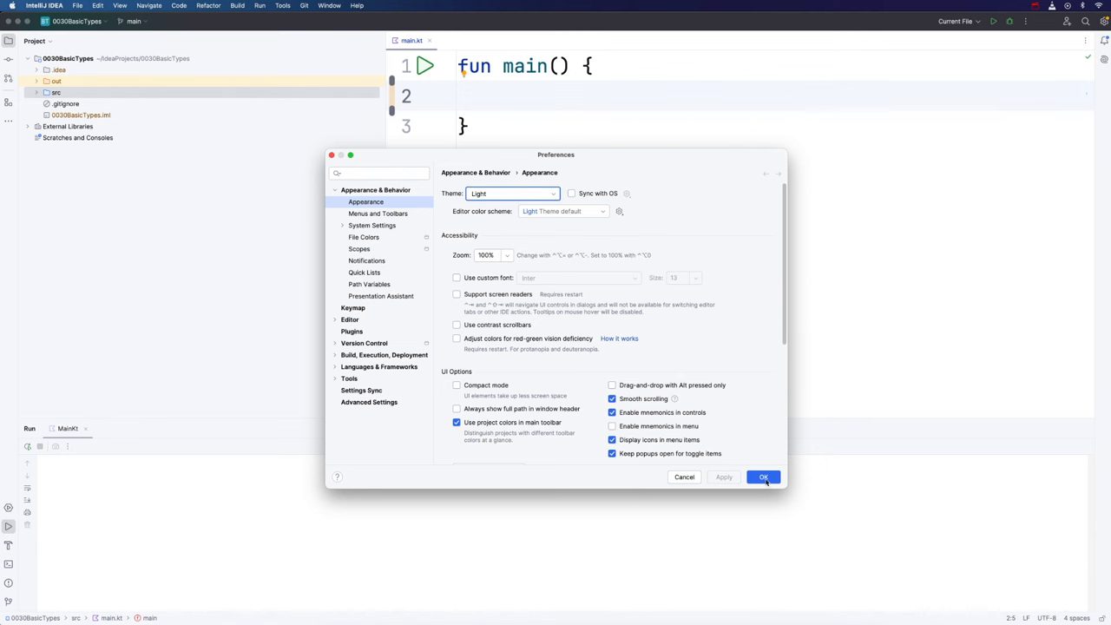
left_click(763, 476)
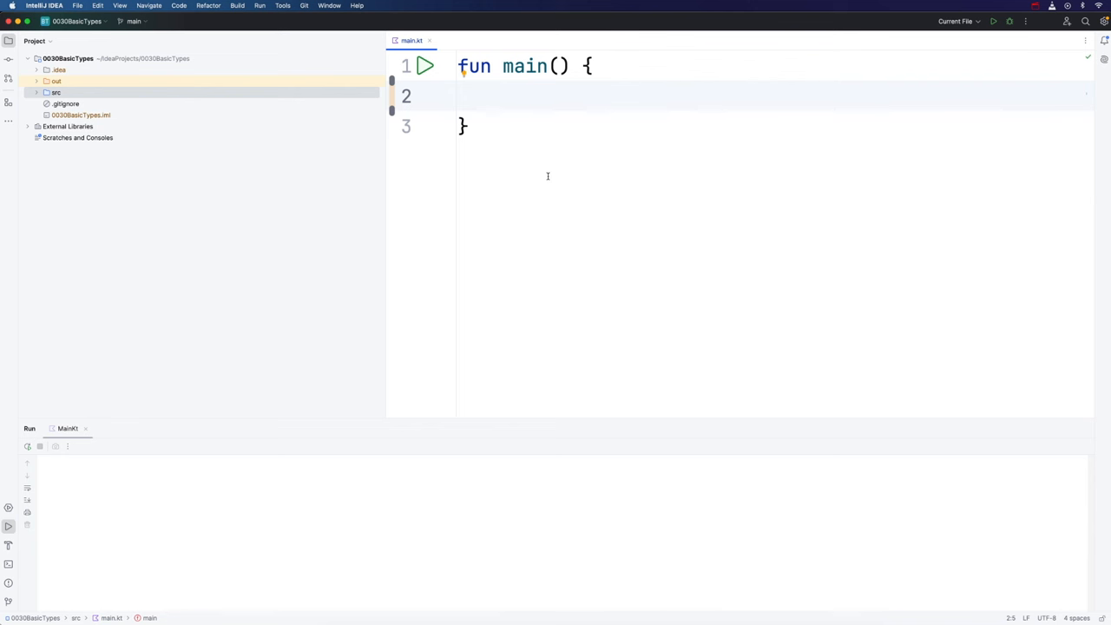
Declare var value1 = 7, print it, and run main to output 7.
type("v")
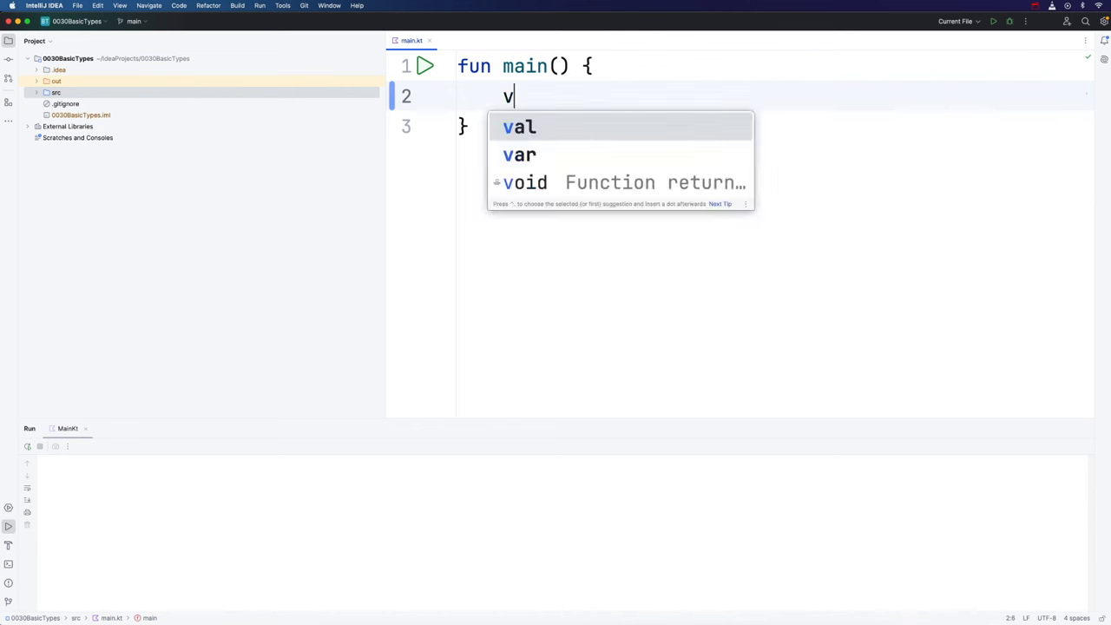
type("ar")
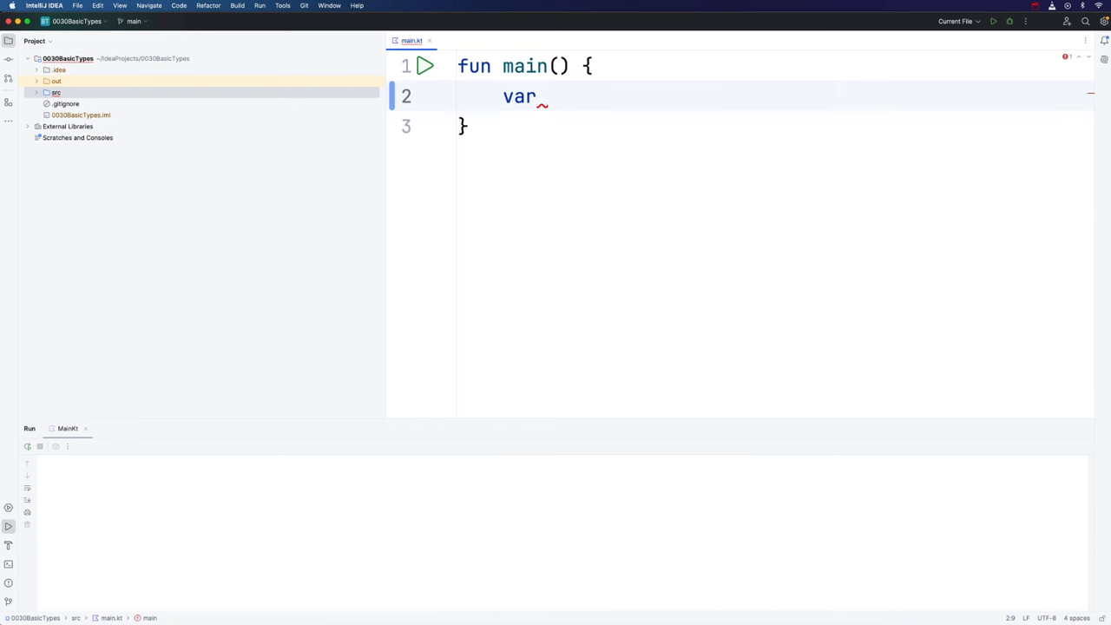
type("value1 =")
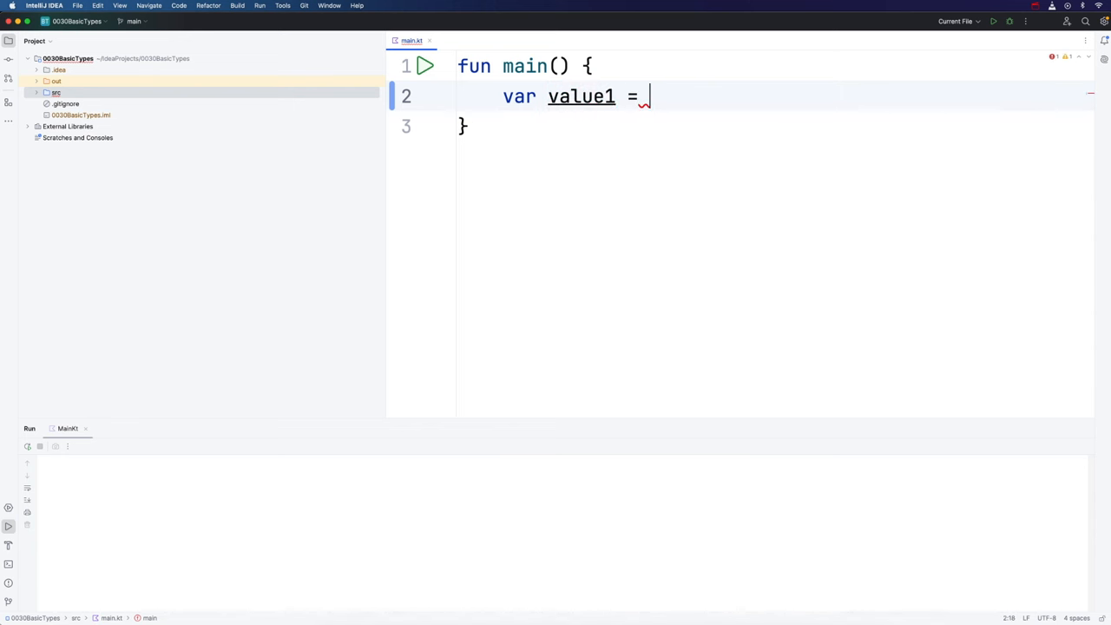
type("7")
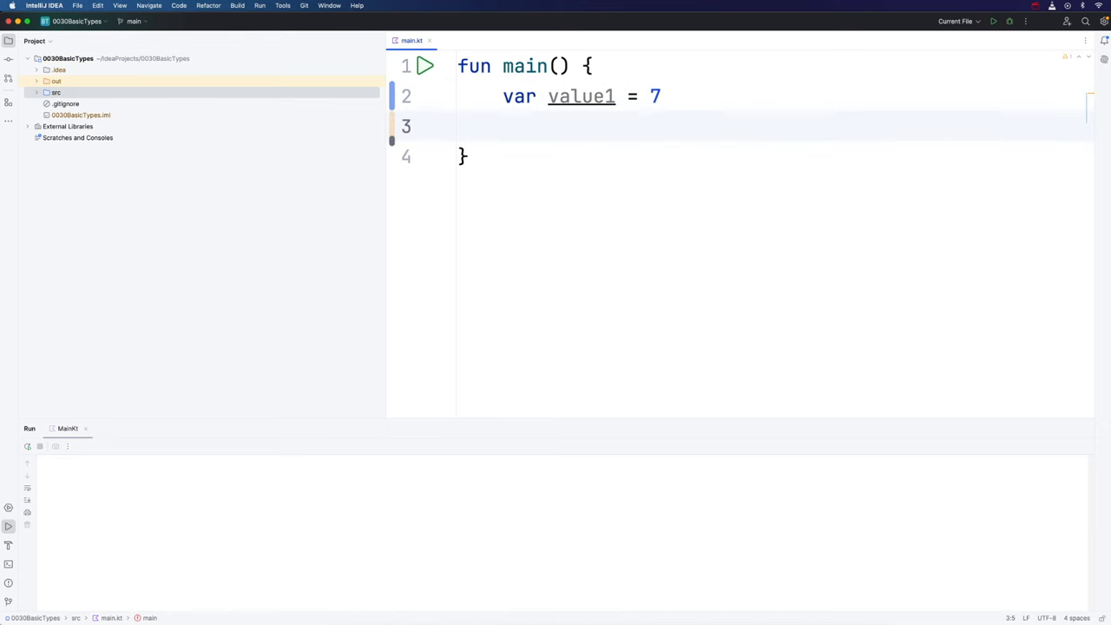
type("println")
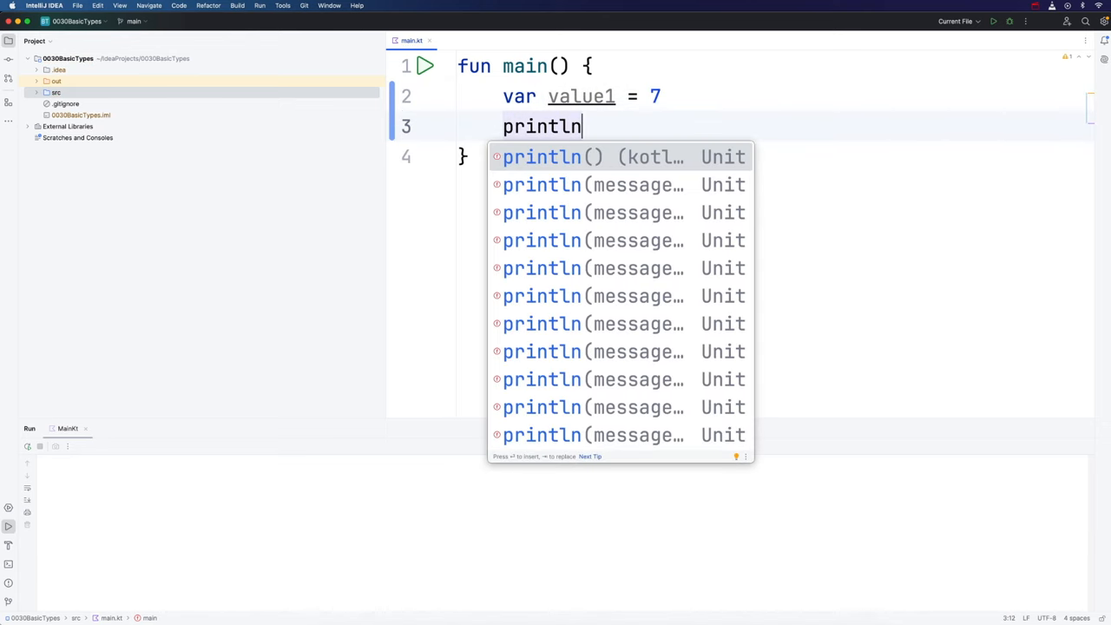
type("(value1)")
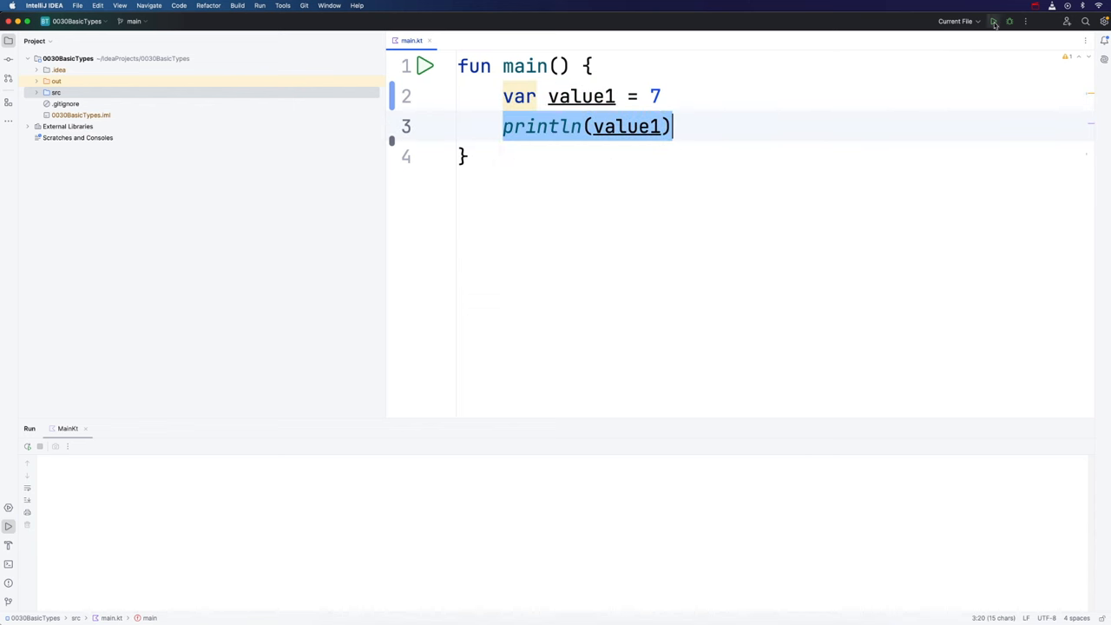
left_click(993, 21)
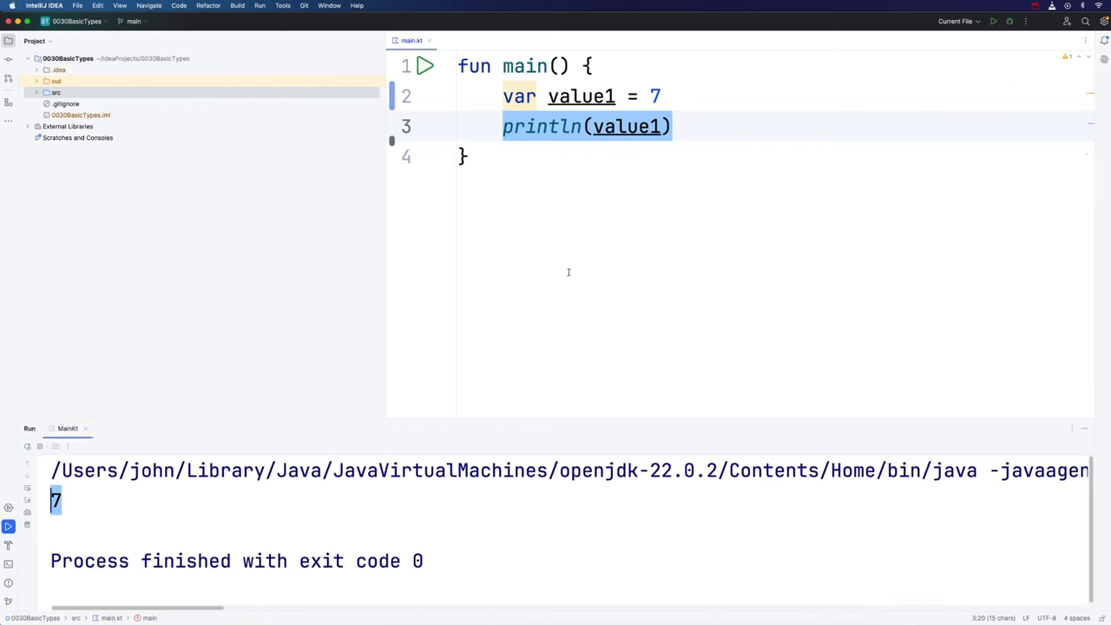
Reassign value1 to 2 and print it, trying 2.1 before undoing back to 2.
double_click(519, 96)
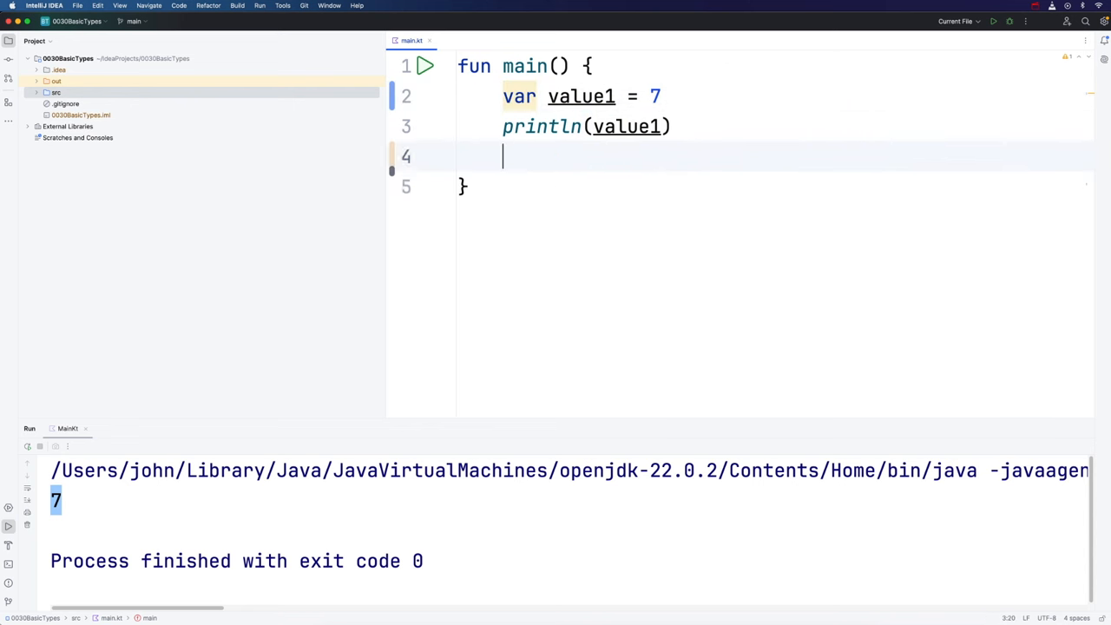
type("value1 = 2")
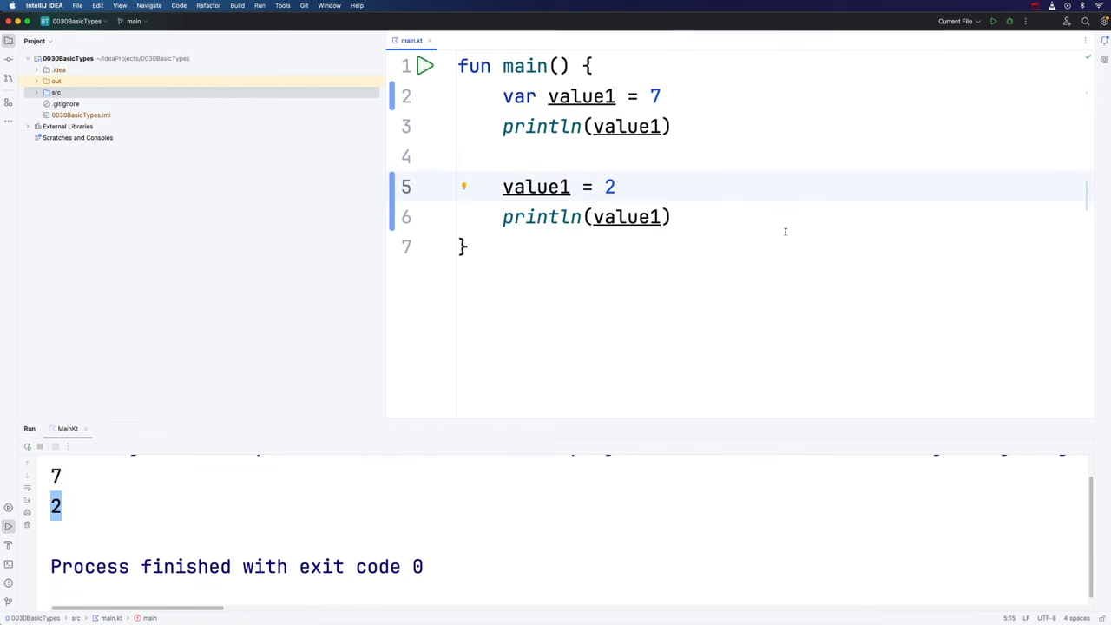
type(".1")
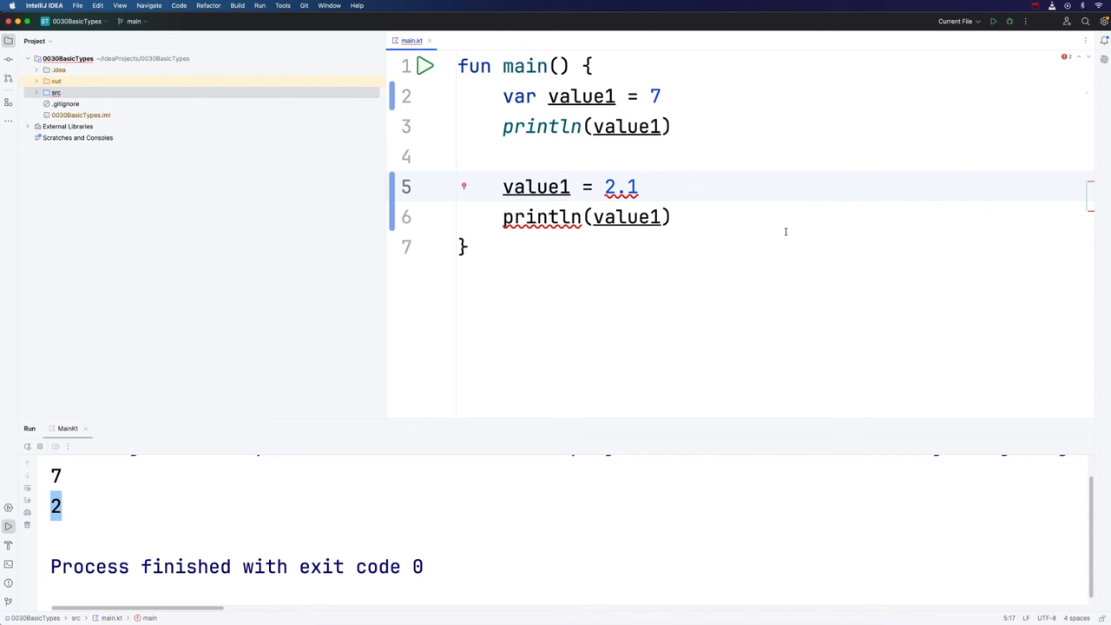
key("Backspace")
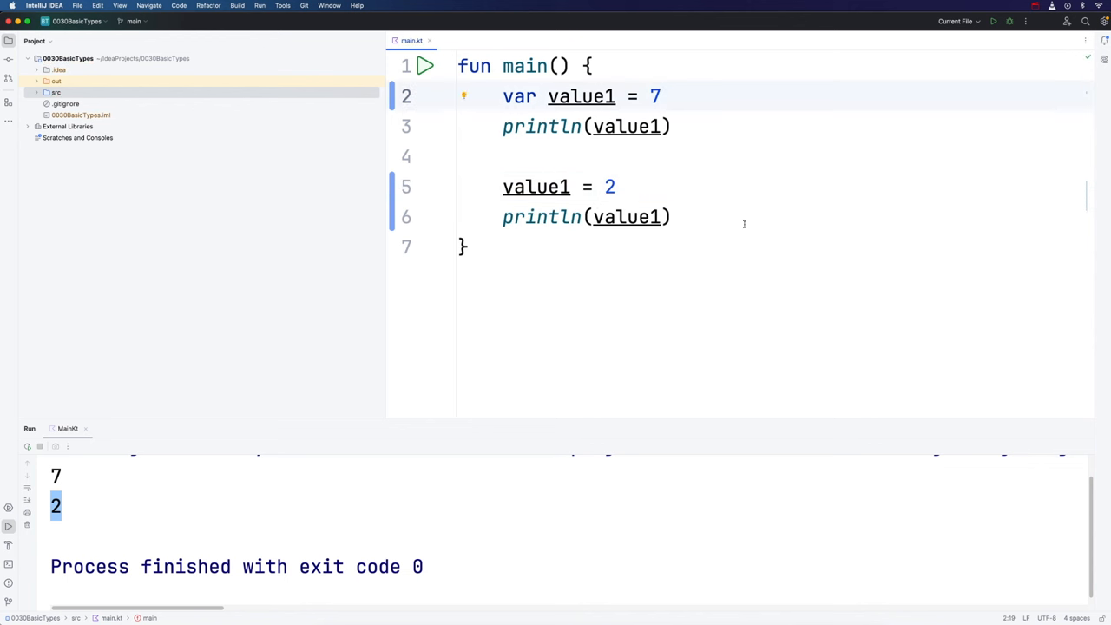
Add println(value1::class.simpleName) after the declaration and rerun, outputting Int, 7 and 2.
key("Enter")
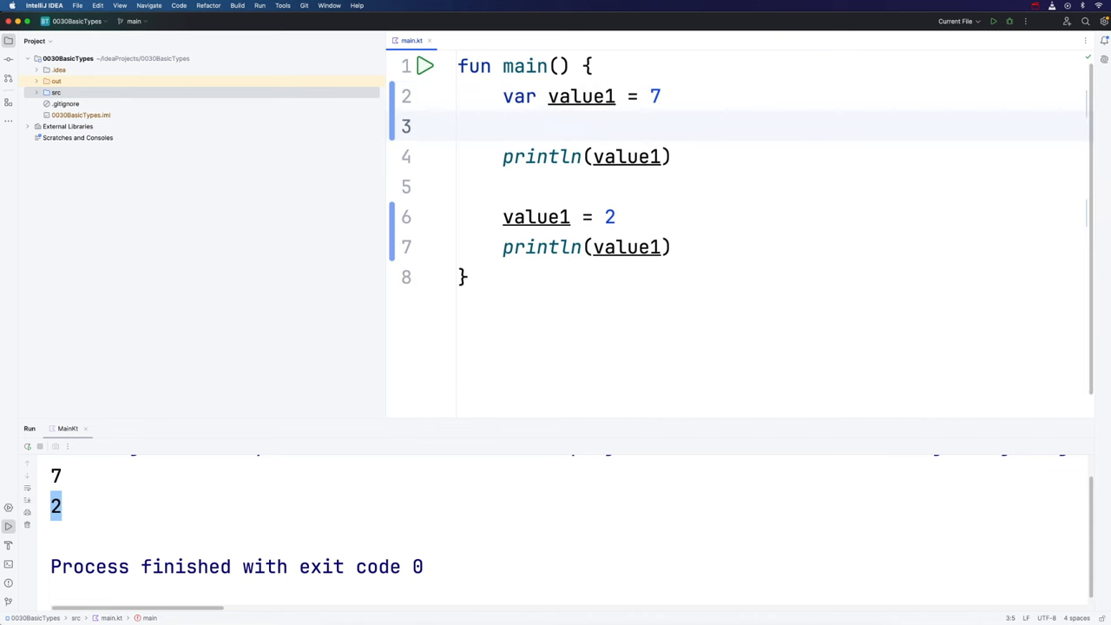
type("println")
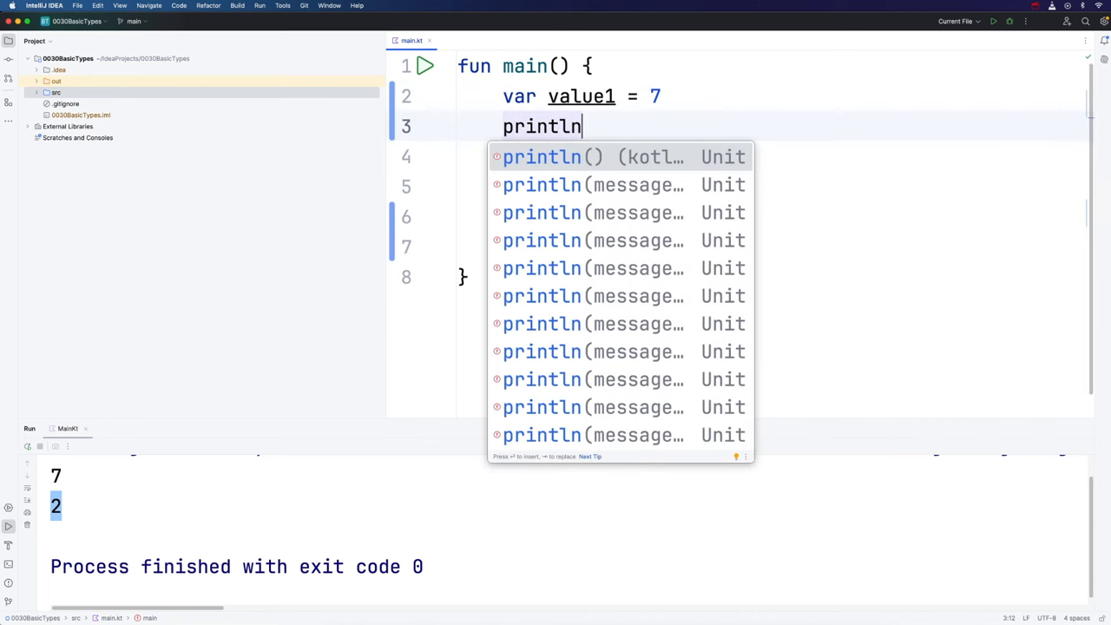
type("(value1::class.")
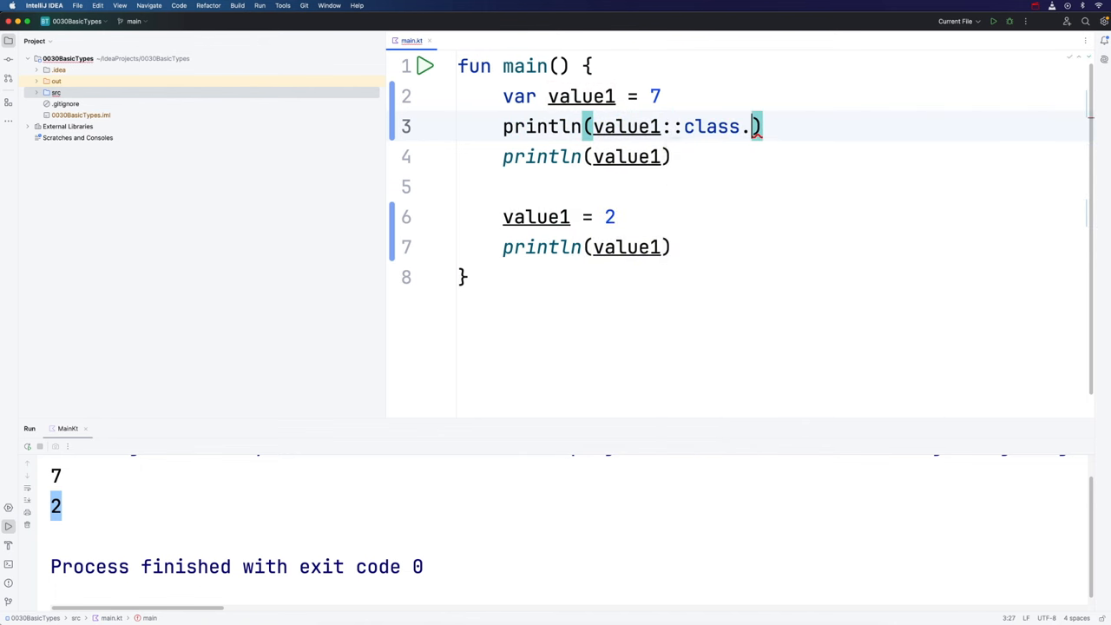
type("simpleName")
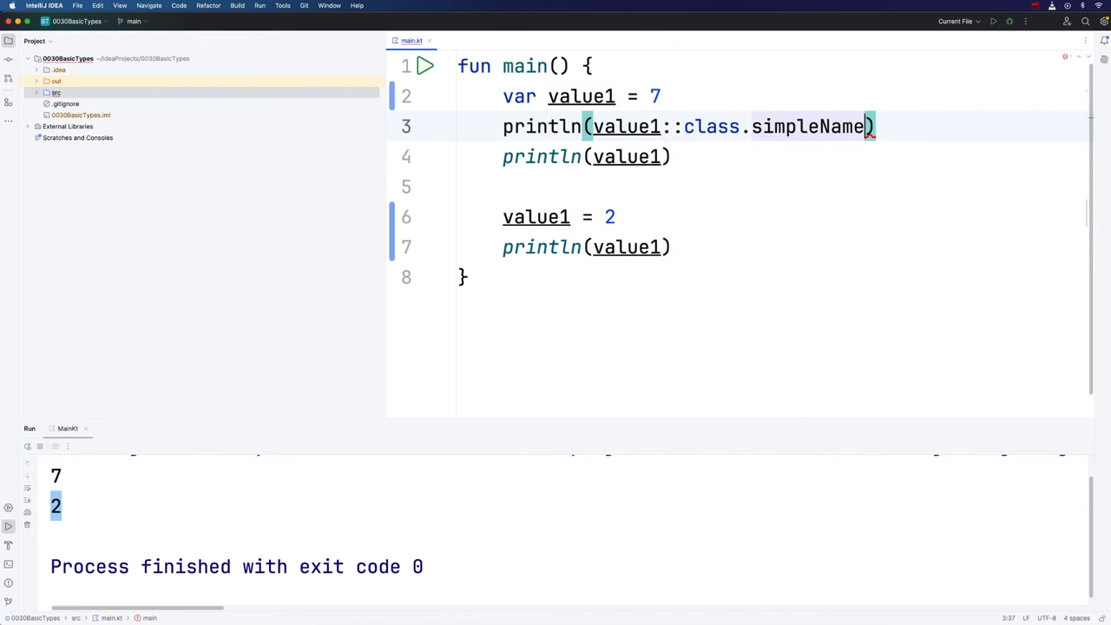
double_click(711, 126)
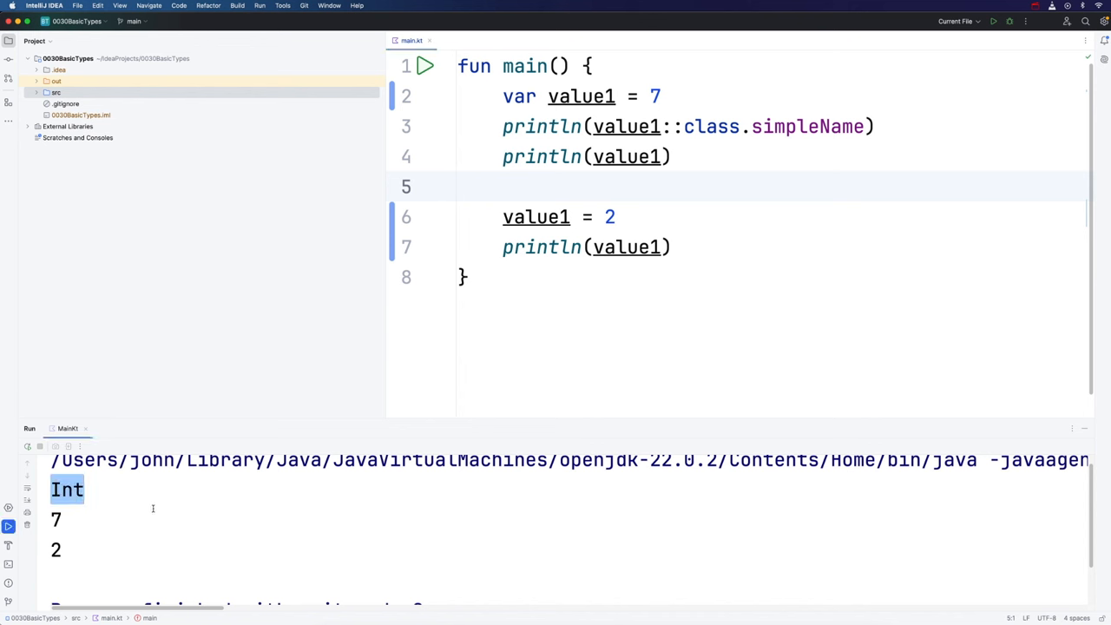
mouse_move(677, 182)
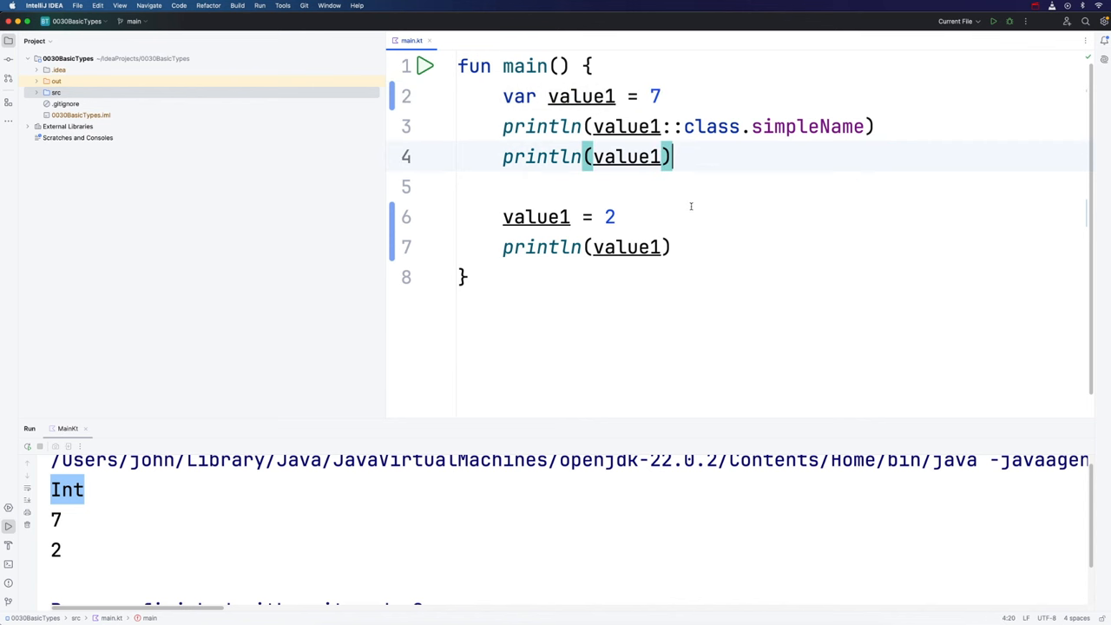
left_click(581, 97)
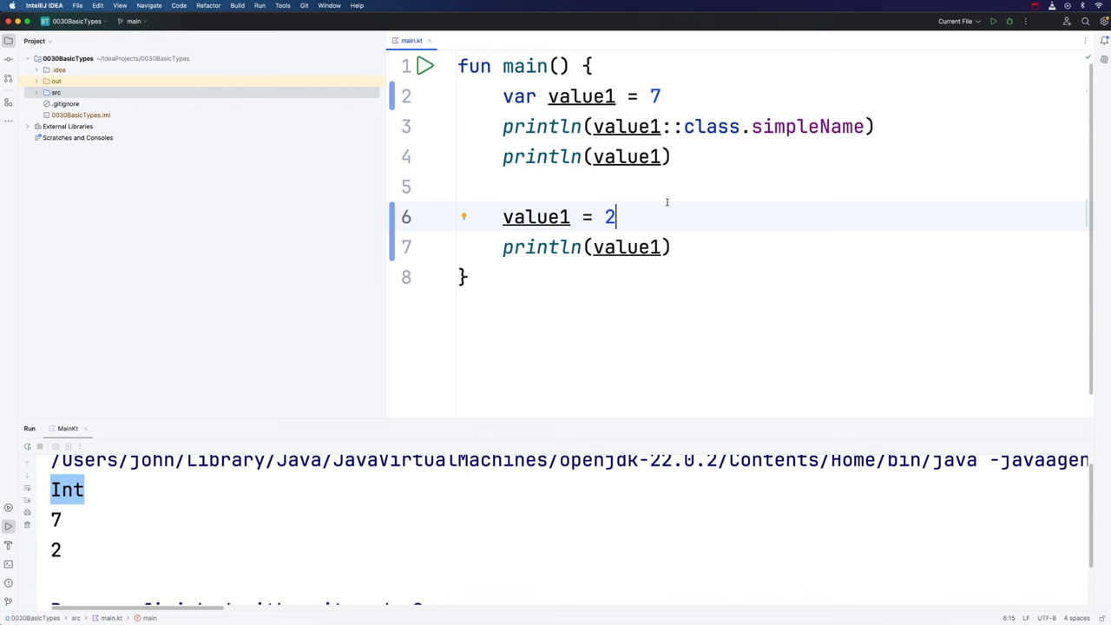
Change the reassignment to 2.1 and comment out it and its println with Cmd+/.
type(".1")
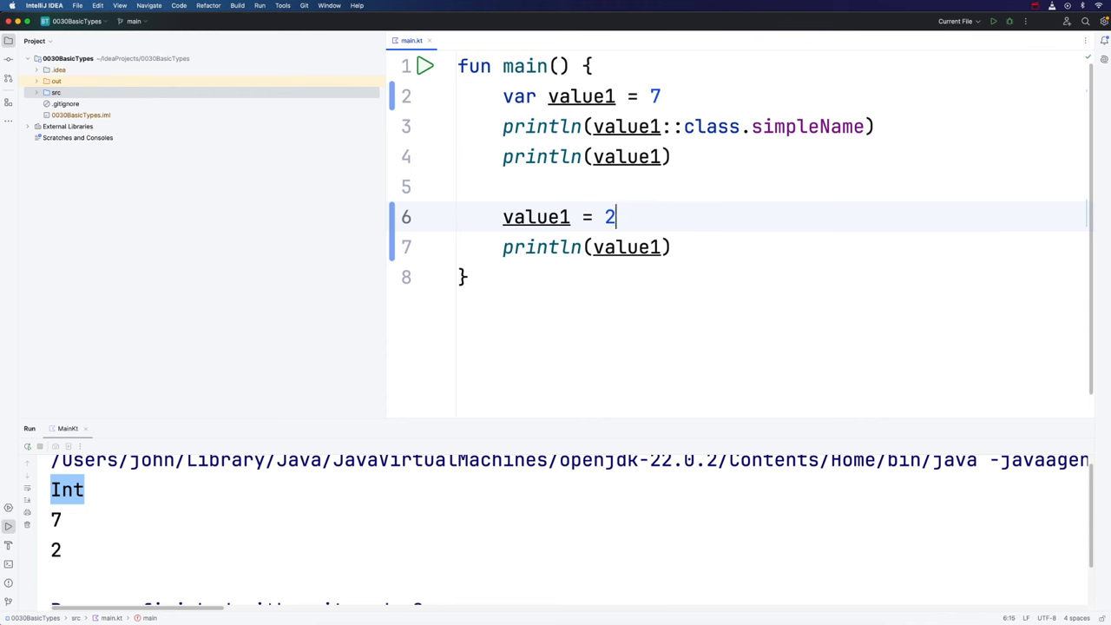
type(".1")
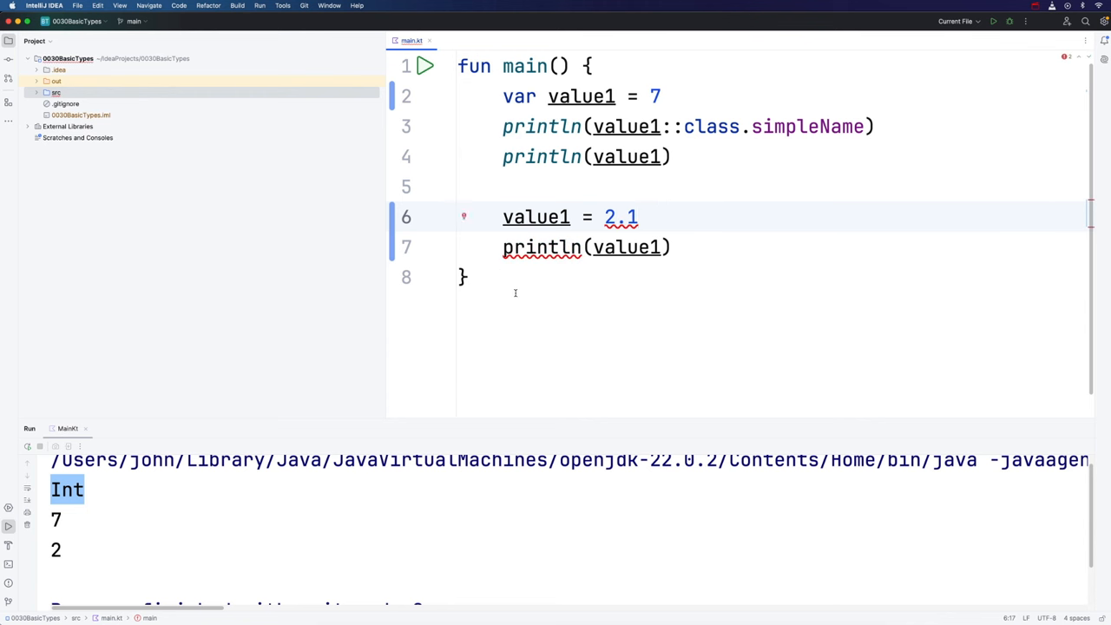
left_click(535, 217)
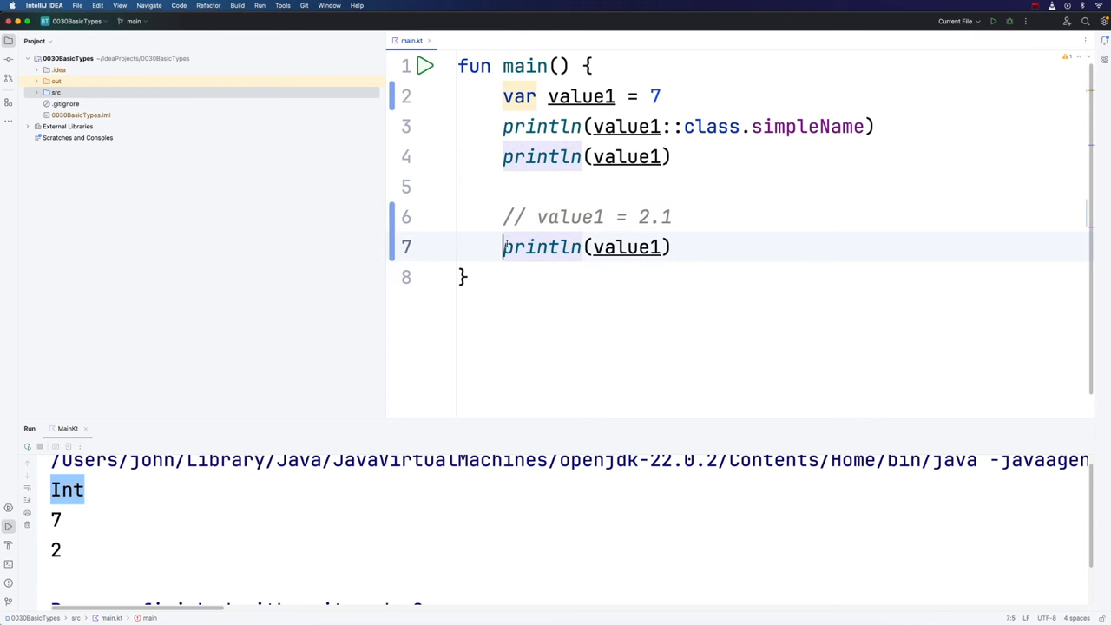
key("cmd+/")
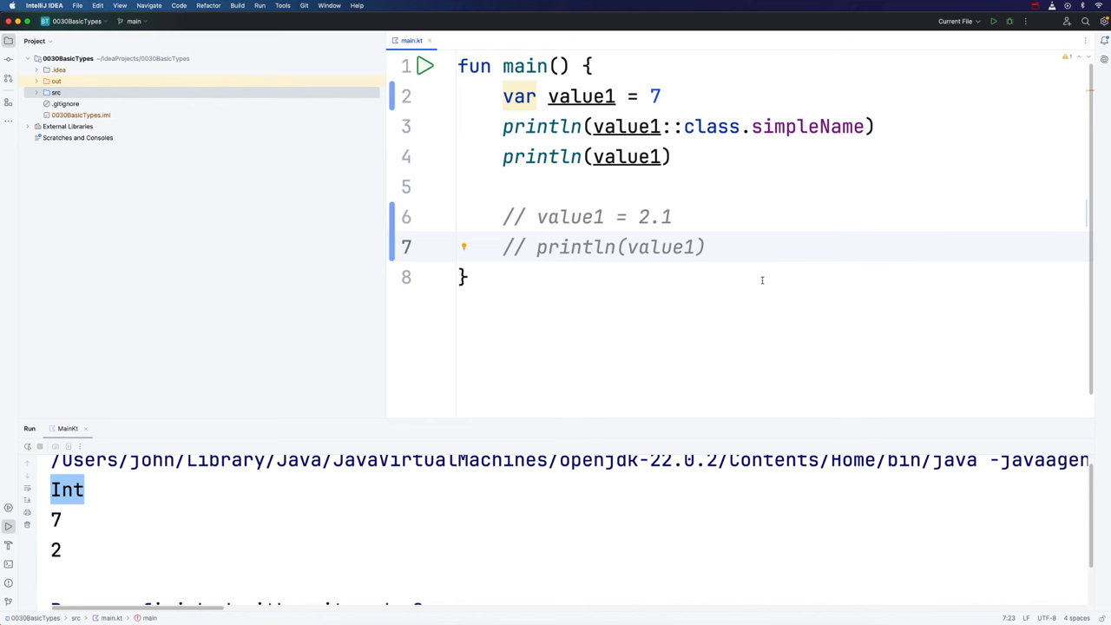
double_click(655, 96)
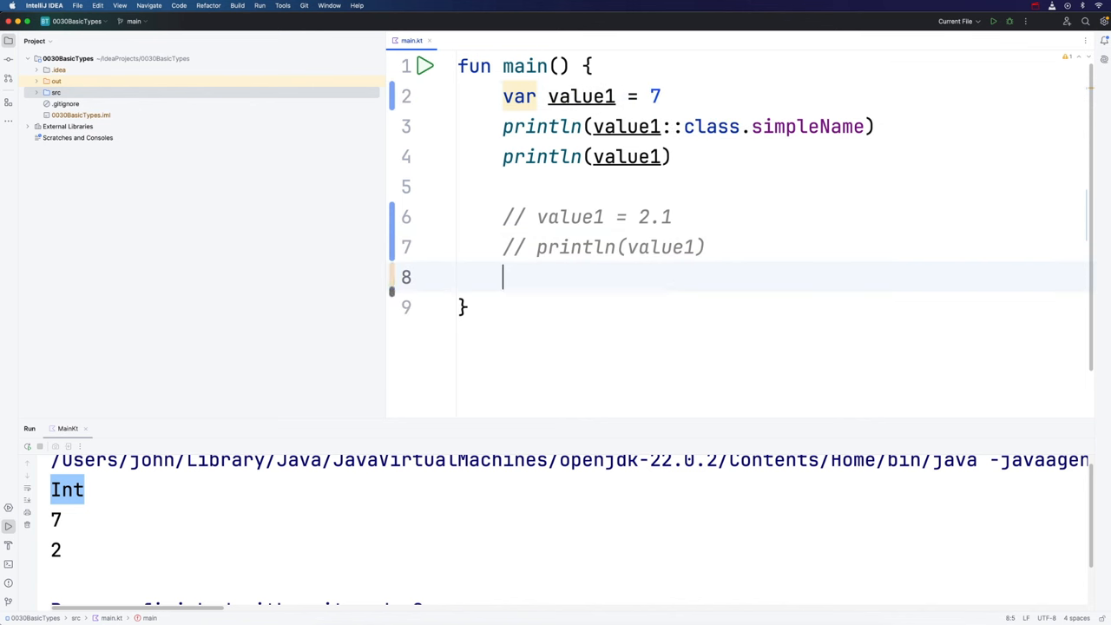
Add println(7::class.simpleName) and a duplicated line with 7 changed to 1.2.
type("println(")
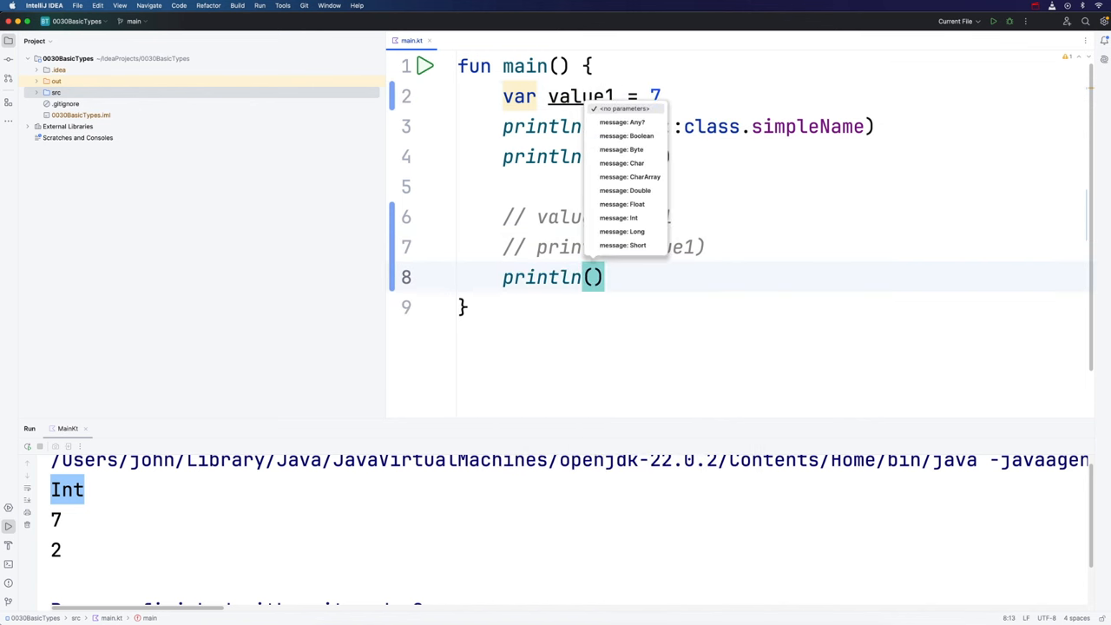
type("7::class.simpleName")
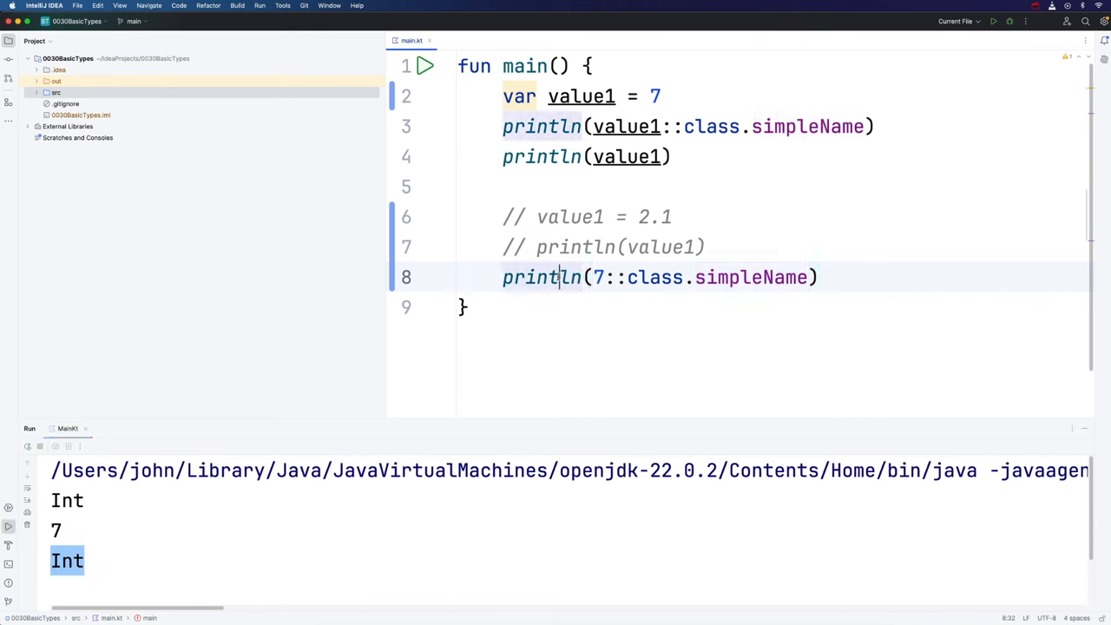
left_click(502, 276)
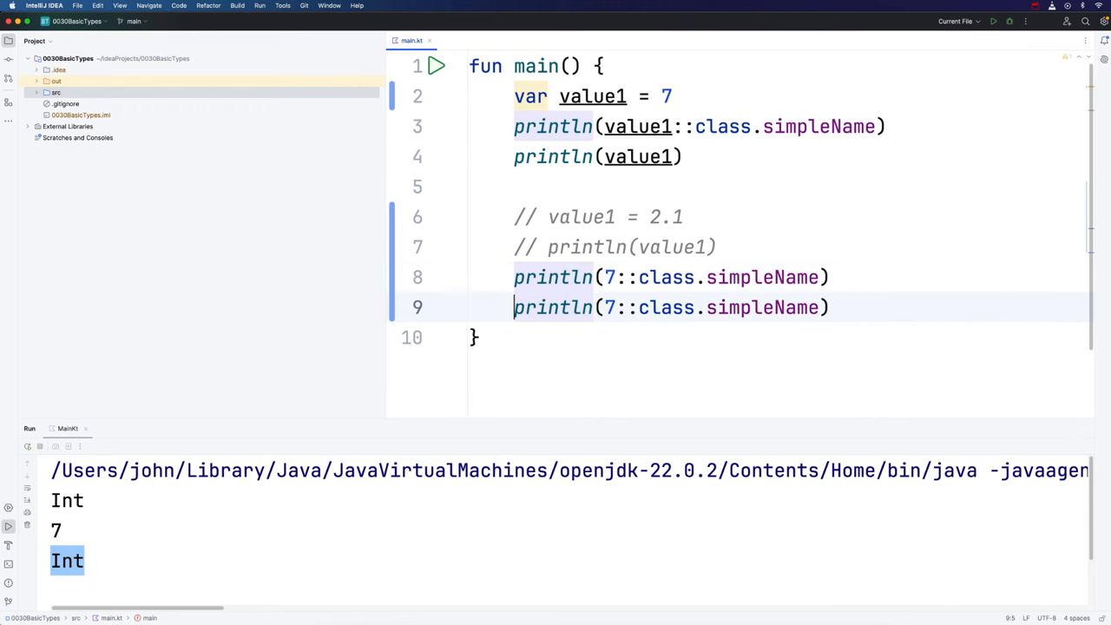
left_click(614, 307)
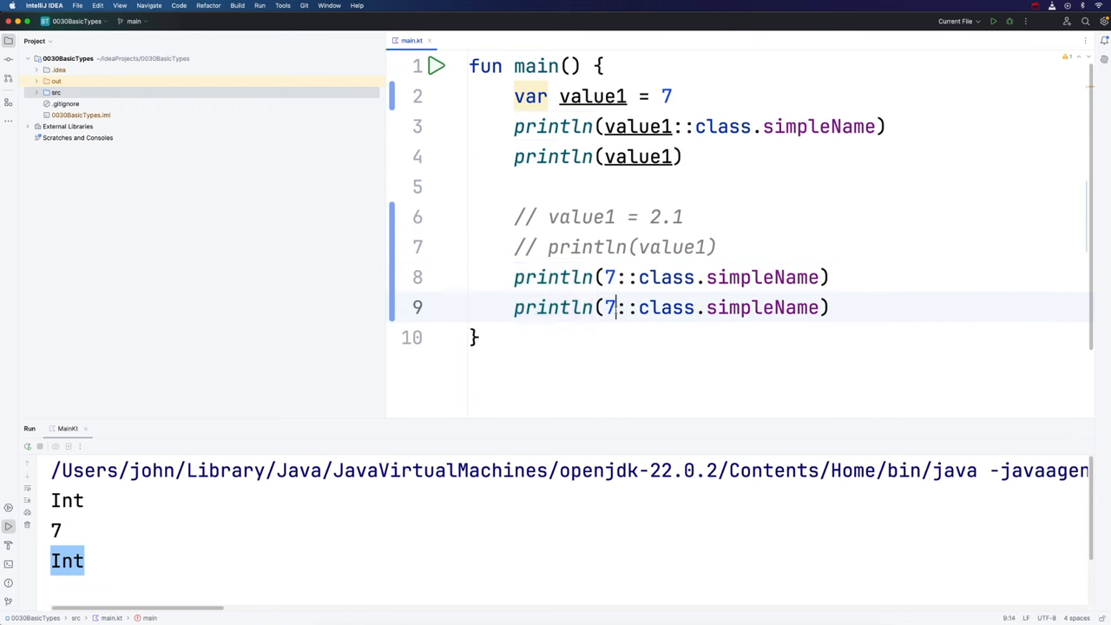
type("1.")
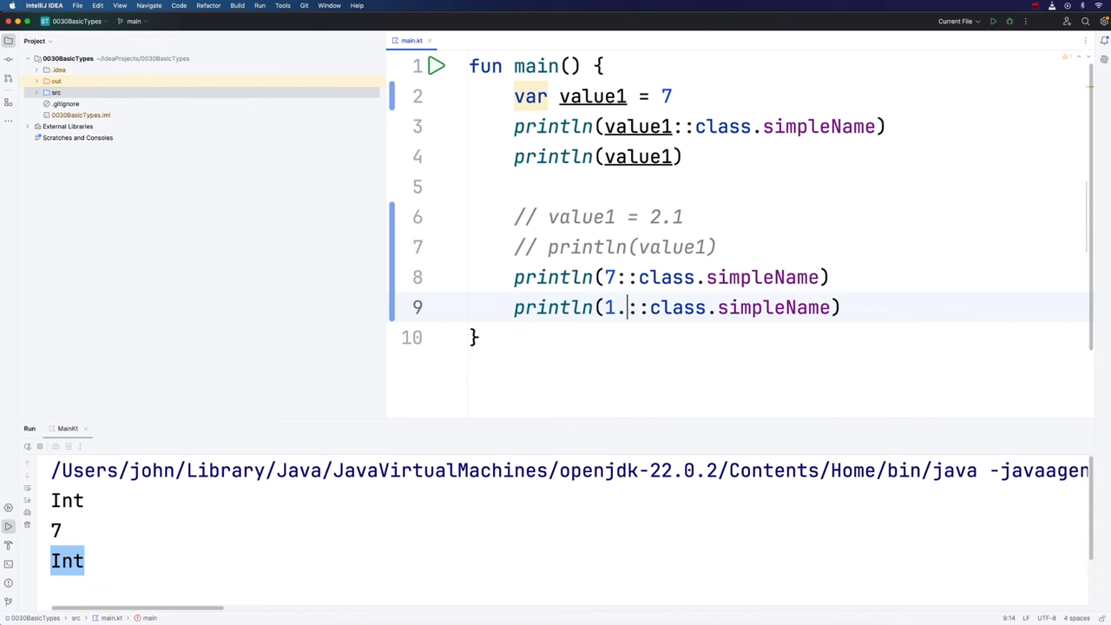
type("2")
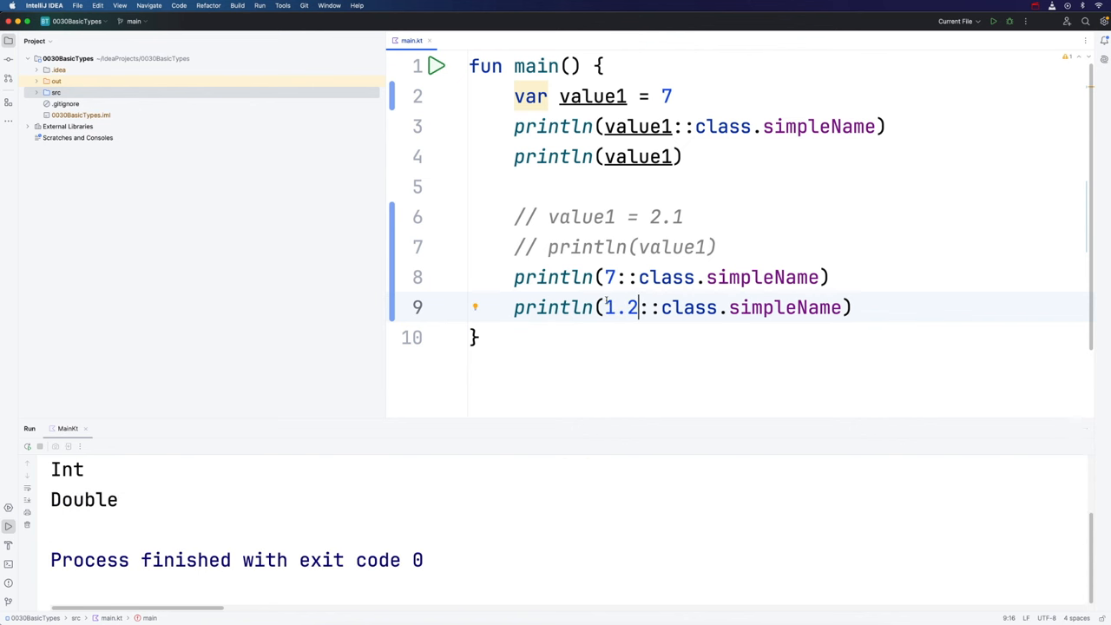
Inspect the Double output and the 1.2 literal on line 9.
double_click(621, 307)
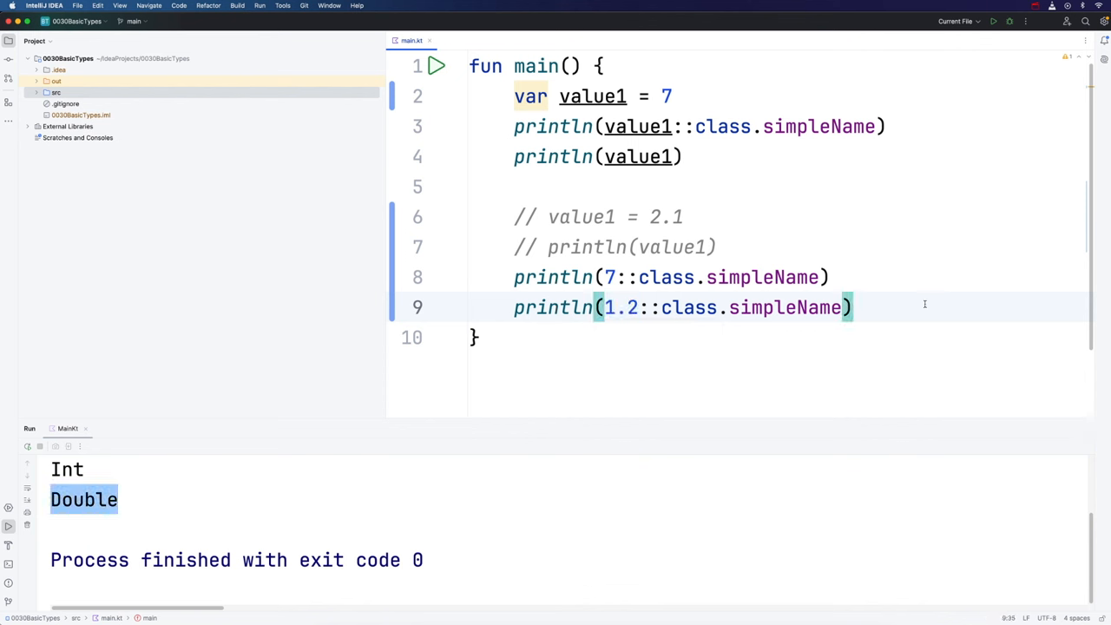
double_click(621, 307)
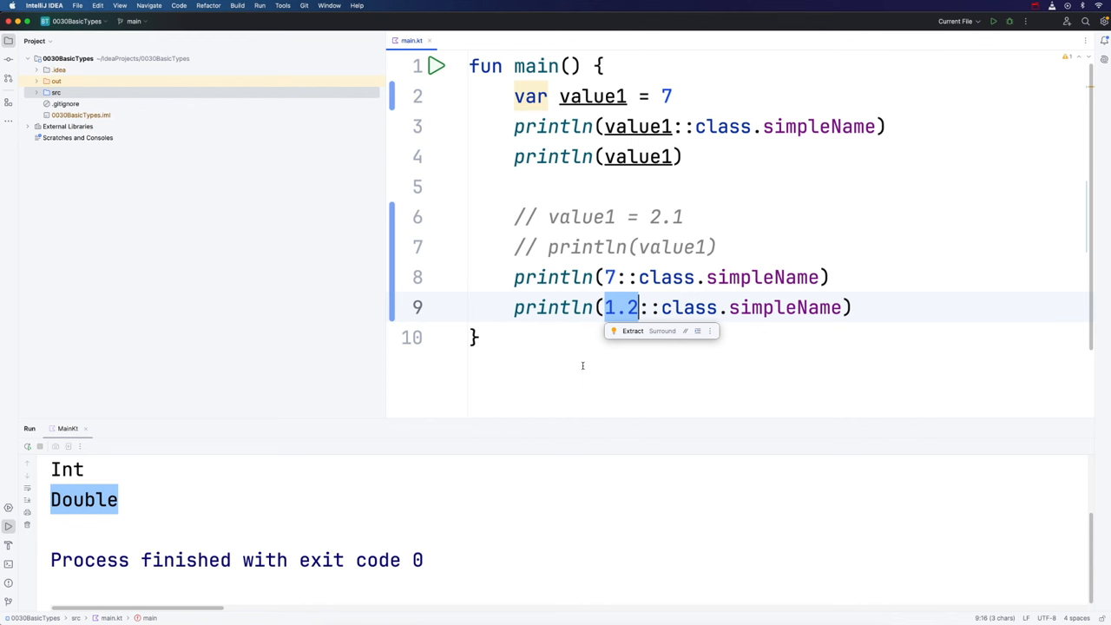
left_click(853, 307)
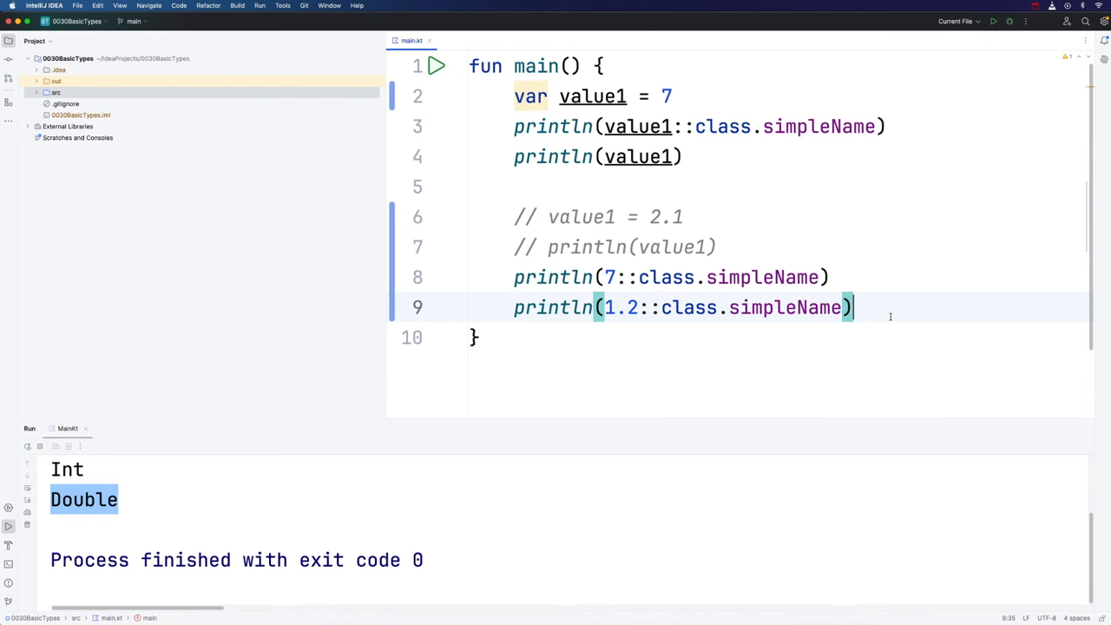
left_click(502, 97)
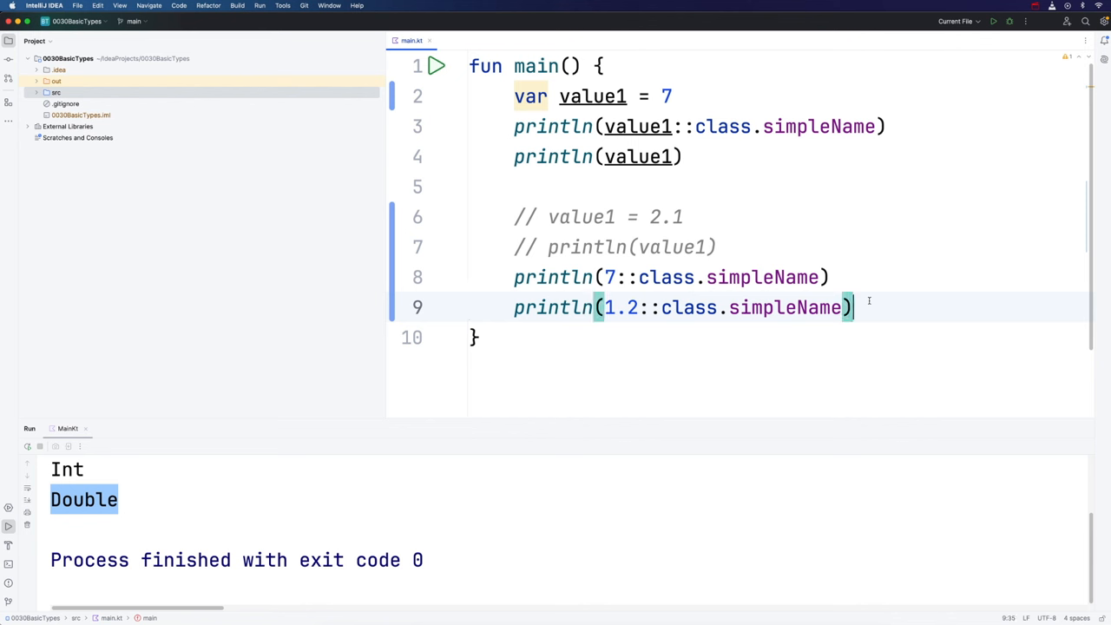
Declare var value2 = 2.3 and print value2::class.simpleName, which reports Double.
key("enter")
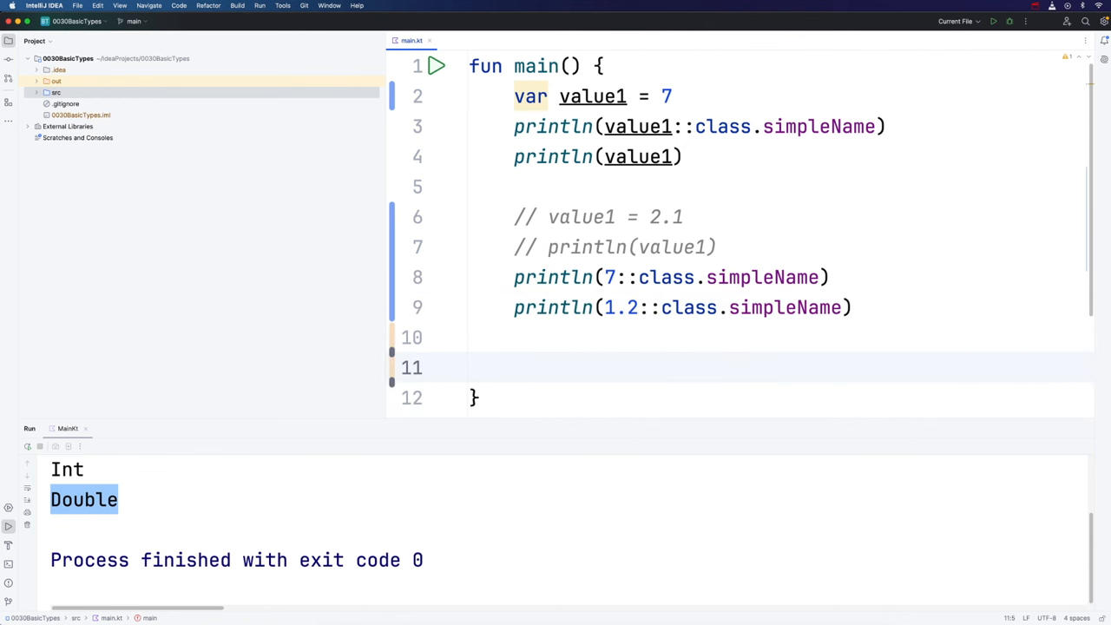
type("var value2 =")
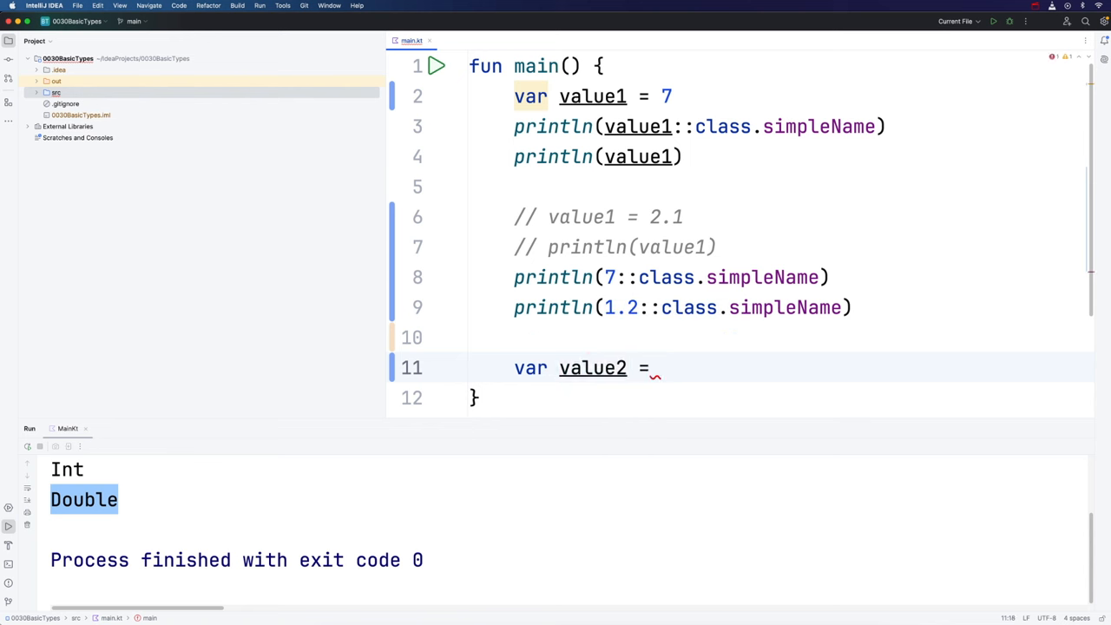
type("2.3")
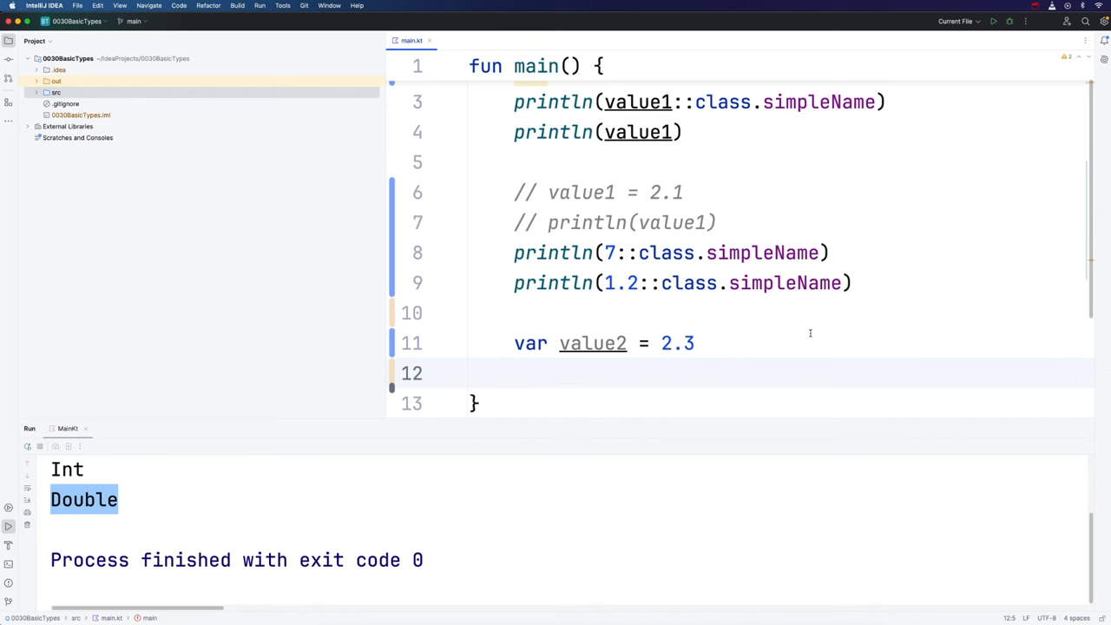
mouse_move(667, 332)
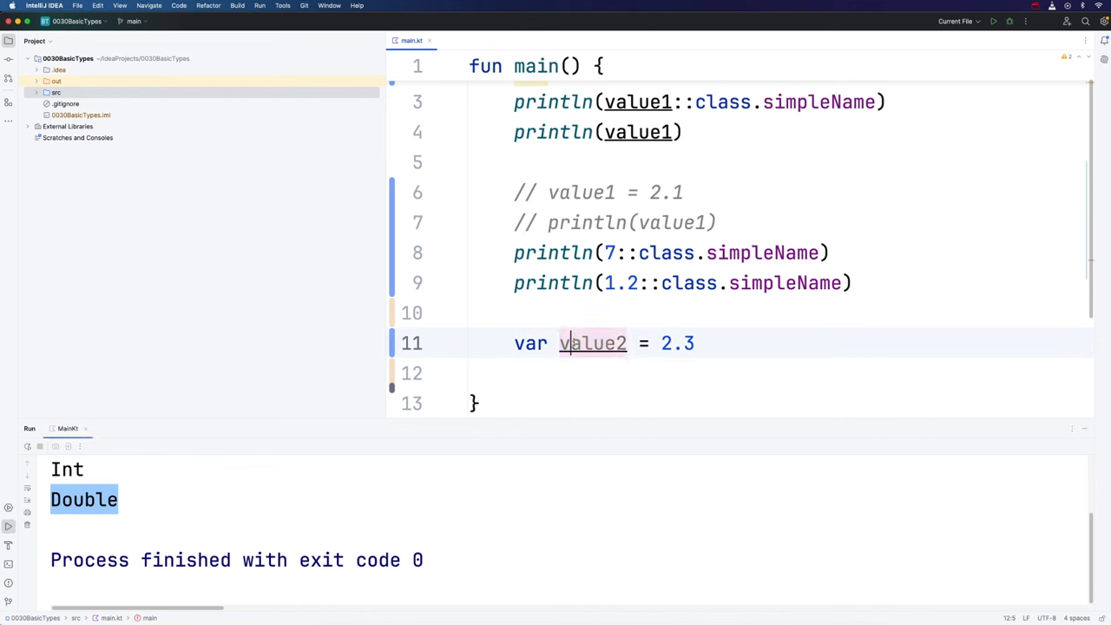
double_click(592, 343)
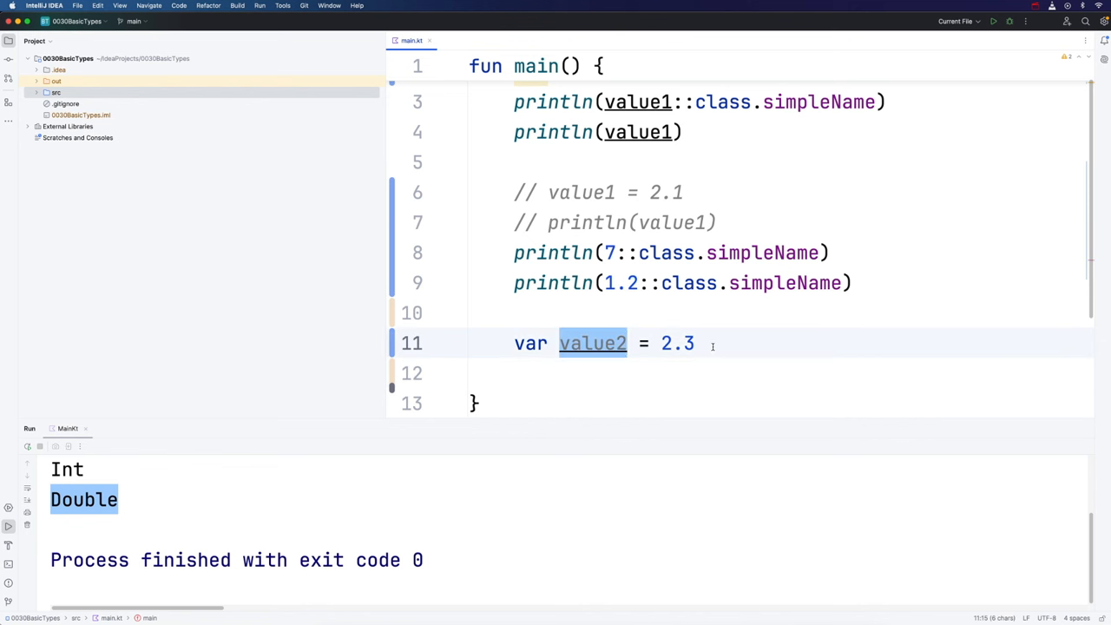
type("println(value2::")
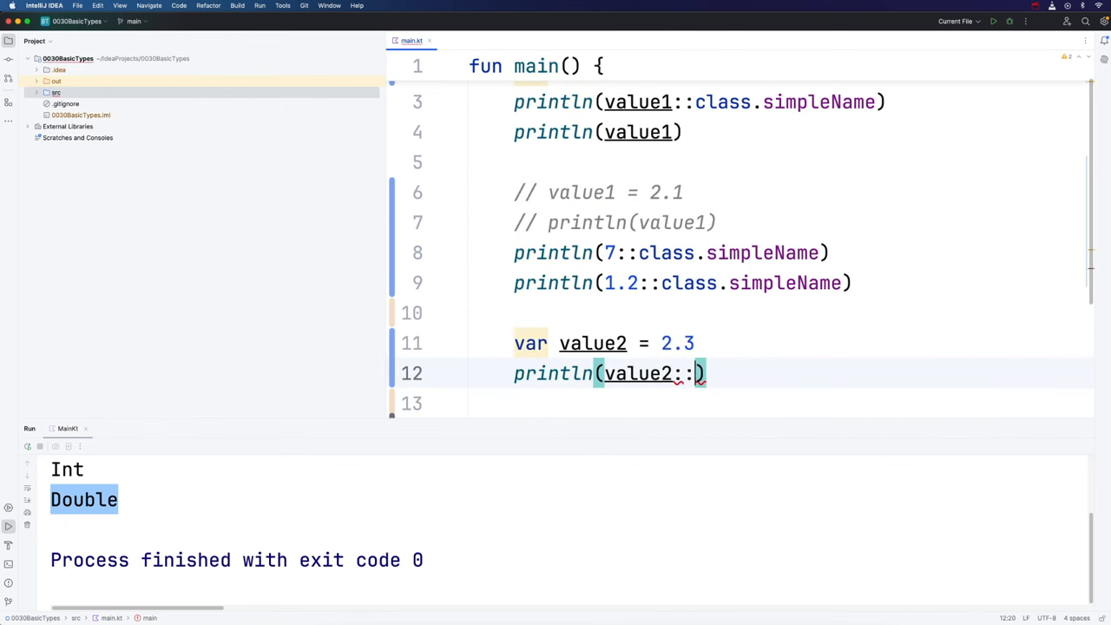
type("class.simpleName")
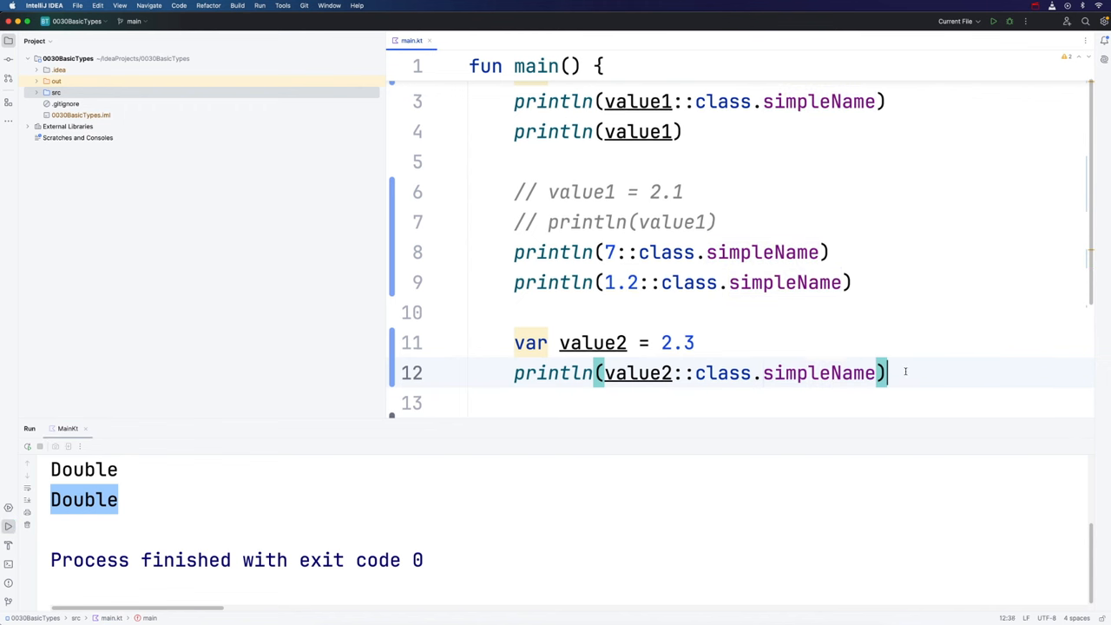
Add value2 = 6 after its type print, then extend it to 6.8, clearing the mismatch error.
key("enter")
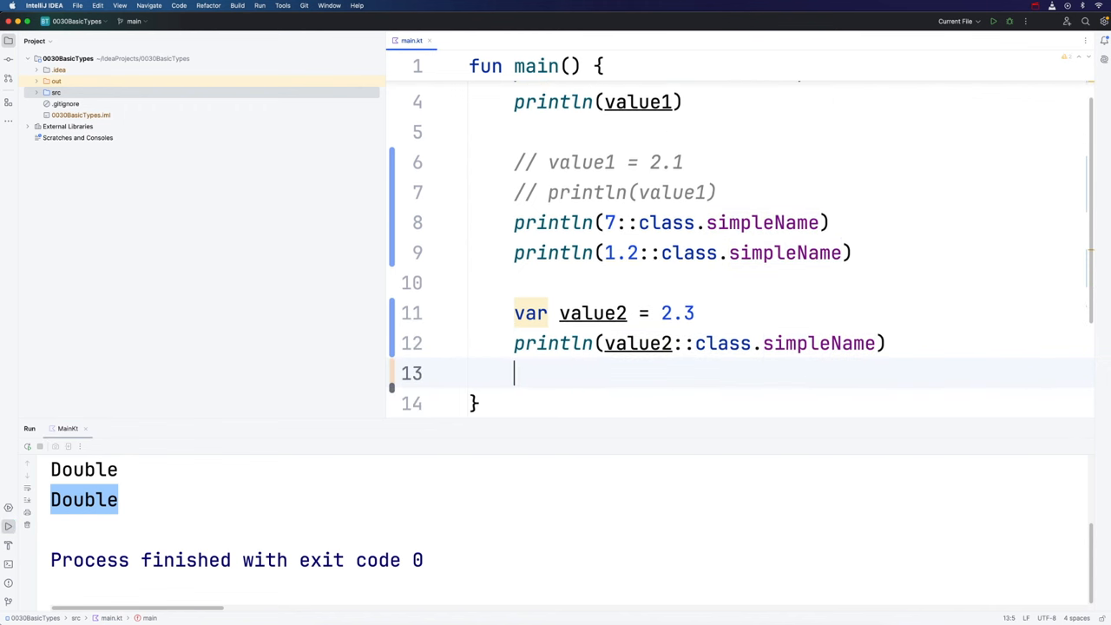
type("value2 =")
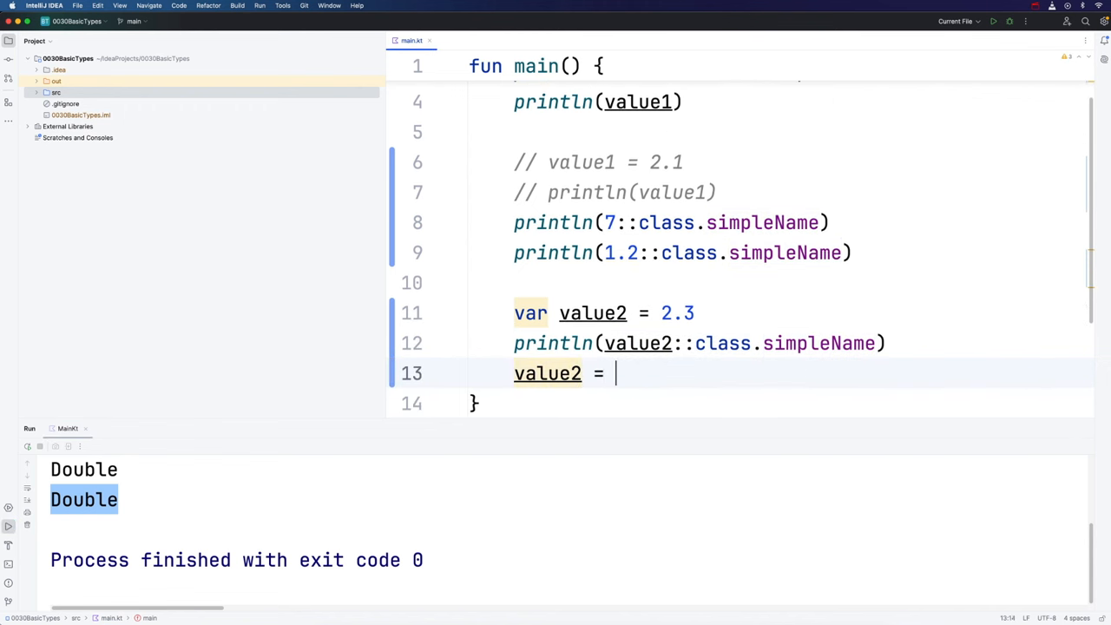
type("6")
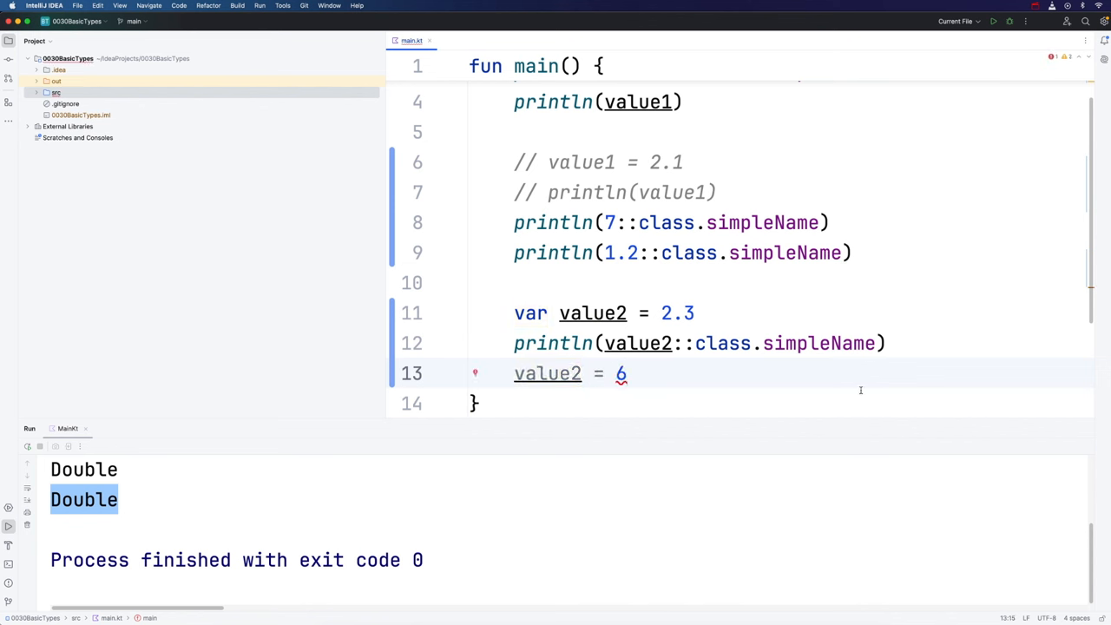
mouse_move(709, 406)
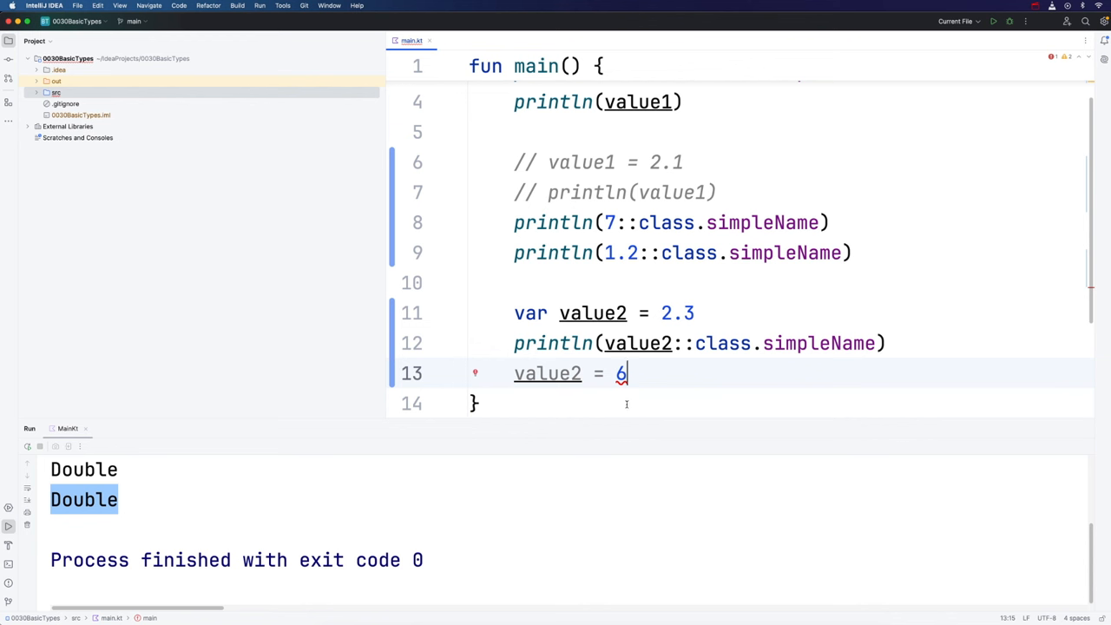
double_click(620, 373)
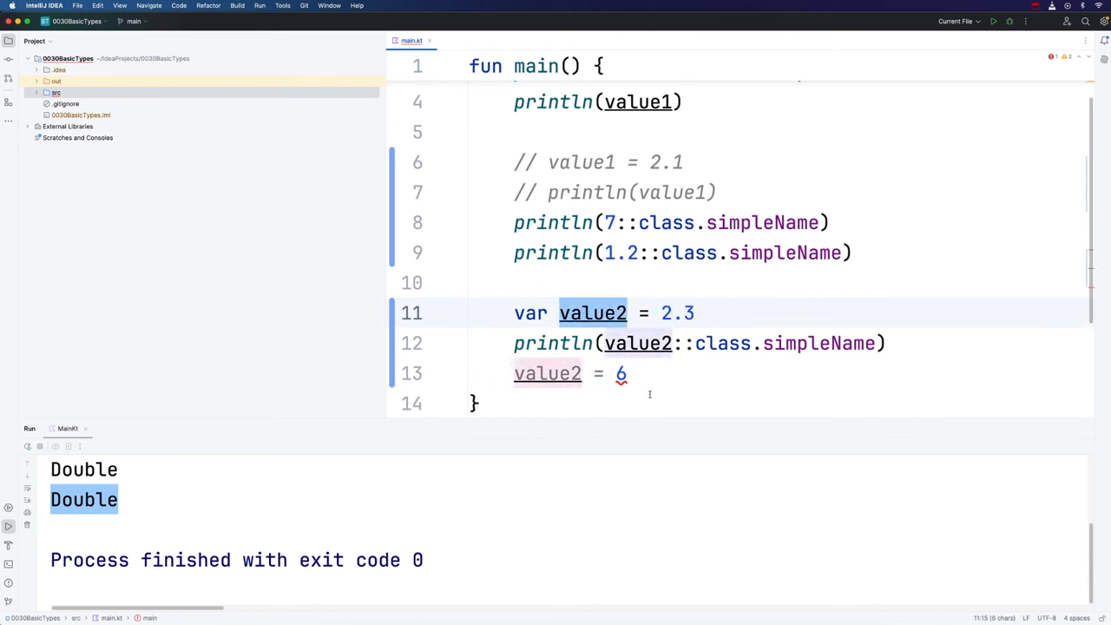
left_click(623, 373)
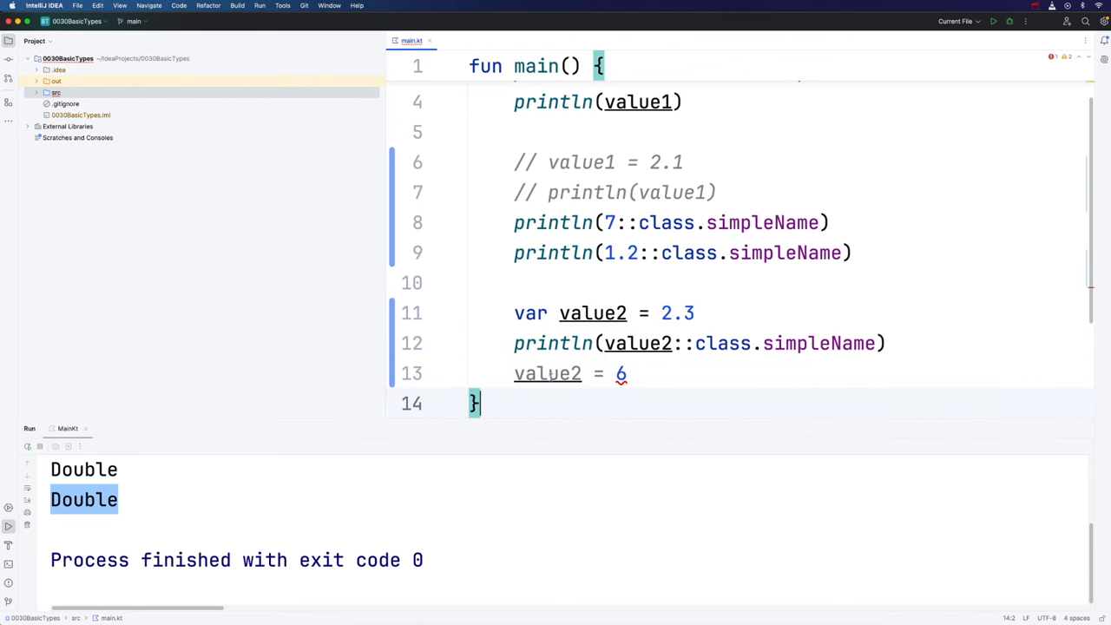
double_click(548, 373)
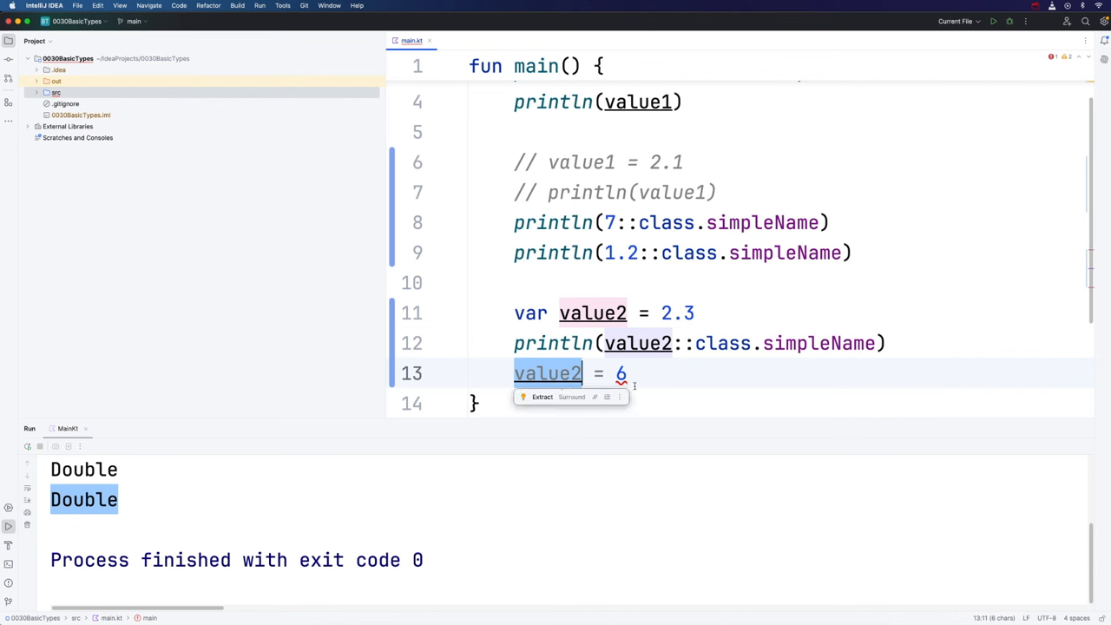
left_click(662, 403)
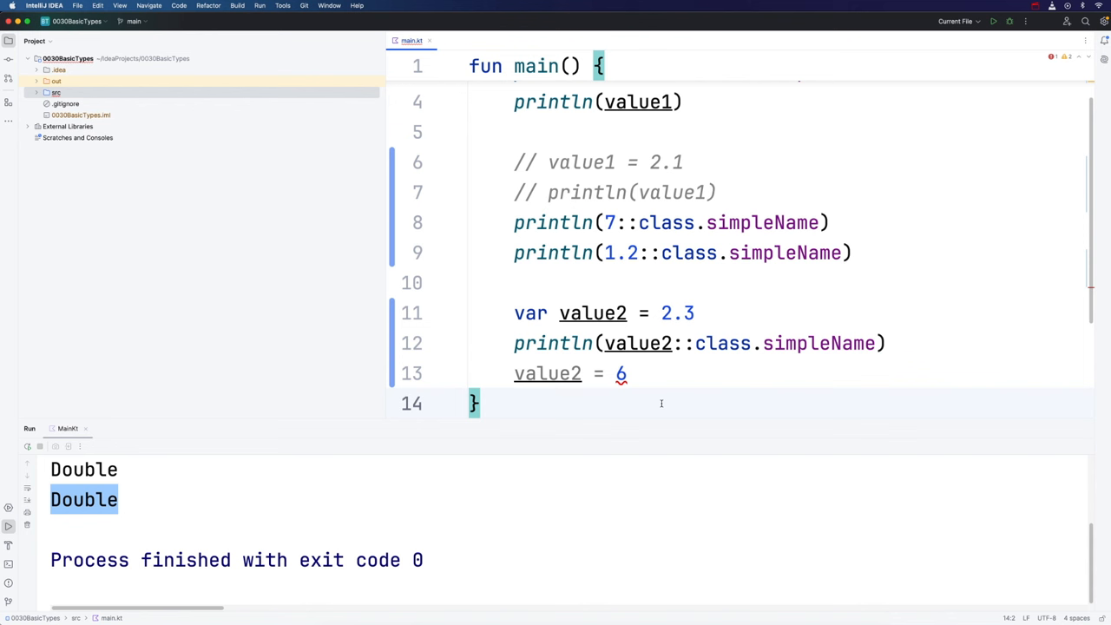
left_click(627, 373)
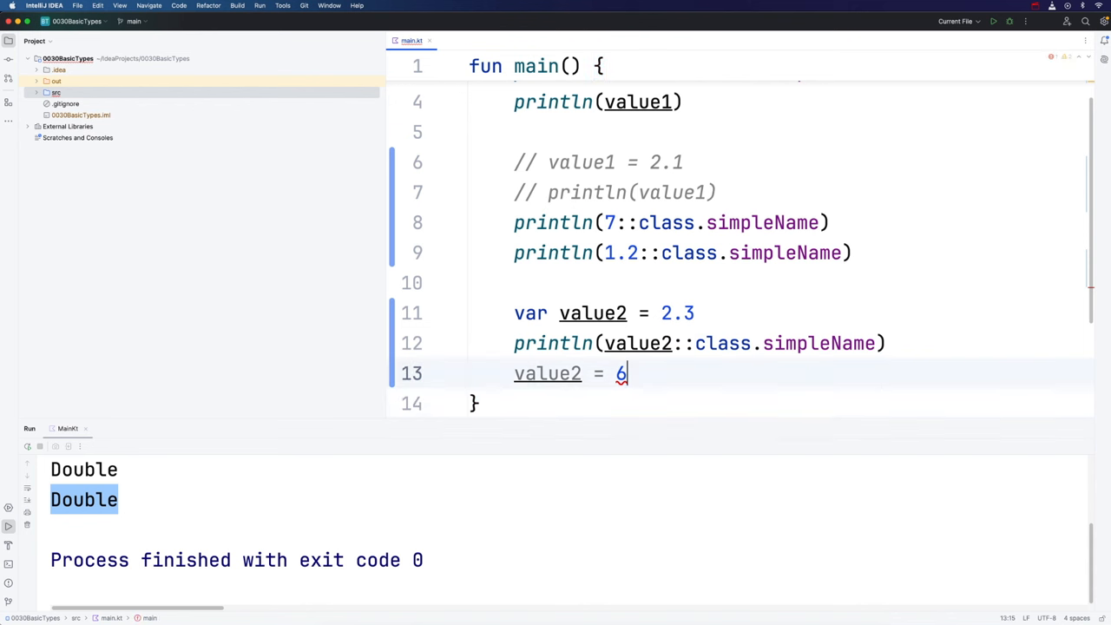
type(".8")
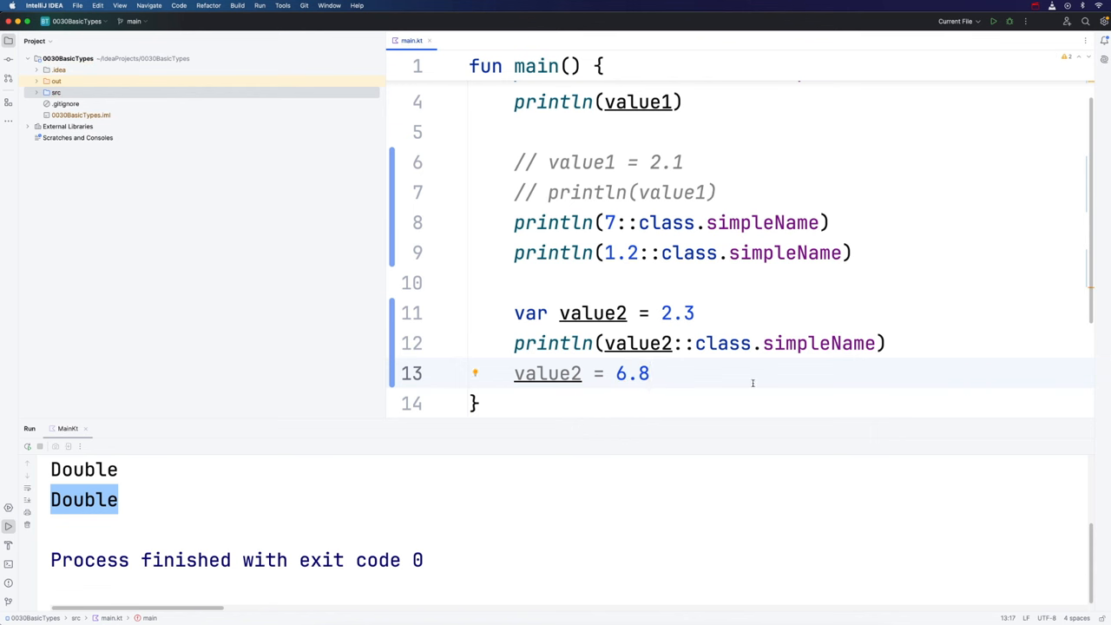
Annotate value1 as Int and value2 as Double, and add a blank line after 6.8.
scroll("up", 3)
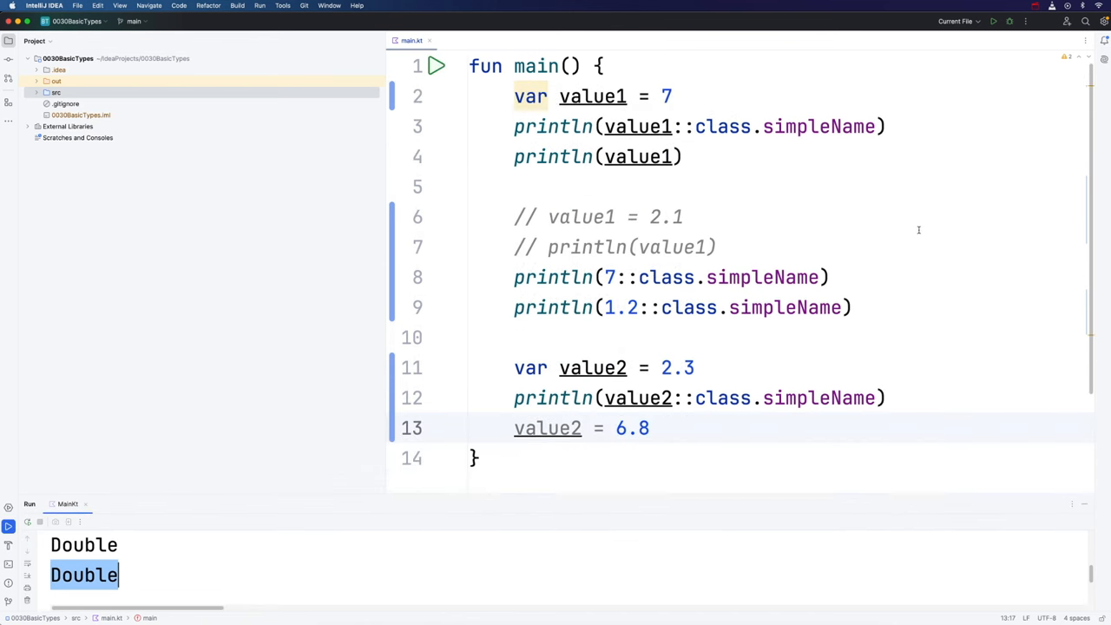
left_click(593, 97)
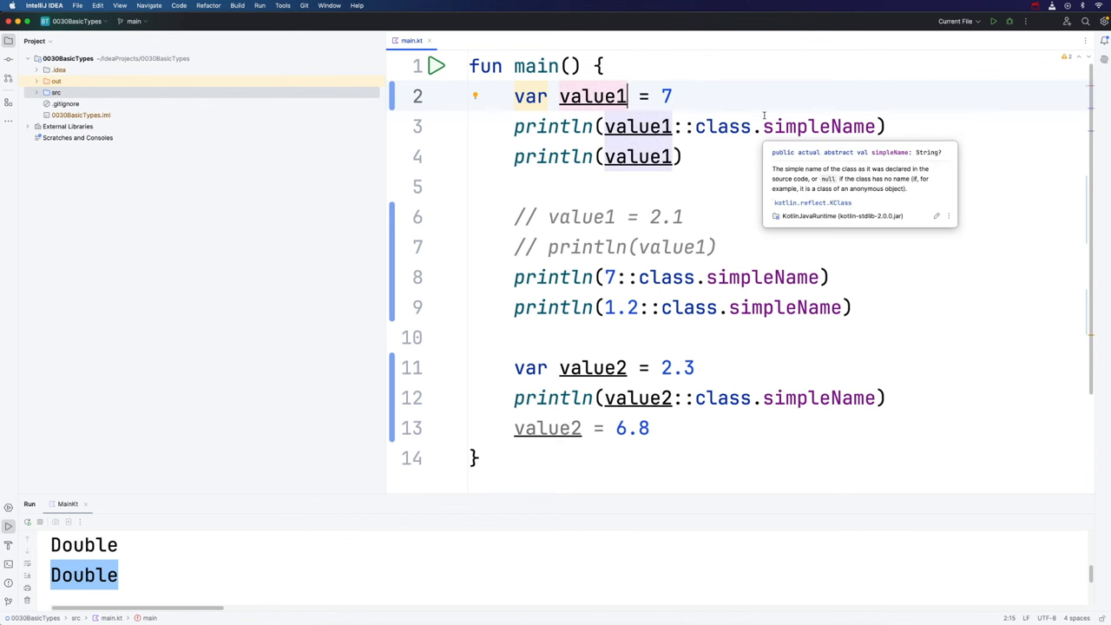
type(":")
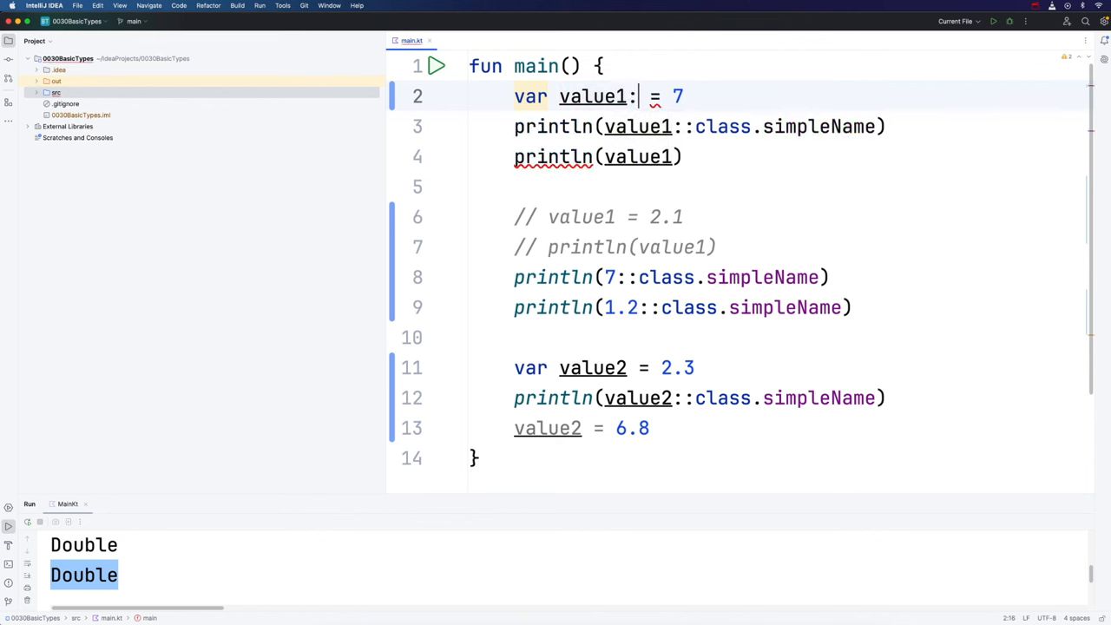
type("I")
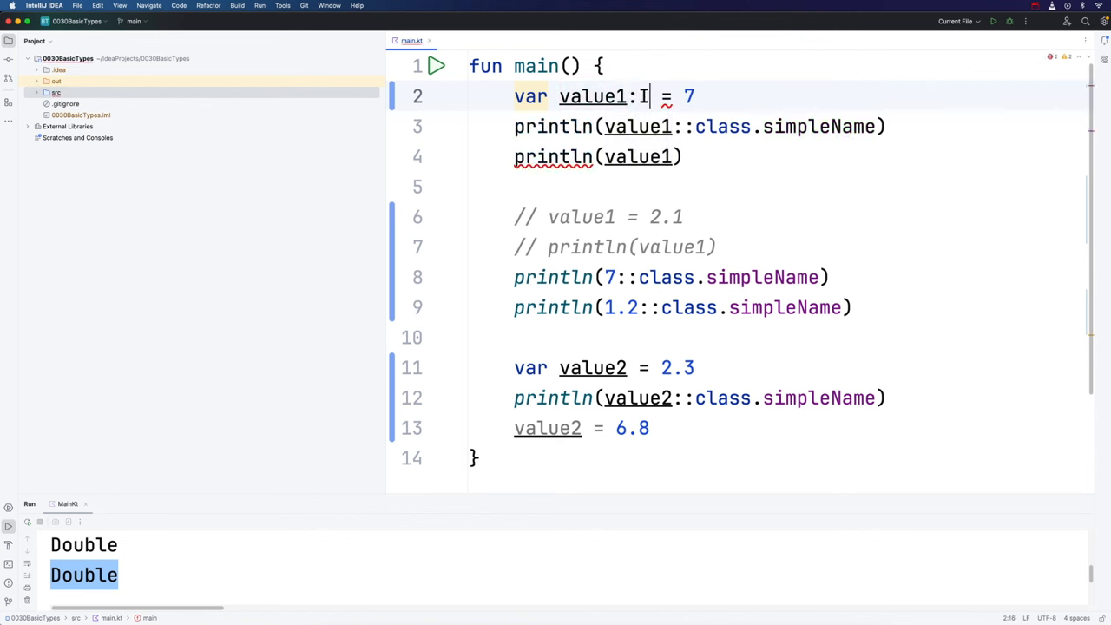
type("nt")
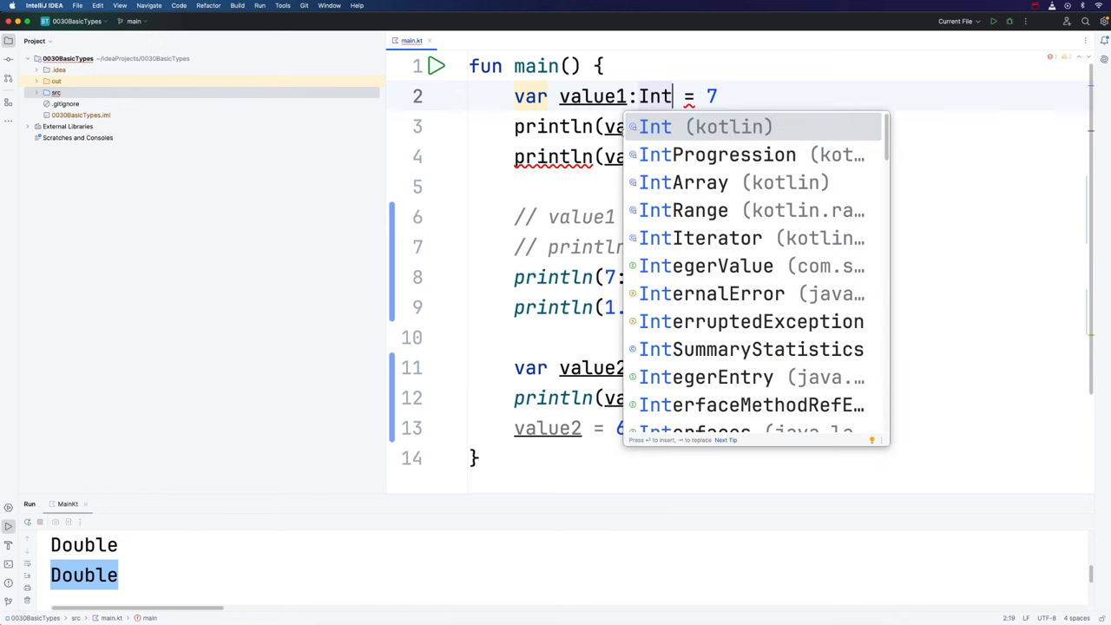
key("Escape")
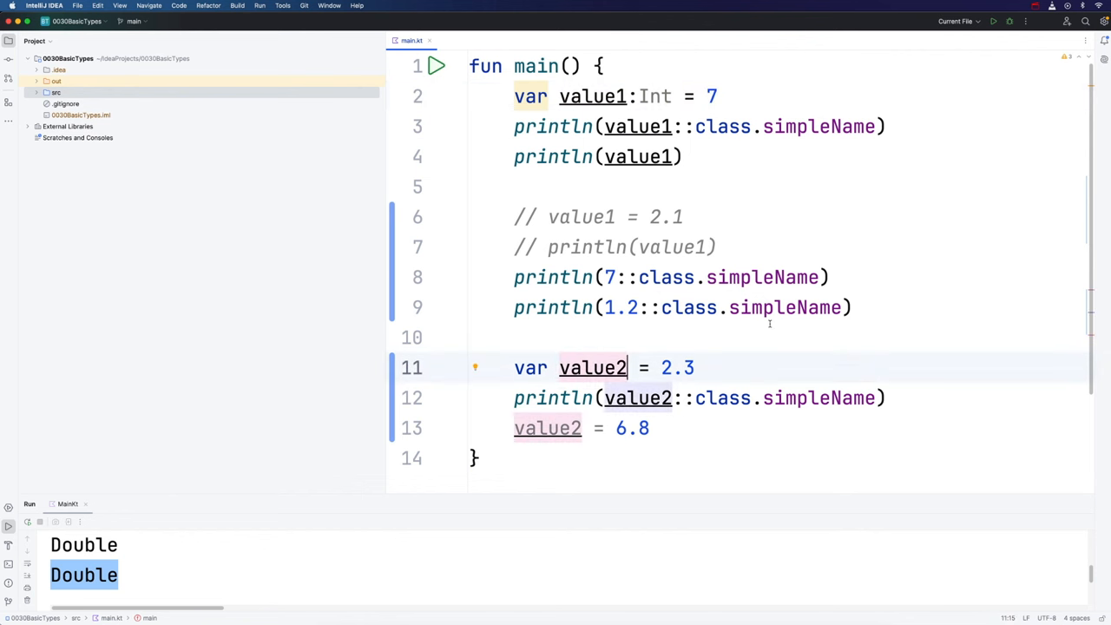
type(":Double")
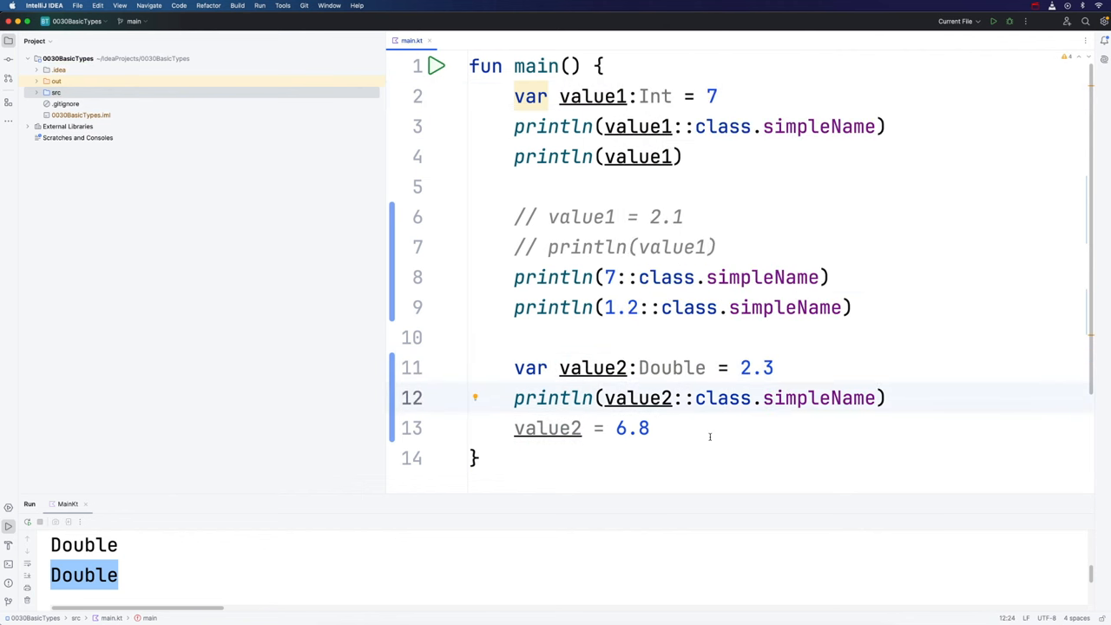
mouse_move(553, 375)
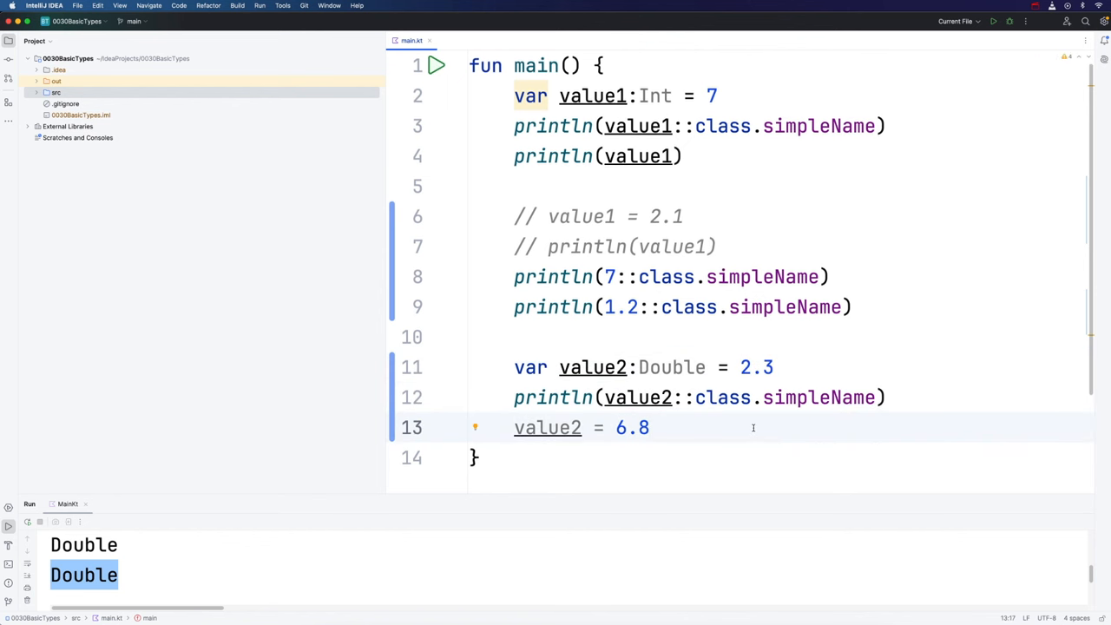
left_click(650, 427)
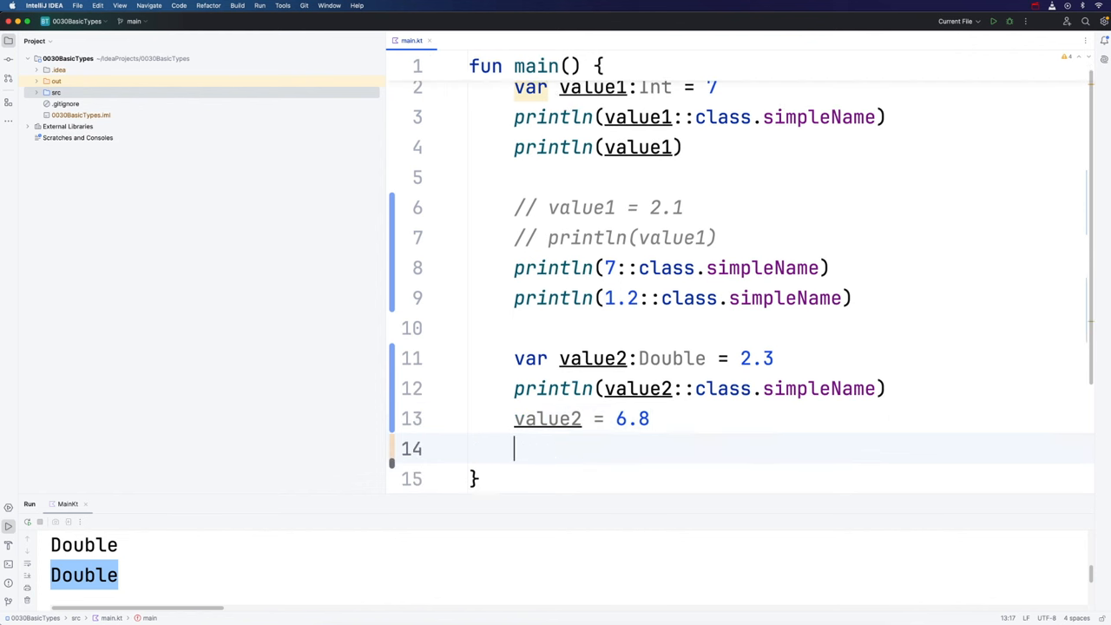
Add var text1 = "Hello" printing its type and value, and run to show String and Hello.
key("enter")
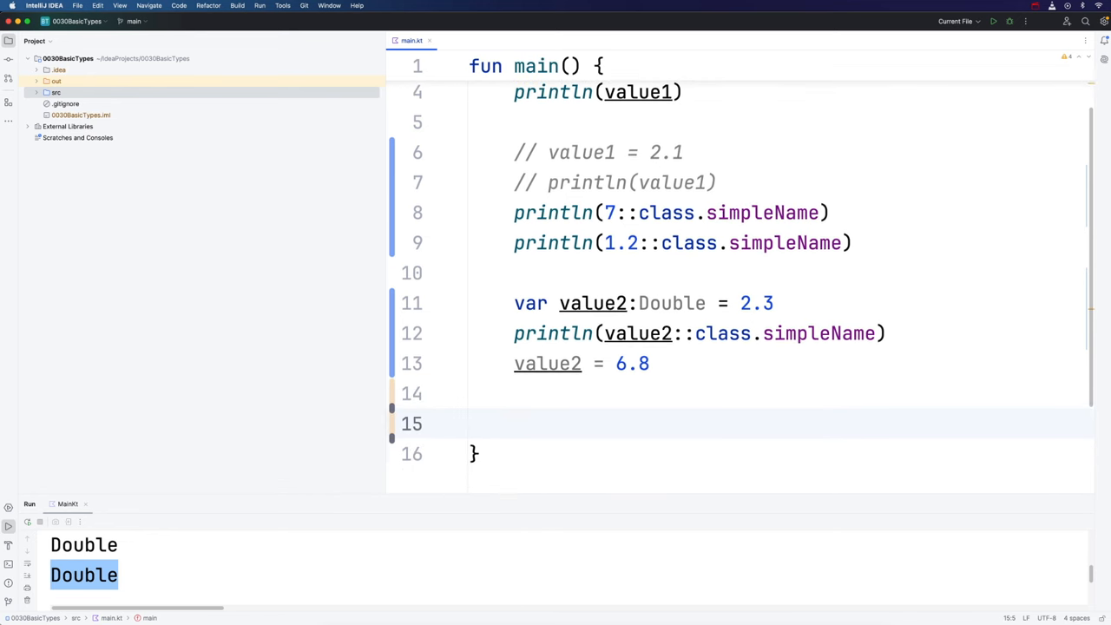
type("var")
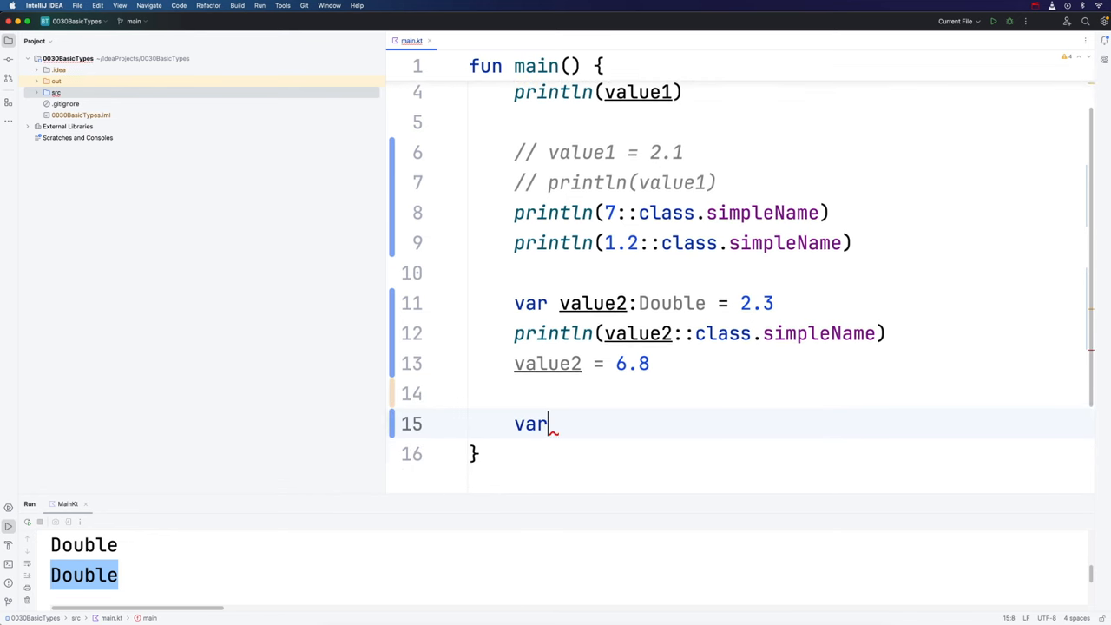
type("text1 =")
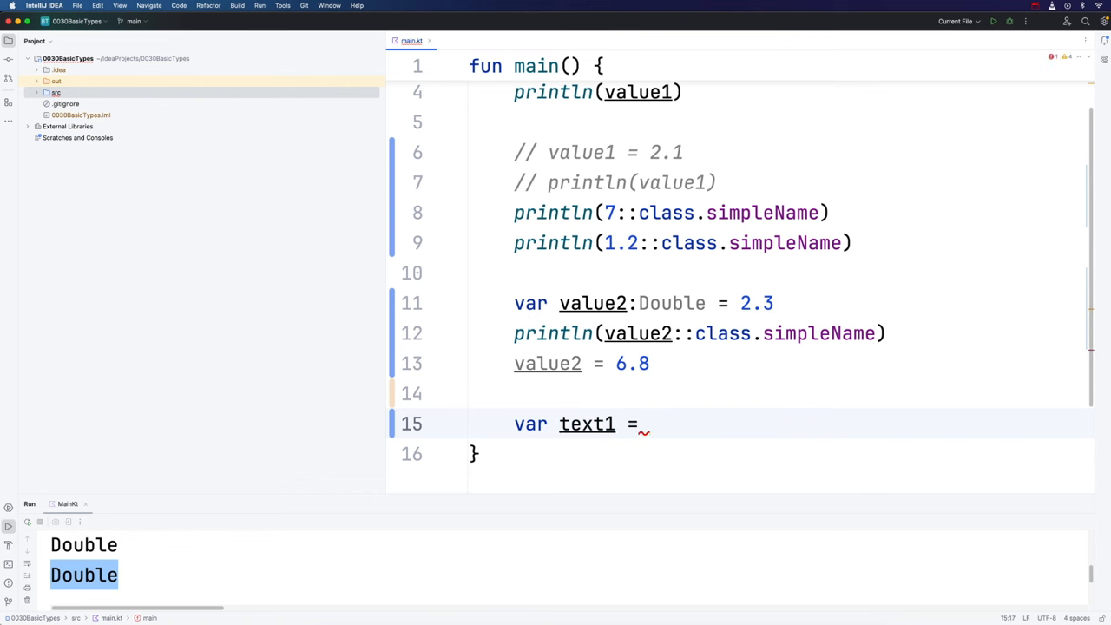
type("\"Hel\"")
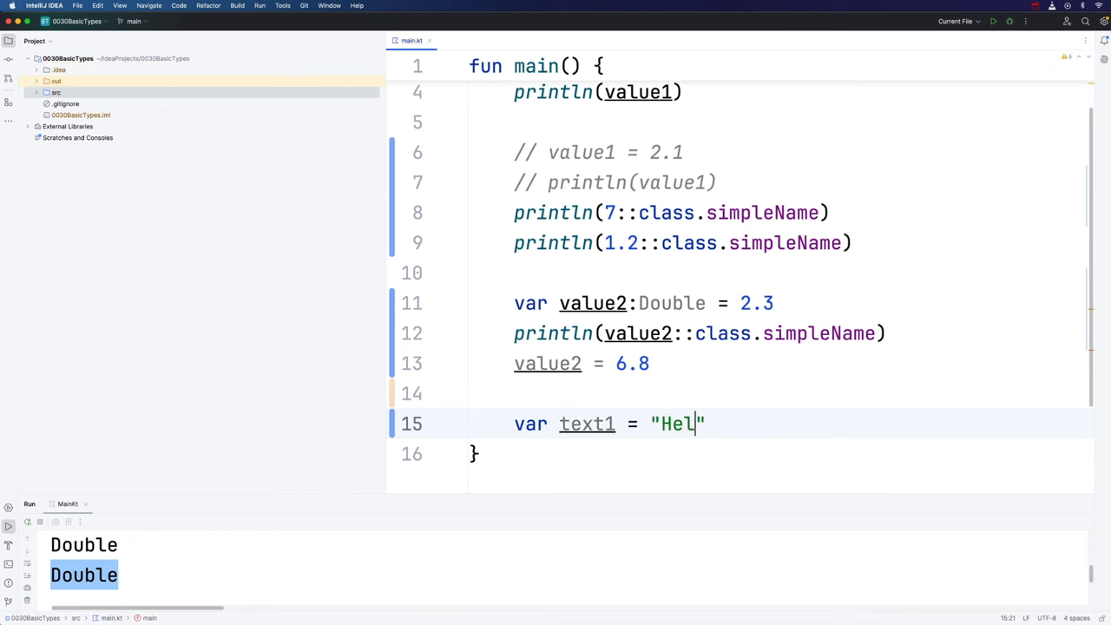
type("lo")
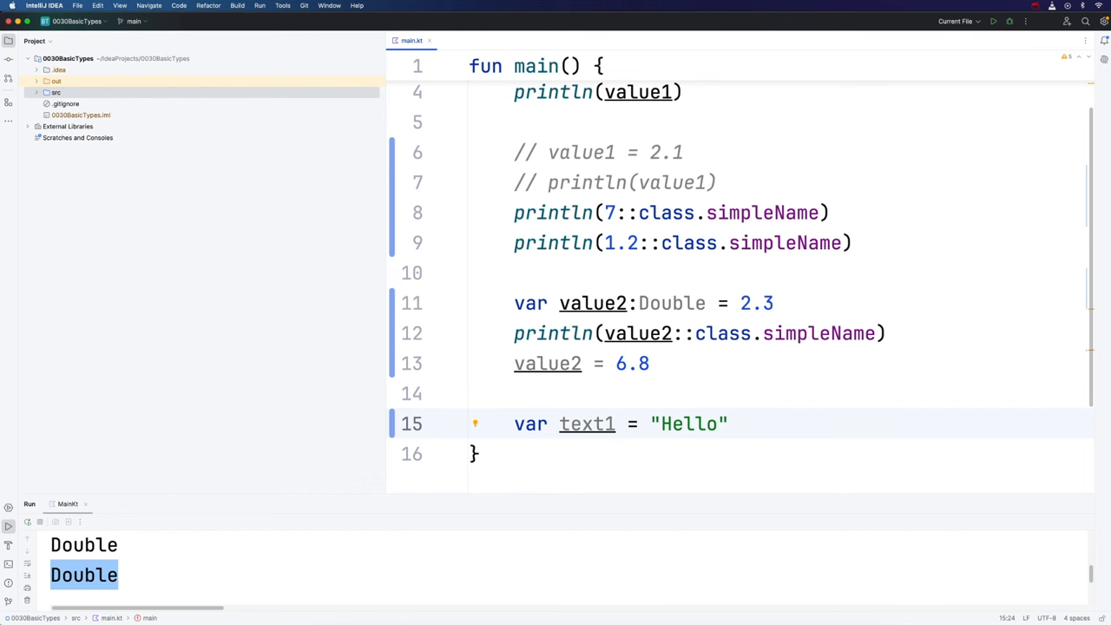
type("println()")
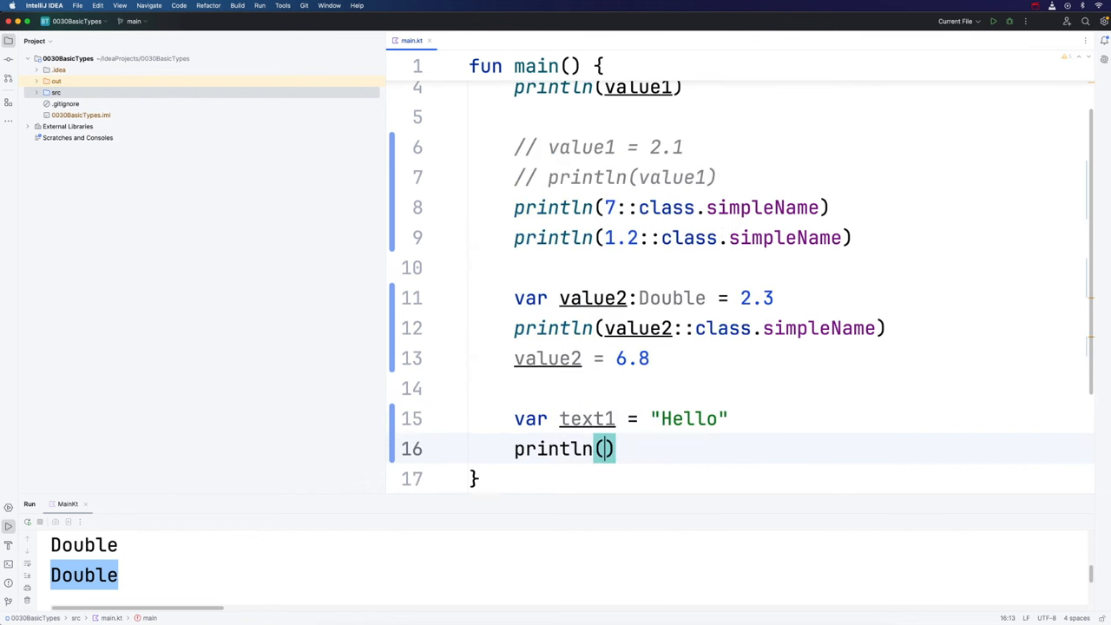
type("text1")
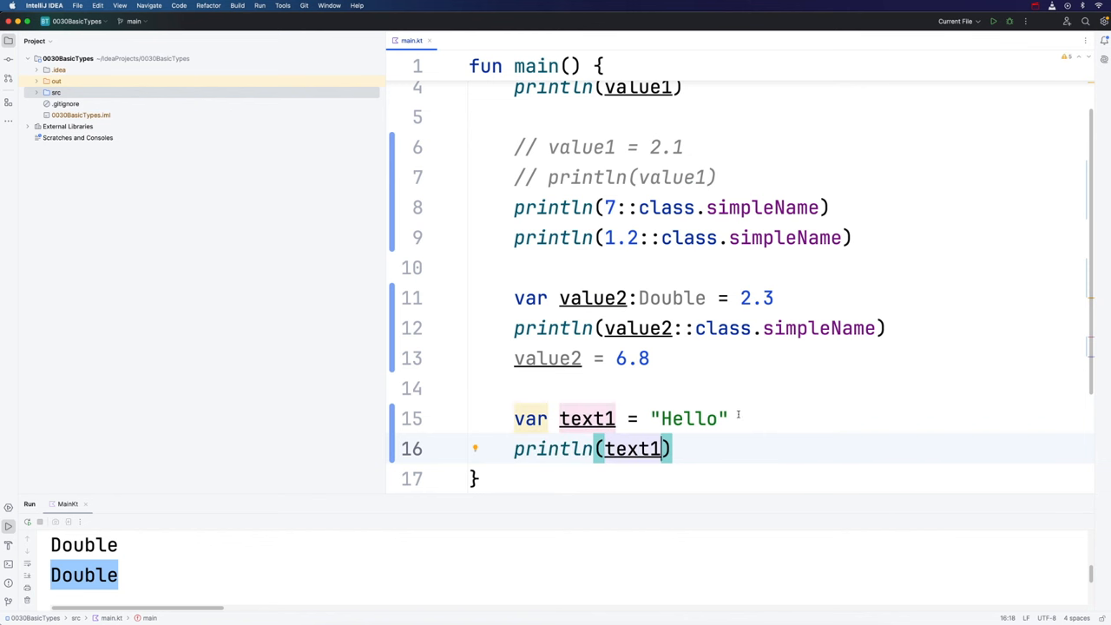
type("println(text1")
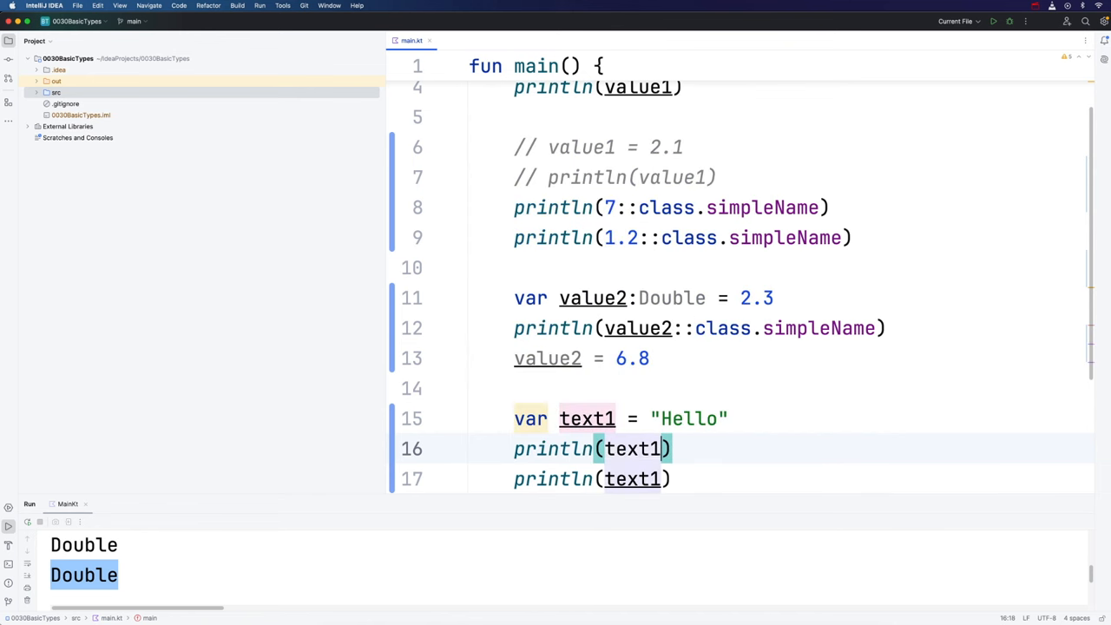
type("::class.simpleName")
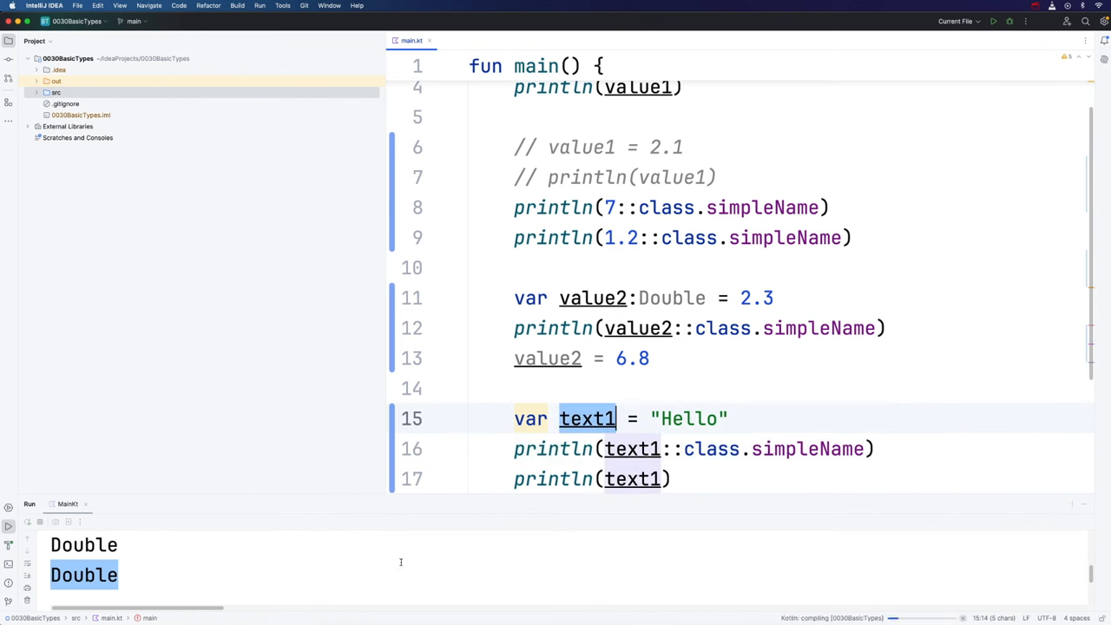
left_click(993, 21)
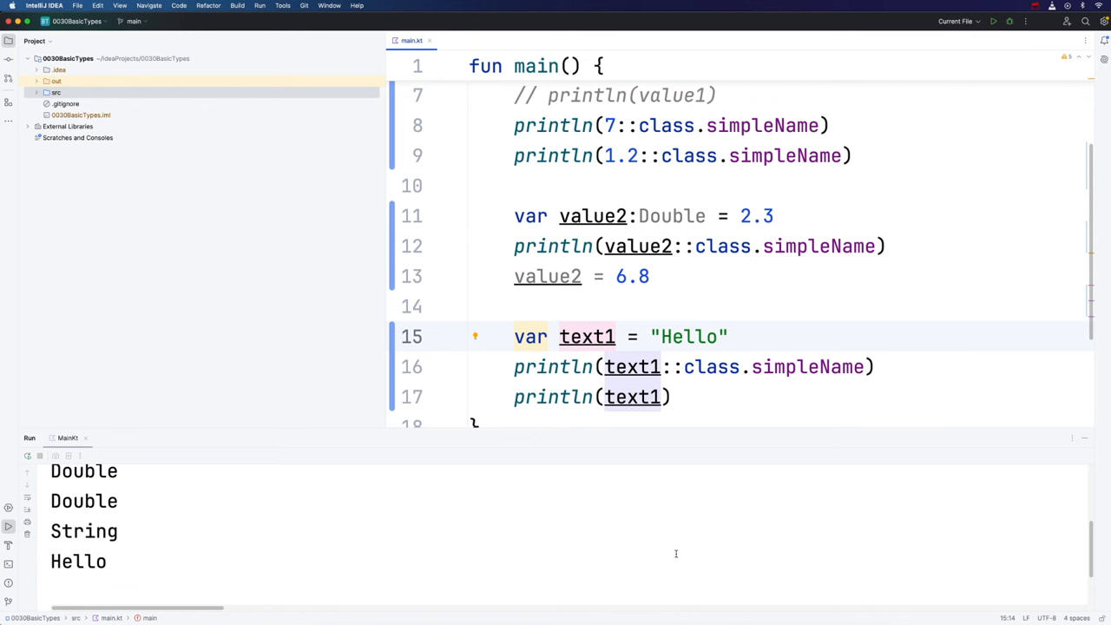
Type text1 as String, reassign it to "Hi", run to print Hi, and add a blank line.
type(":String")
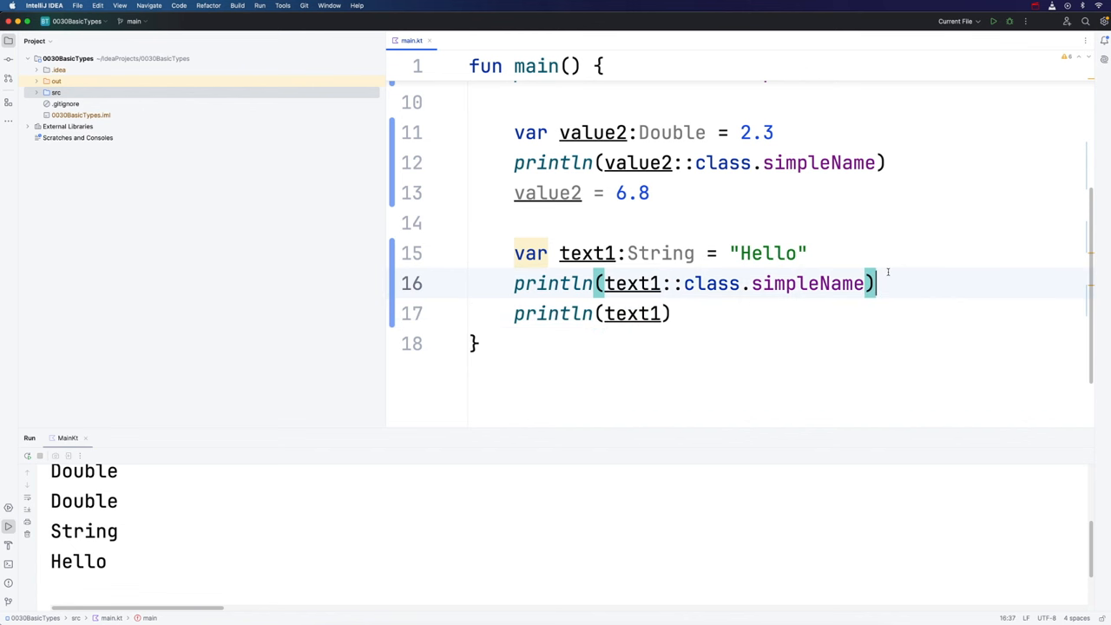
type("text1")
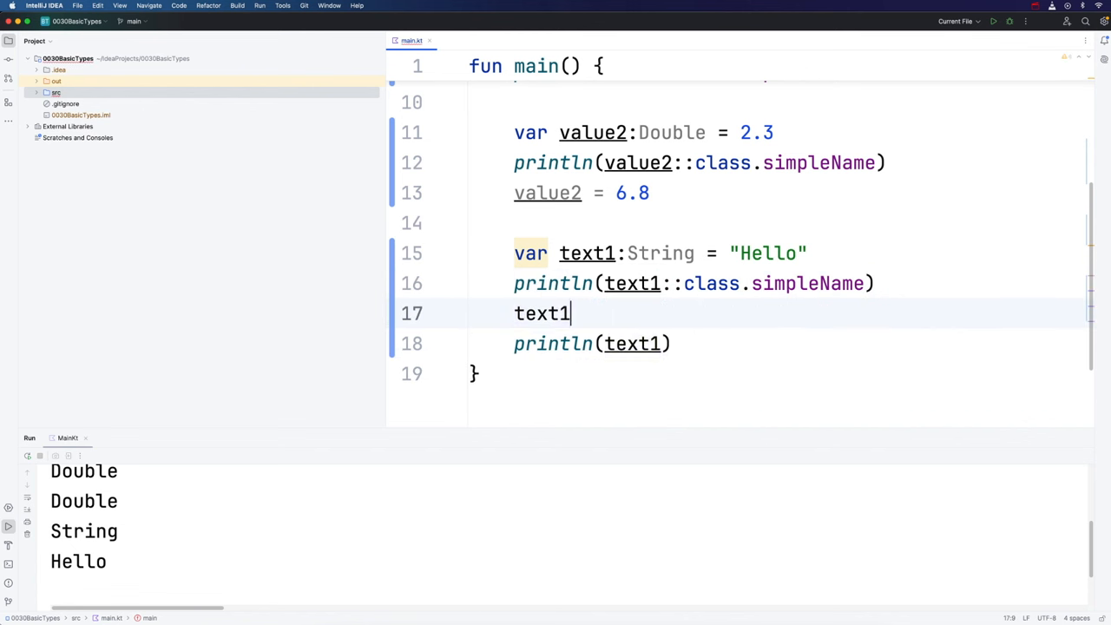
type("= 0")
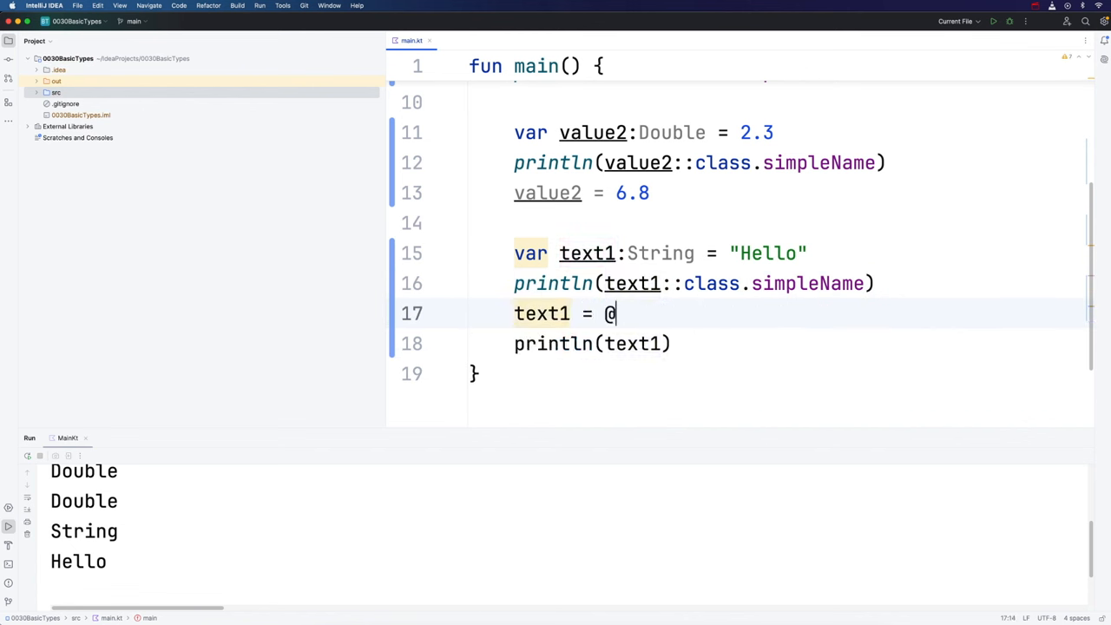
type("\"Hi\"")
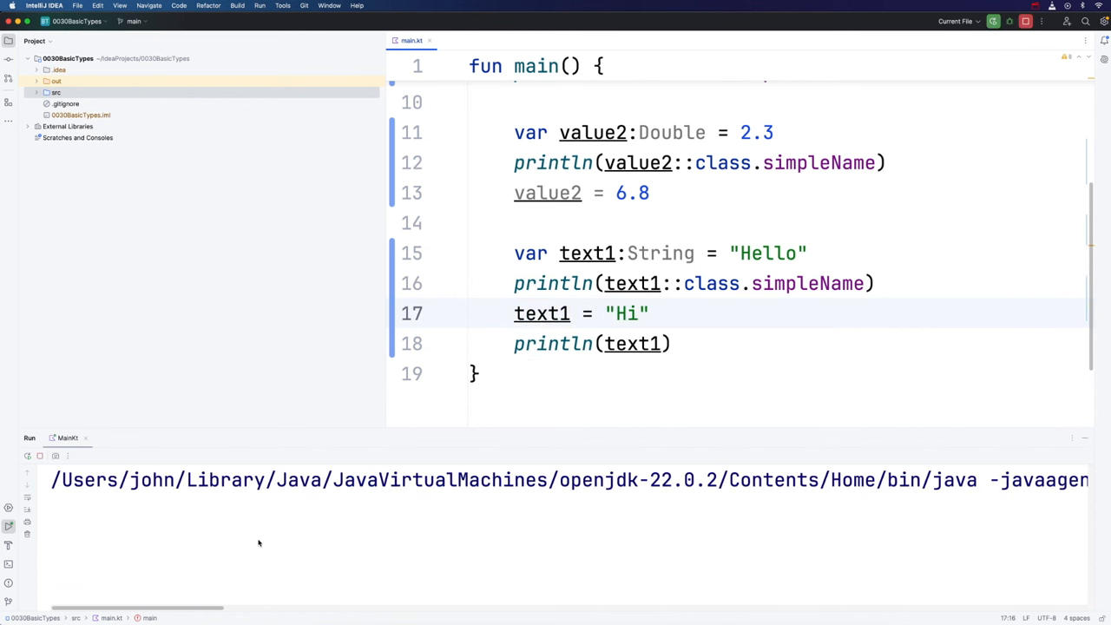
left_click(993, 21)
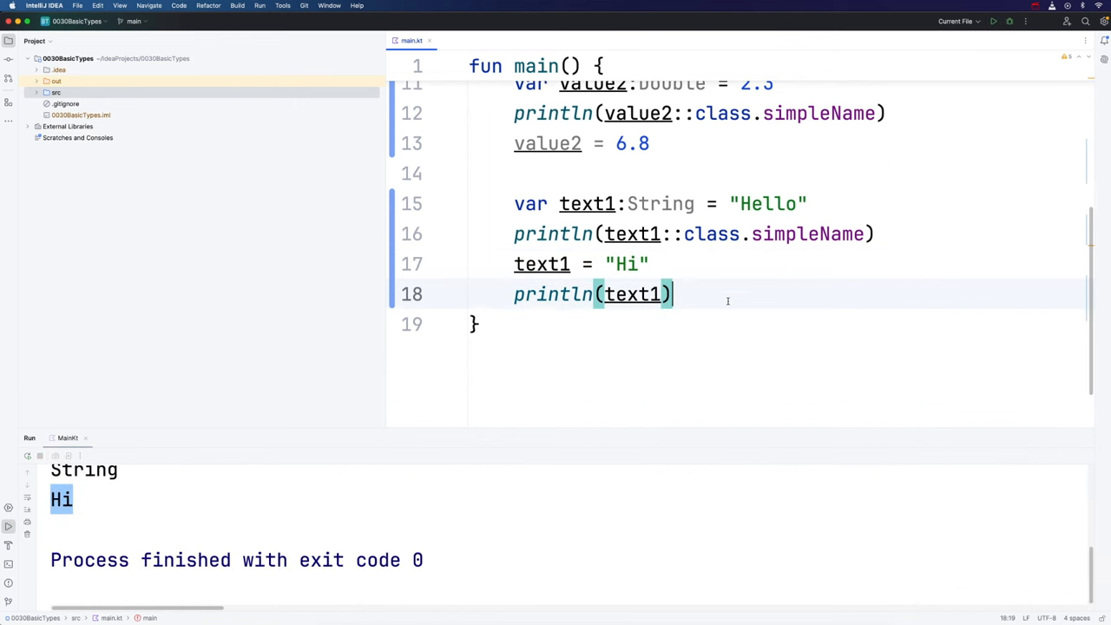
key("enter")
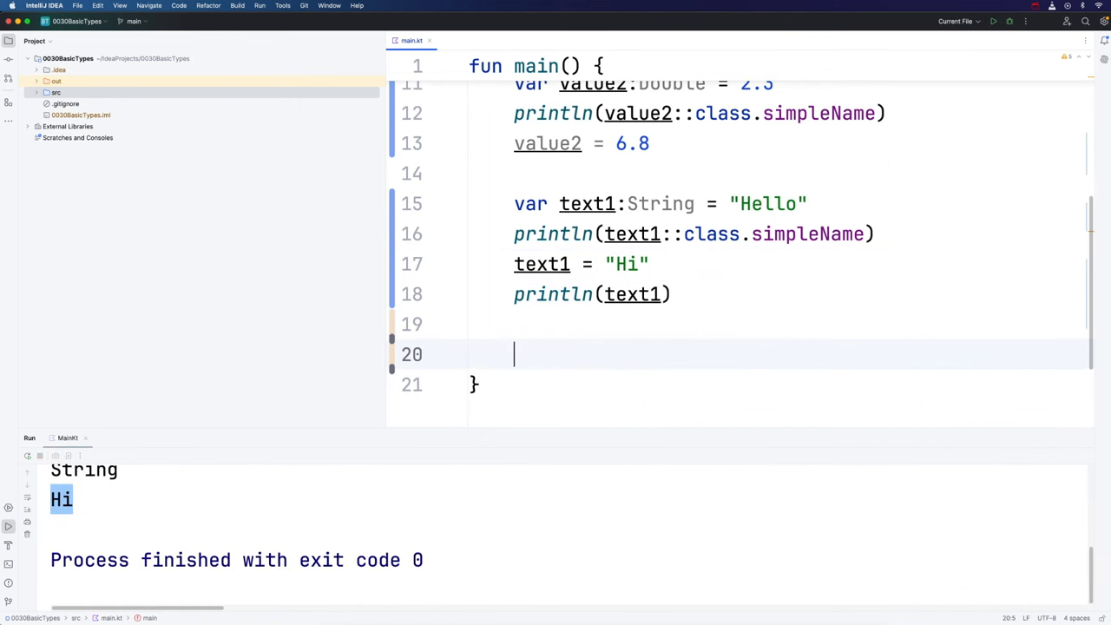
type("var")
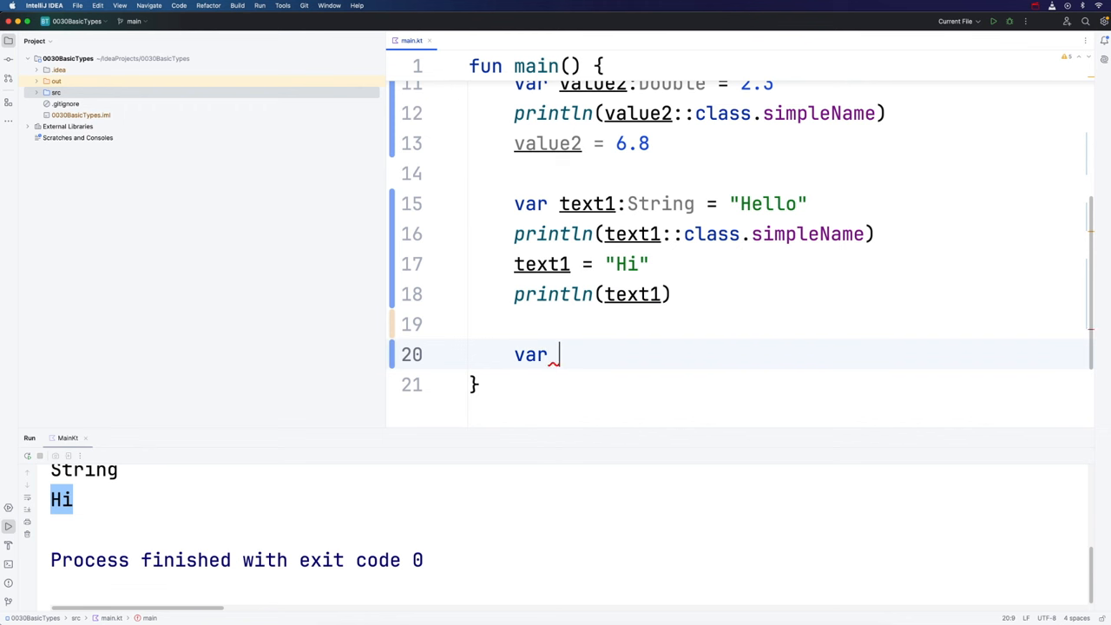
type("letter =")
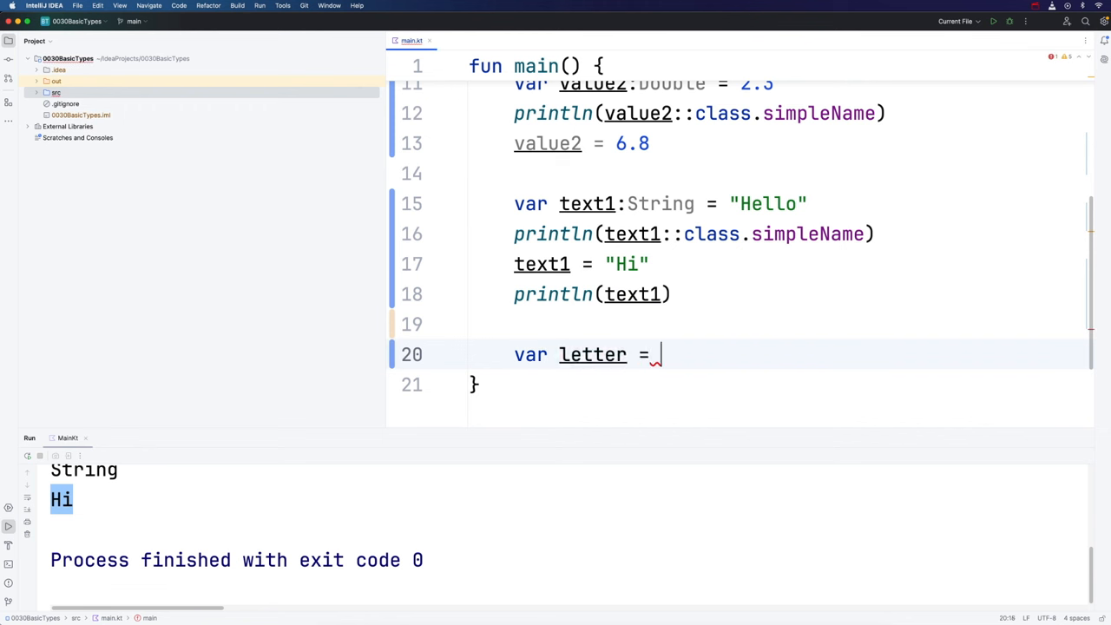
type("''")
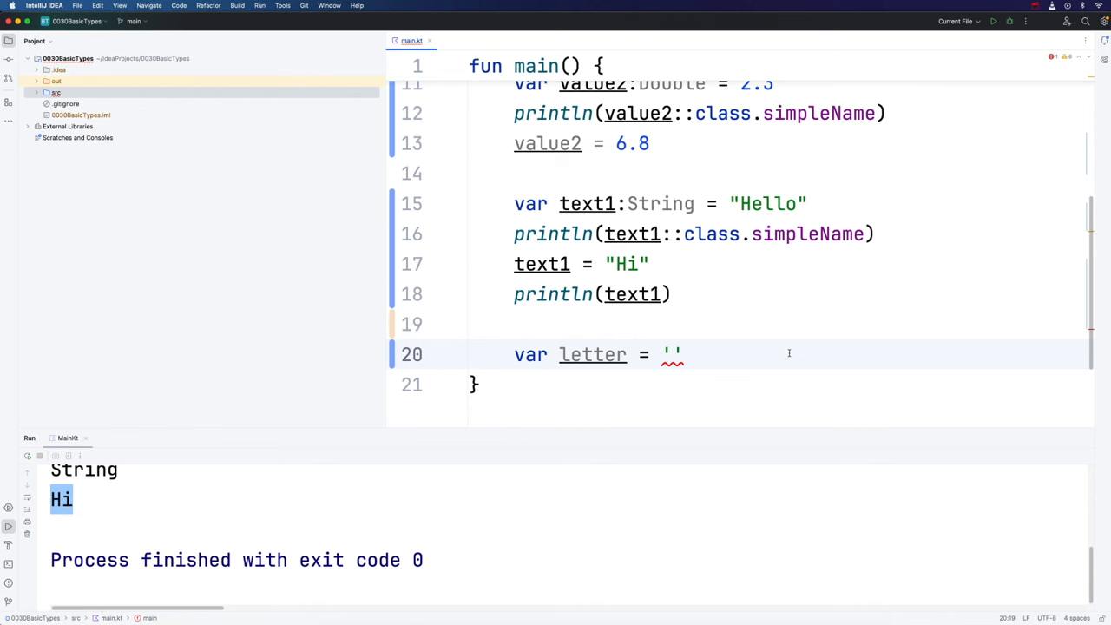
type("f")
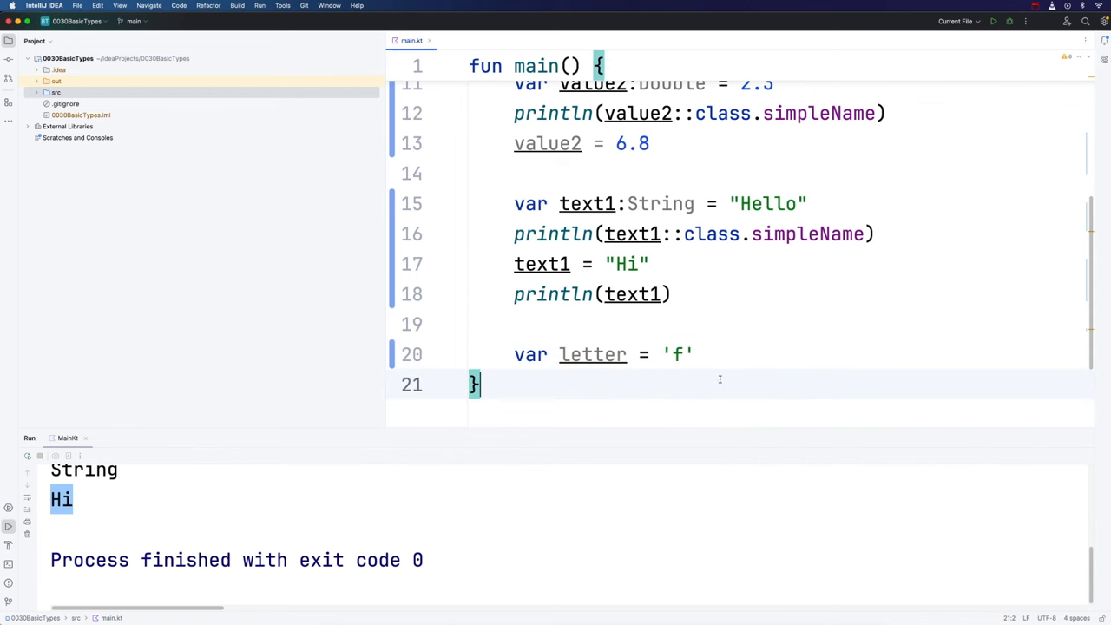
mouse_move(726, 374)
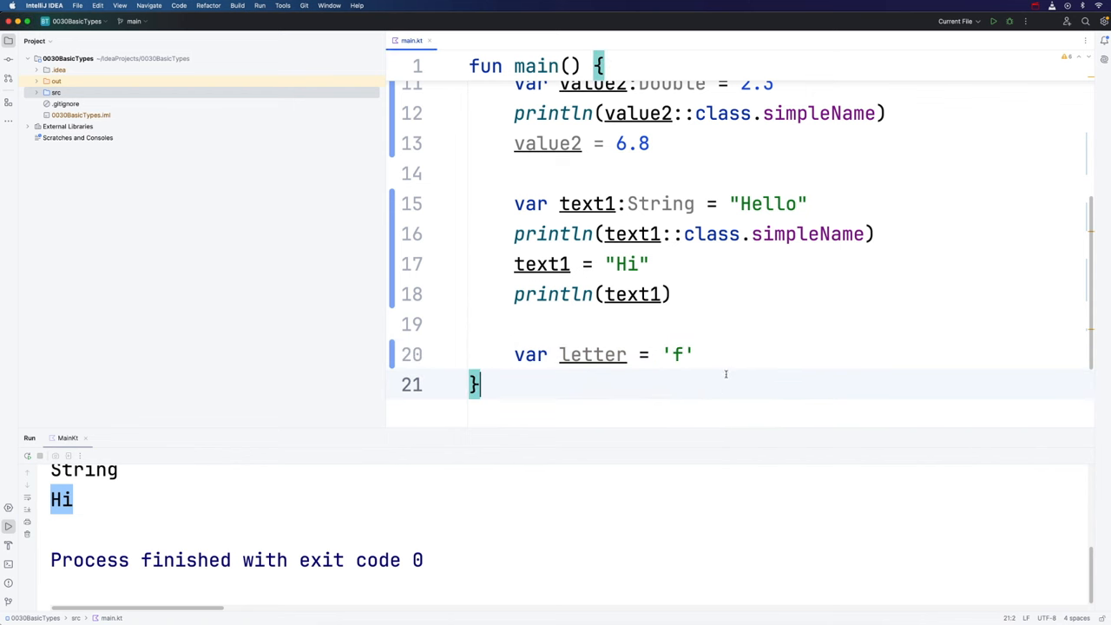
Add println(letter) and println(letter::class.simpleName) using autocomplete.
type("println(")
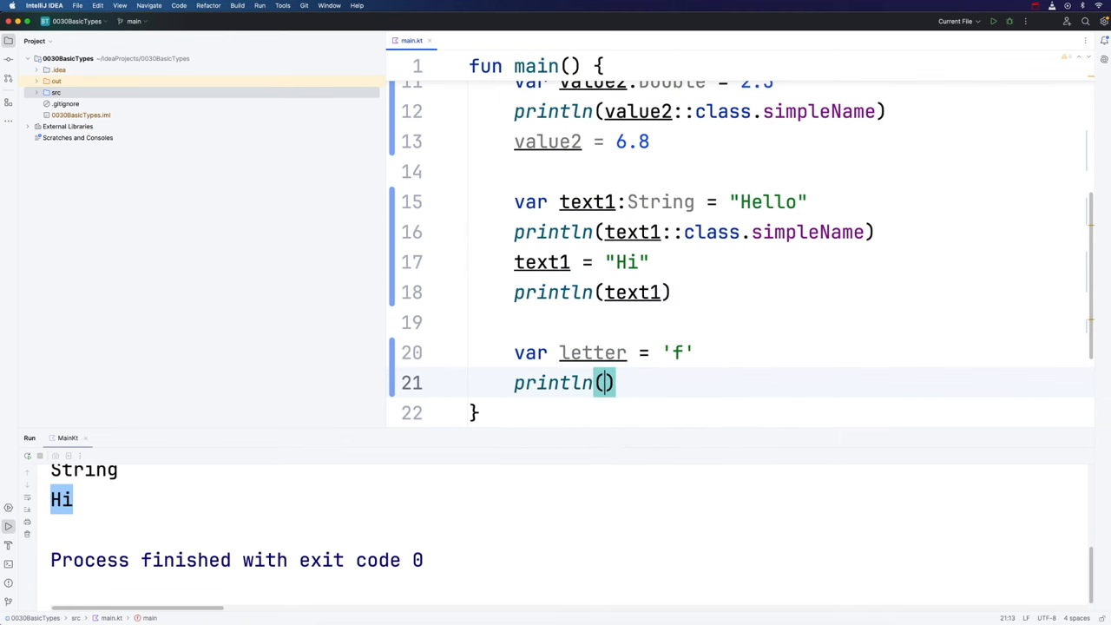
type("letter")
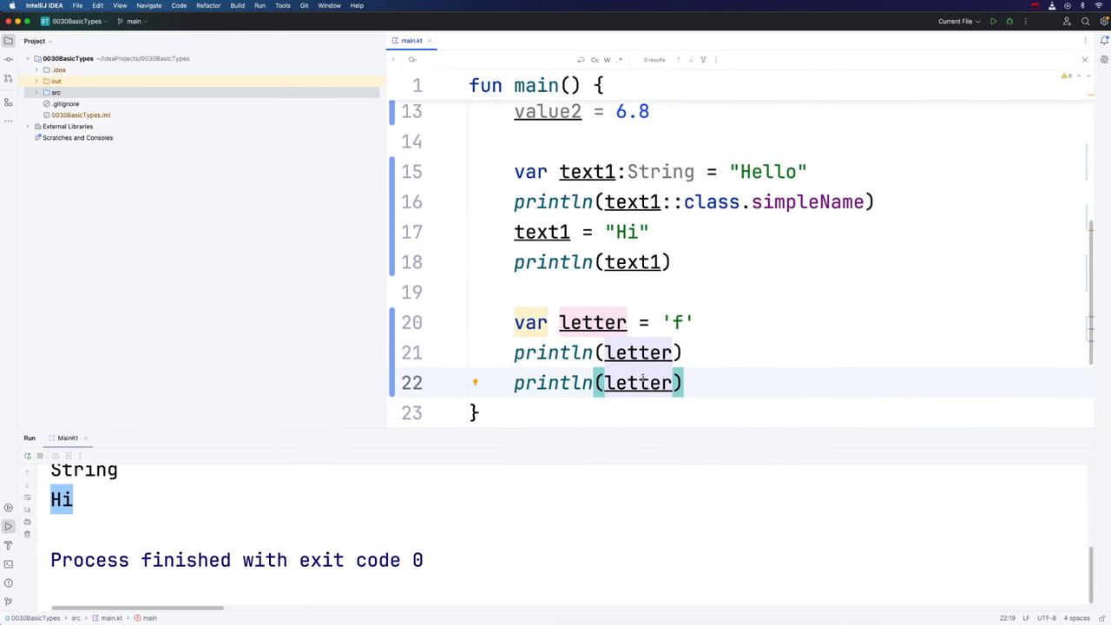
double_click(638, 383)
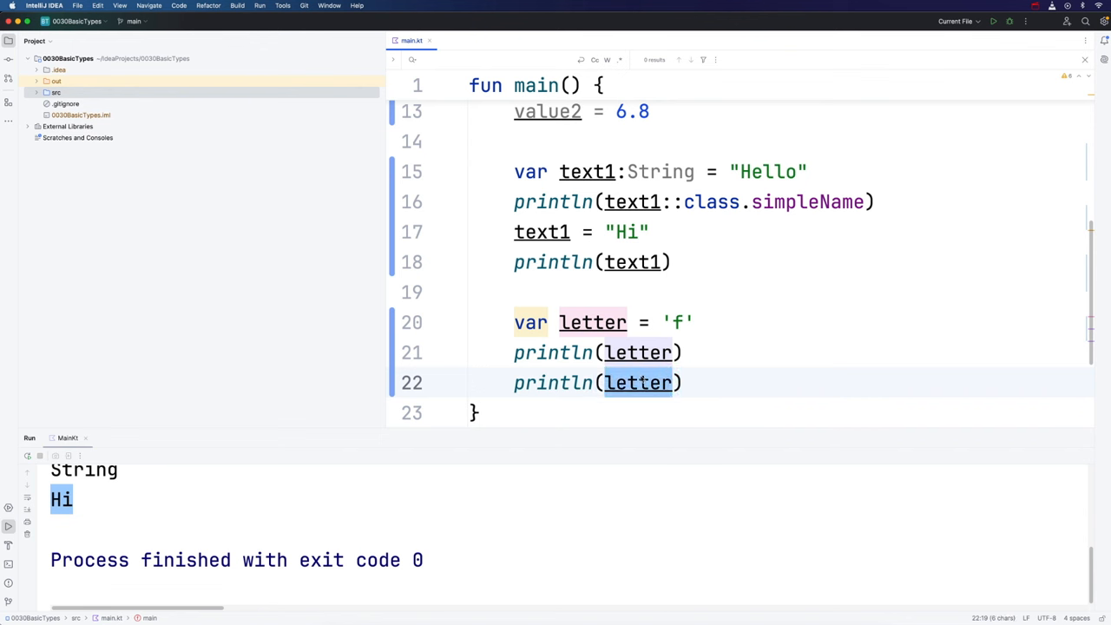
type("::")
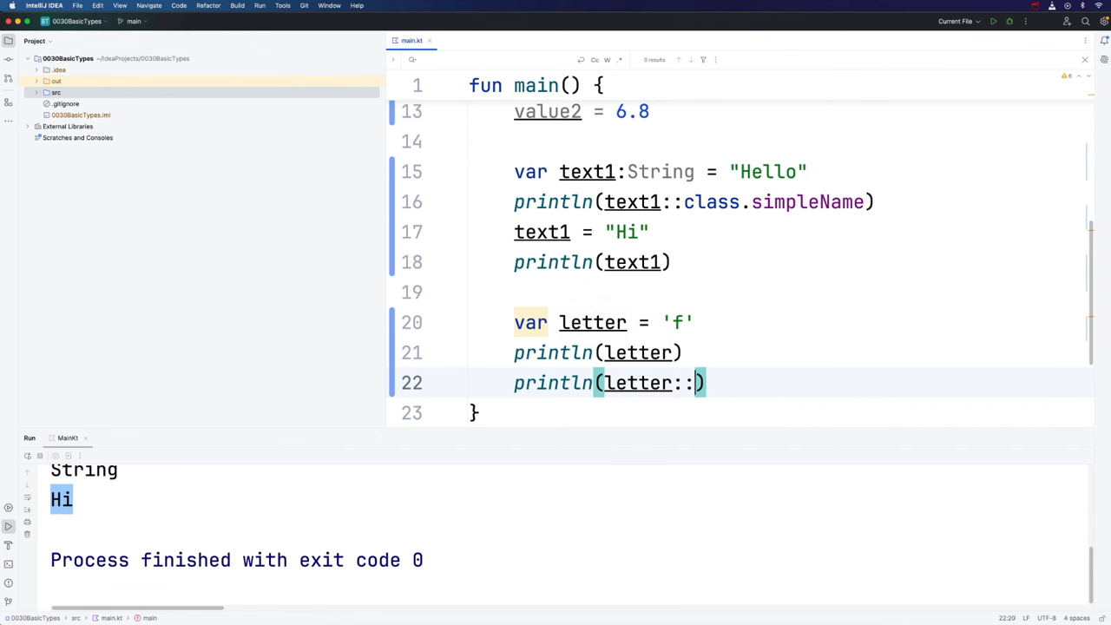
type("clas")
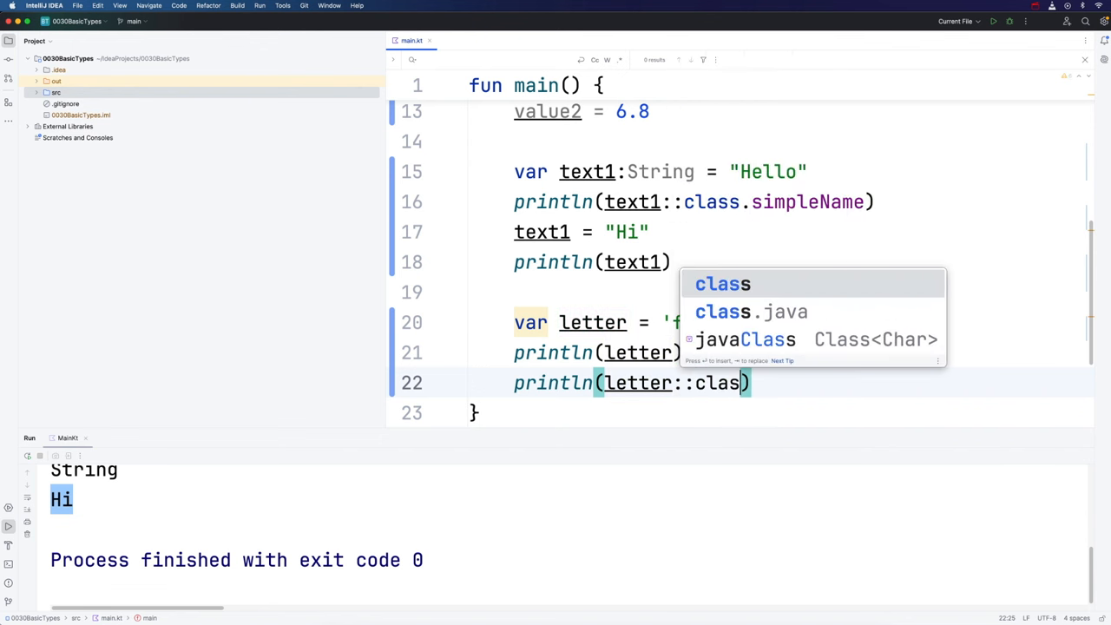
key("Tab")
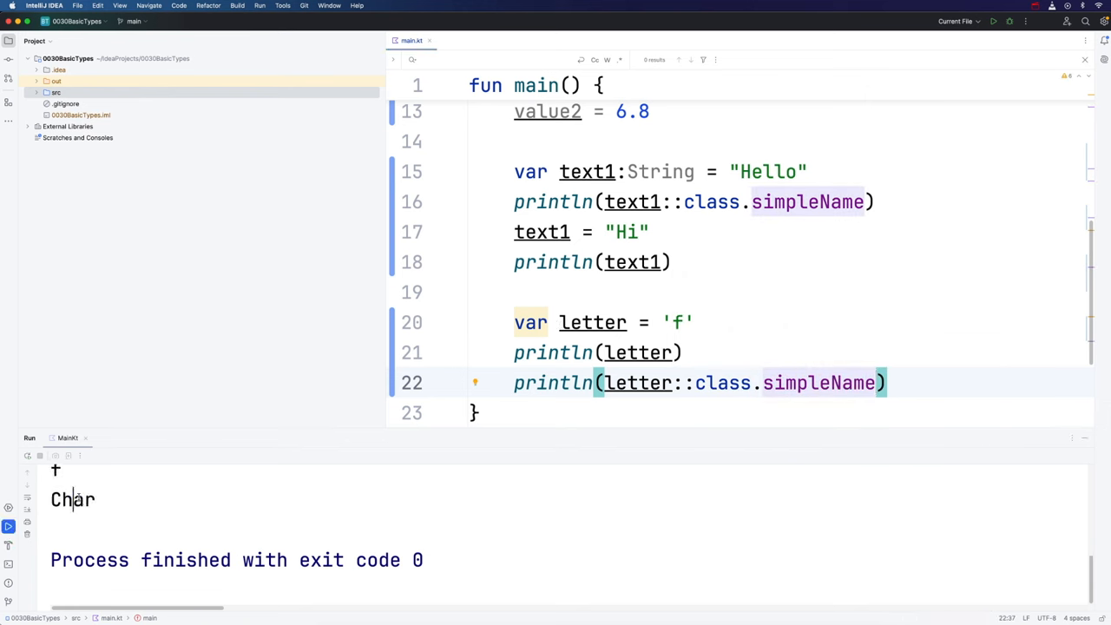
Give the letter declaration an explicit :Char type via the completion suggestion.
double_click(72, 499)
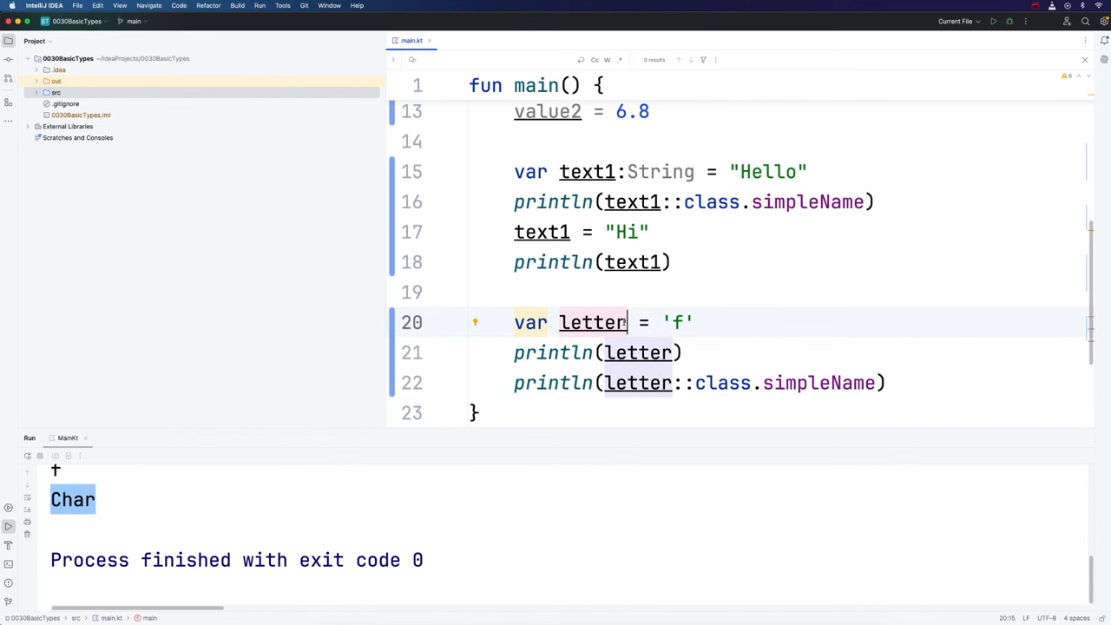
type(":cha")
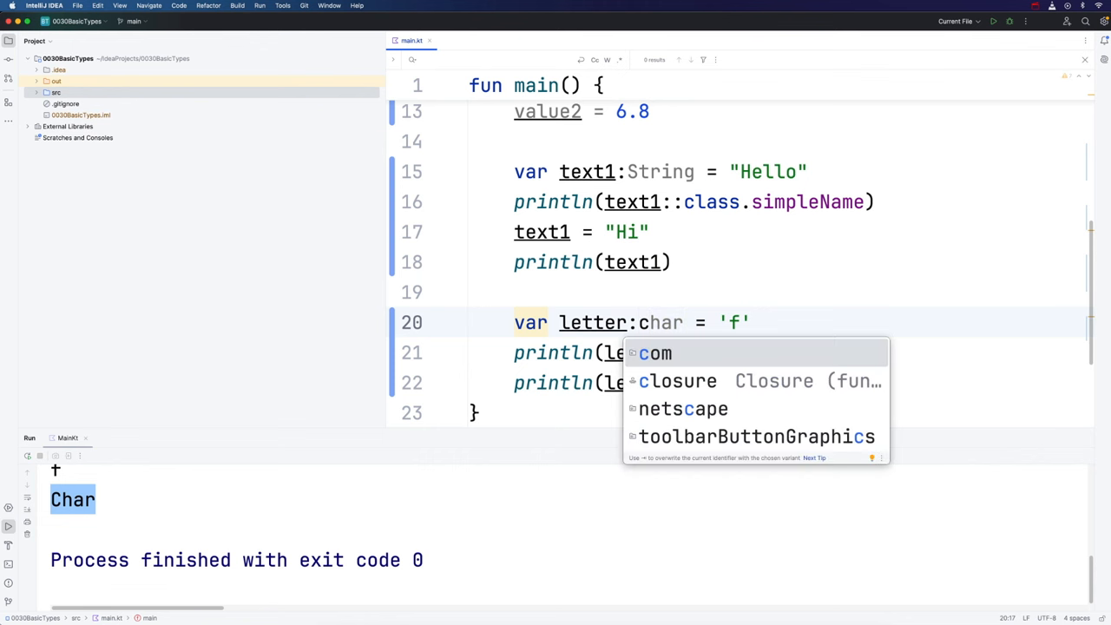
type("C")
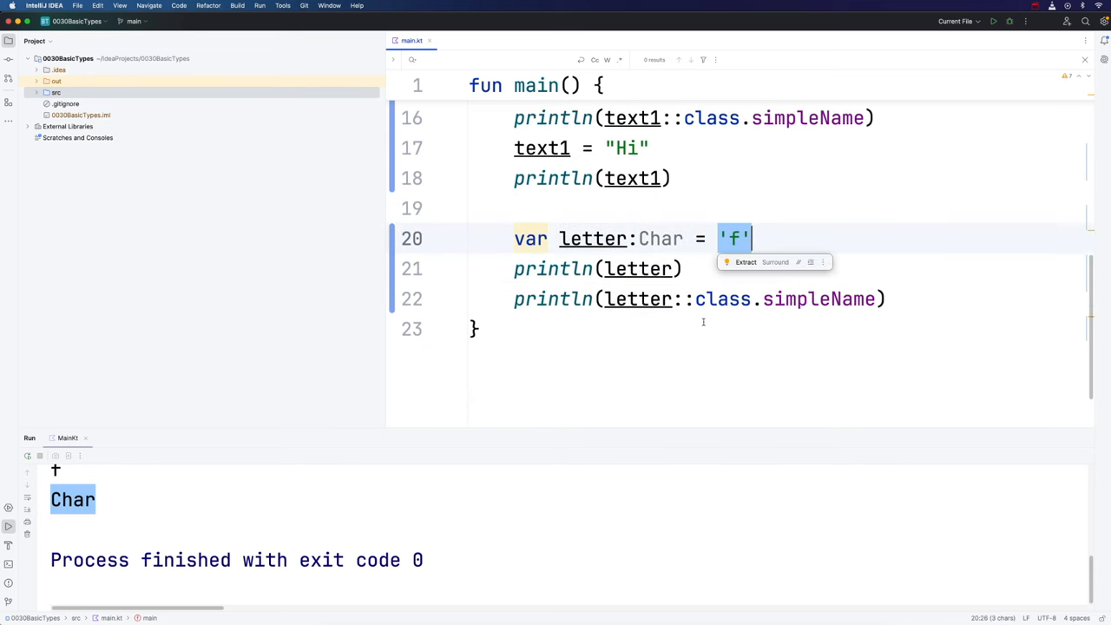
mouse_move(695, 324)
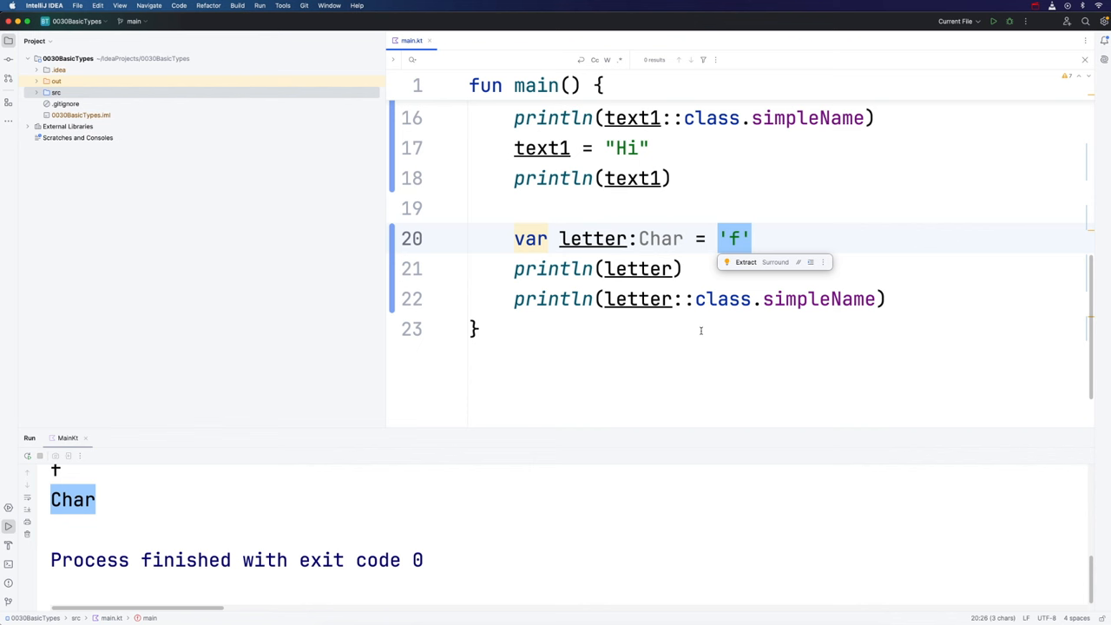
left_click(640, 268)
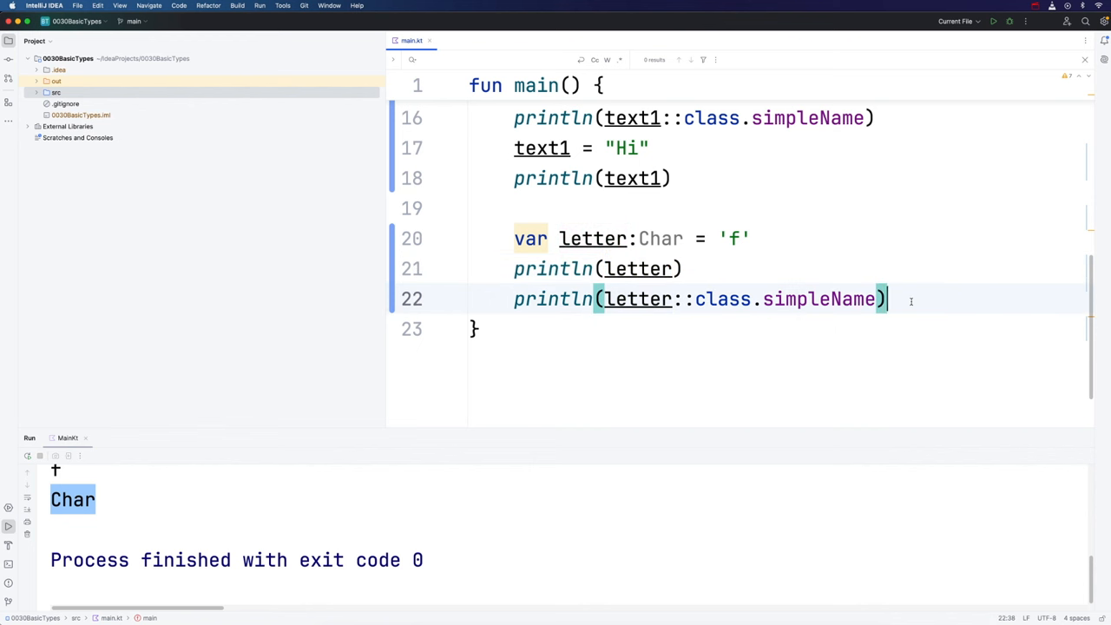
mouse_move(905, 328)
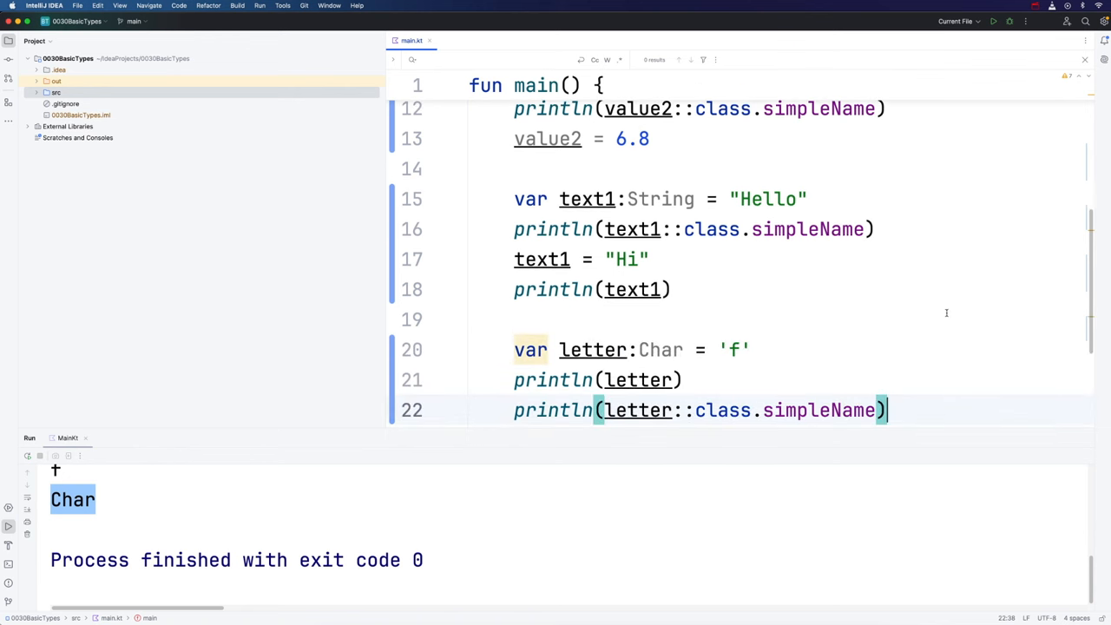
Add blank lines below the print statements and begin a /* block comment.
scroll("down", 3)
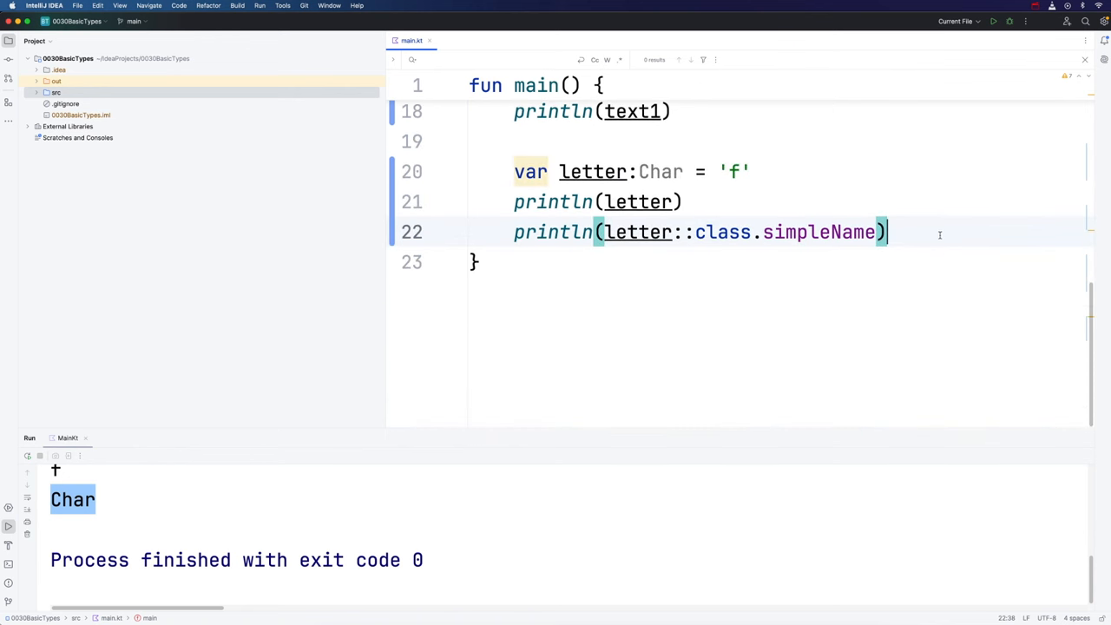
key("Enter")
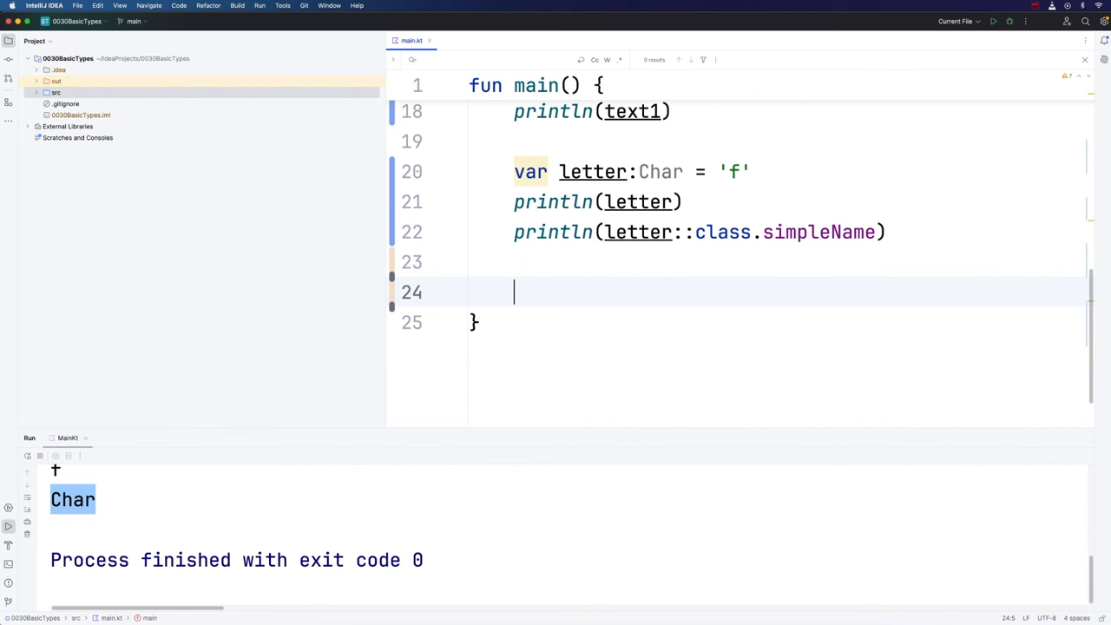
type("/*")
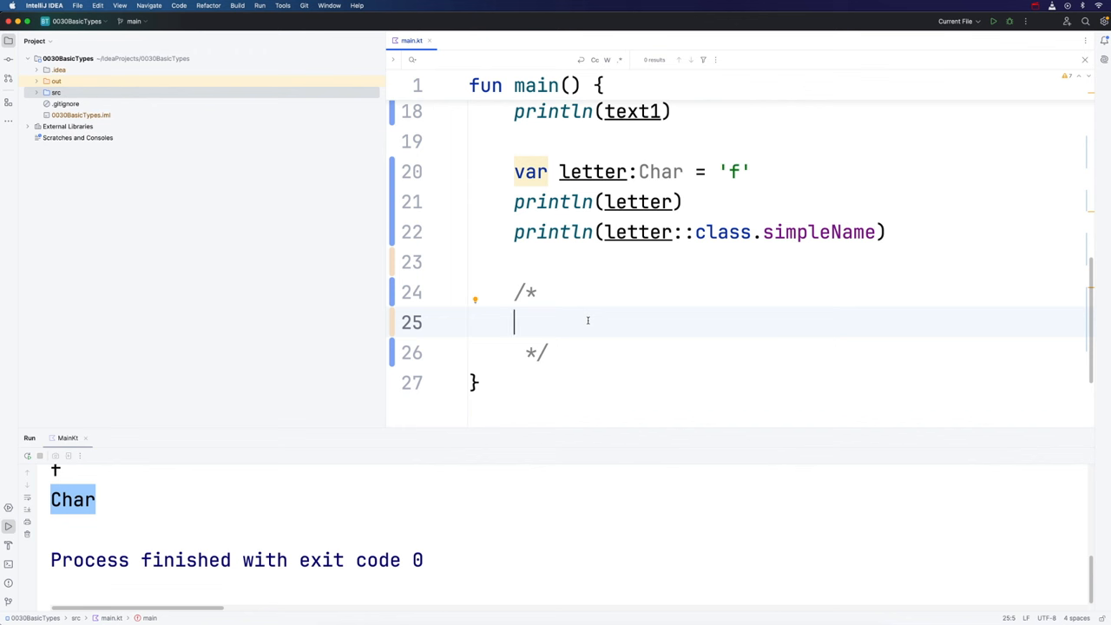
mouse_move(663, 317)
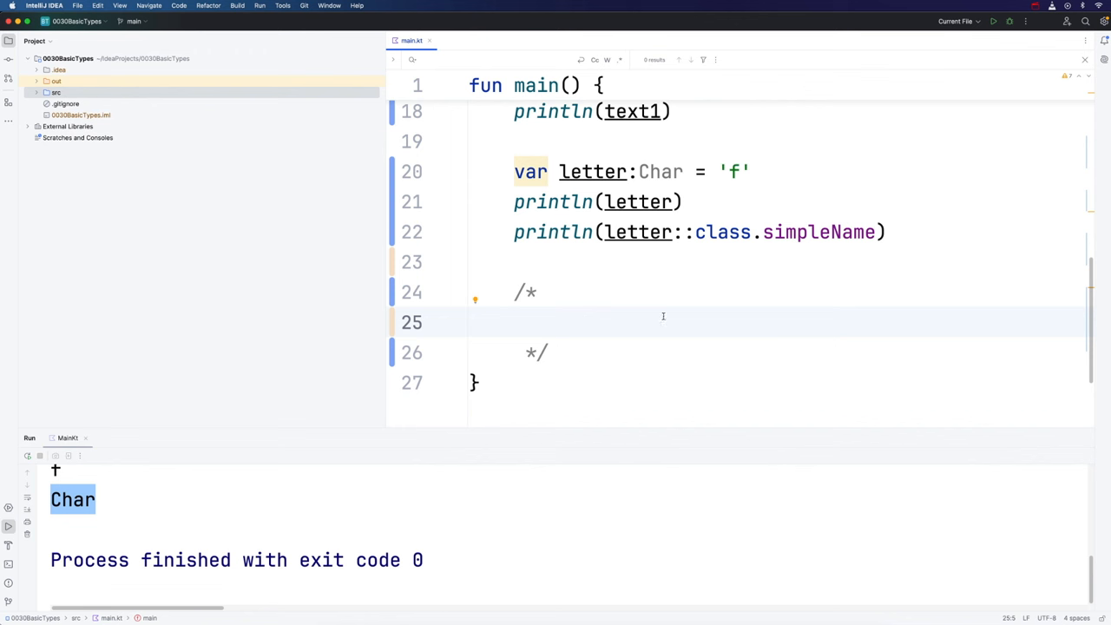
Type the Integer heading and Byte with size 8 in the comment.
type("Integer")
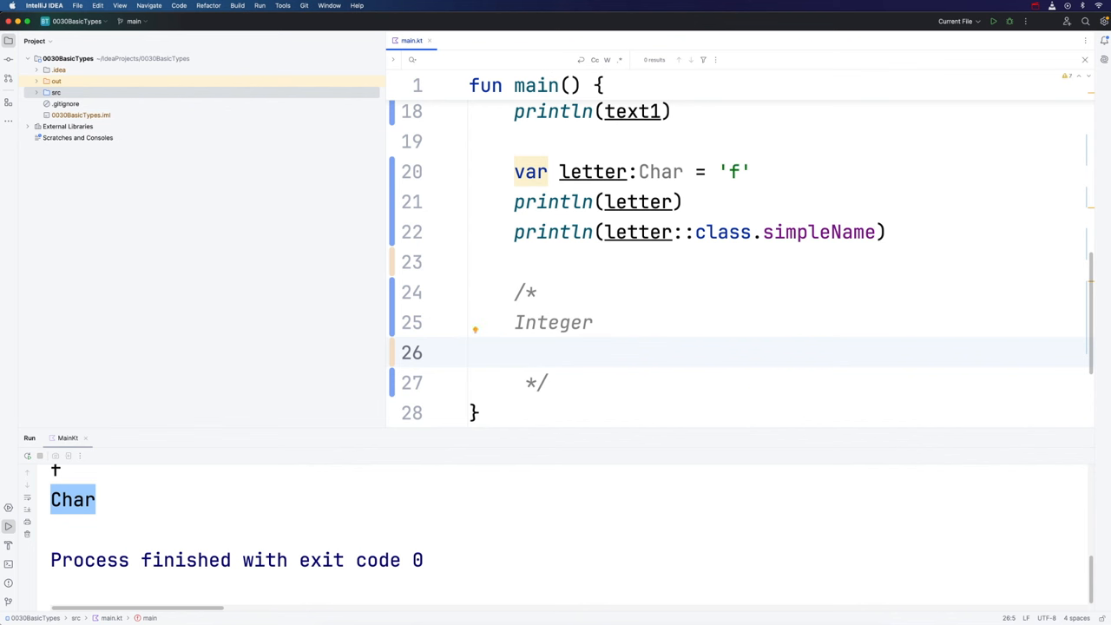
type("b")
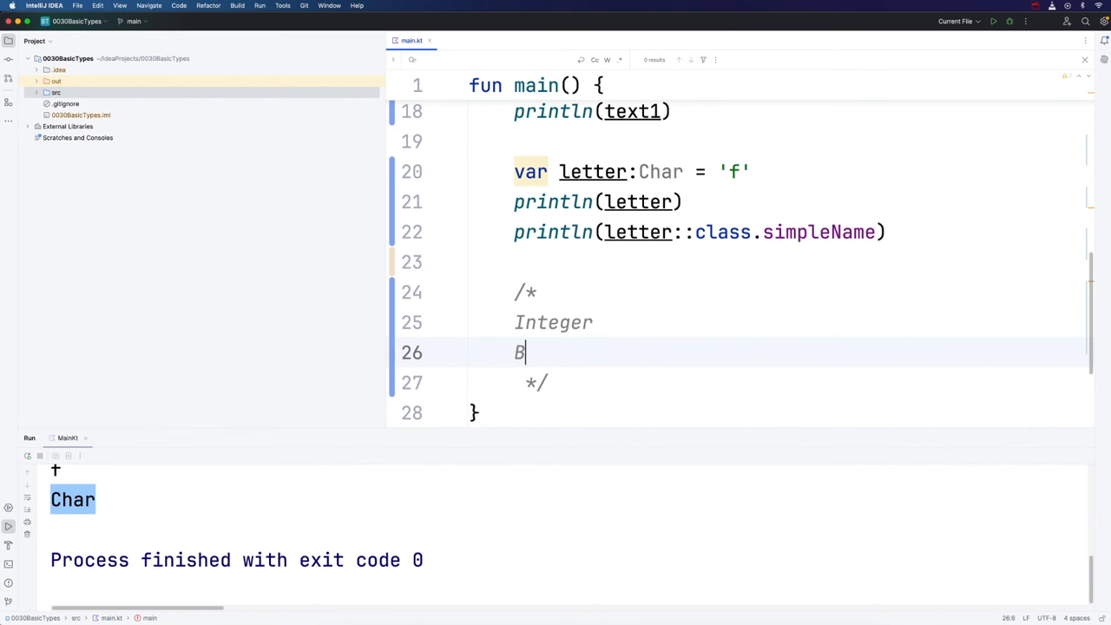
type("yte")
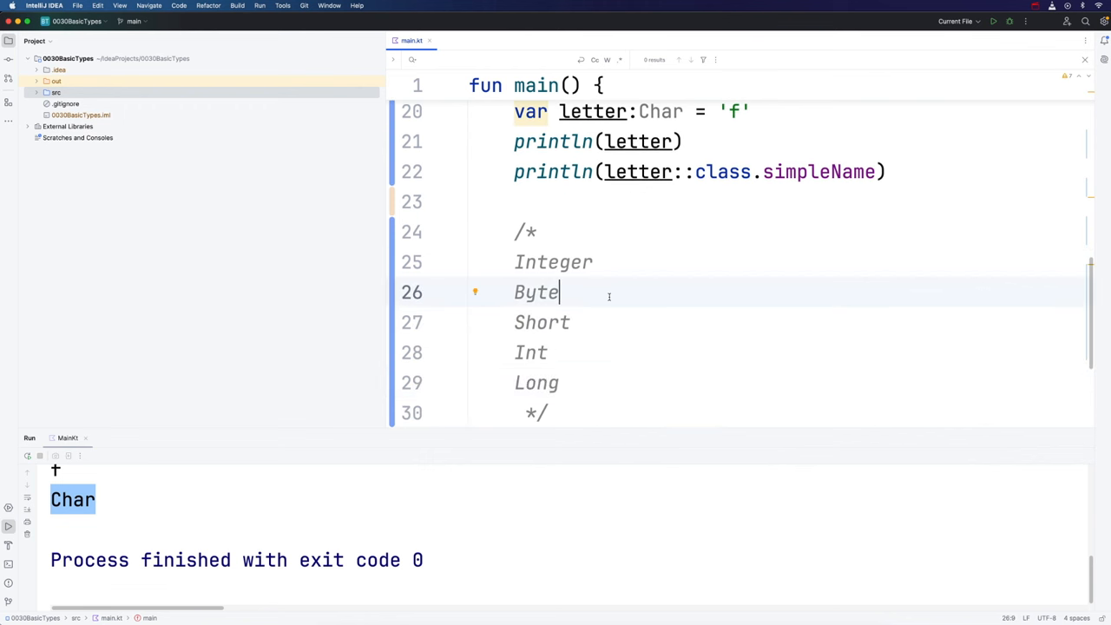
type("8")
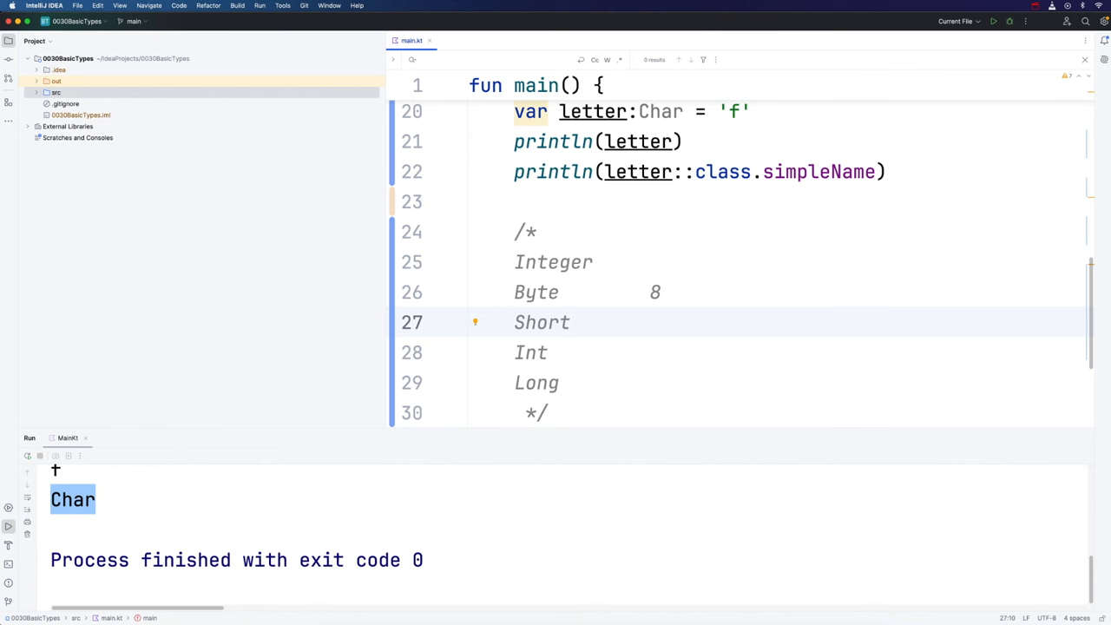
Add sizes 16, 32 and 64 beside Short, Int and Long.
left_click(649, 322)
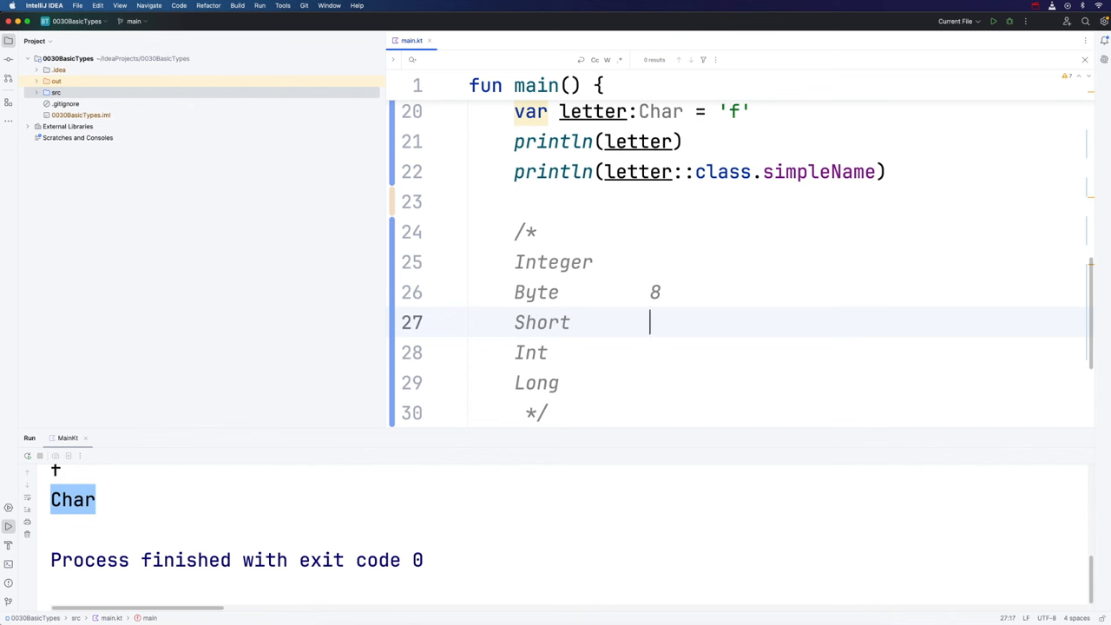
type("16")
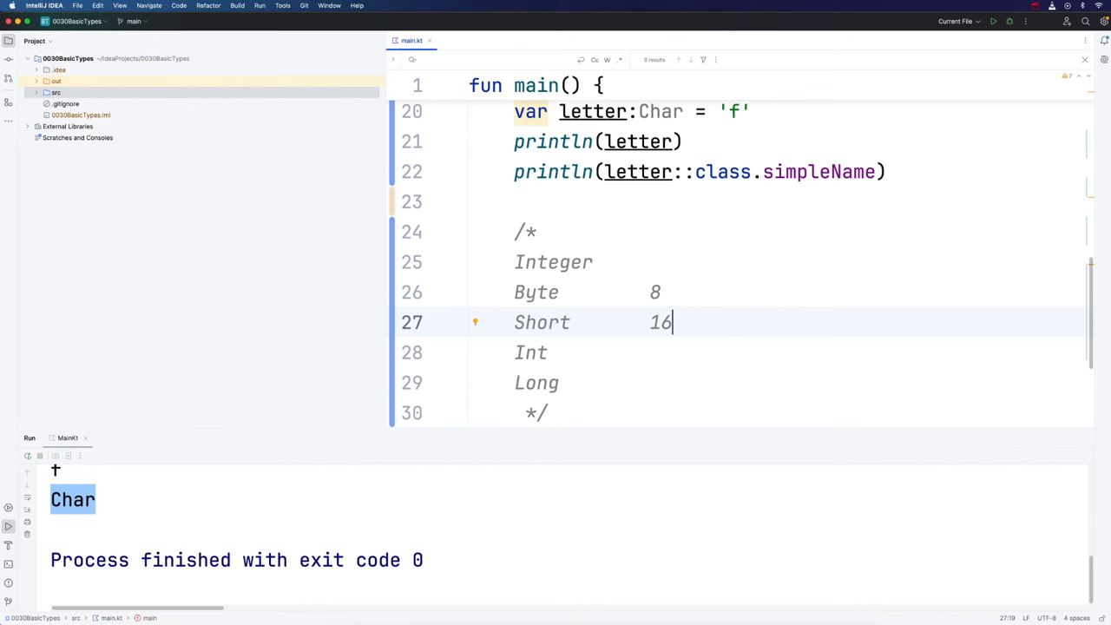
left_click(548, 352)
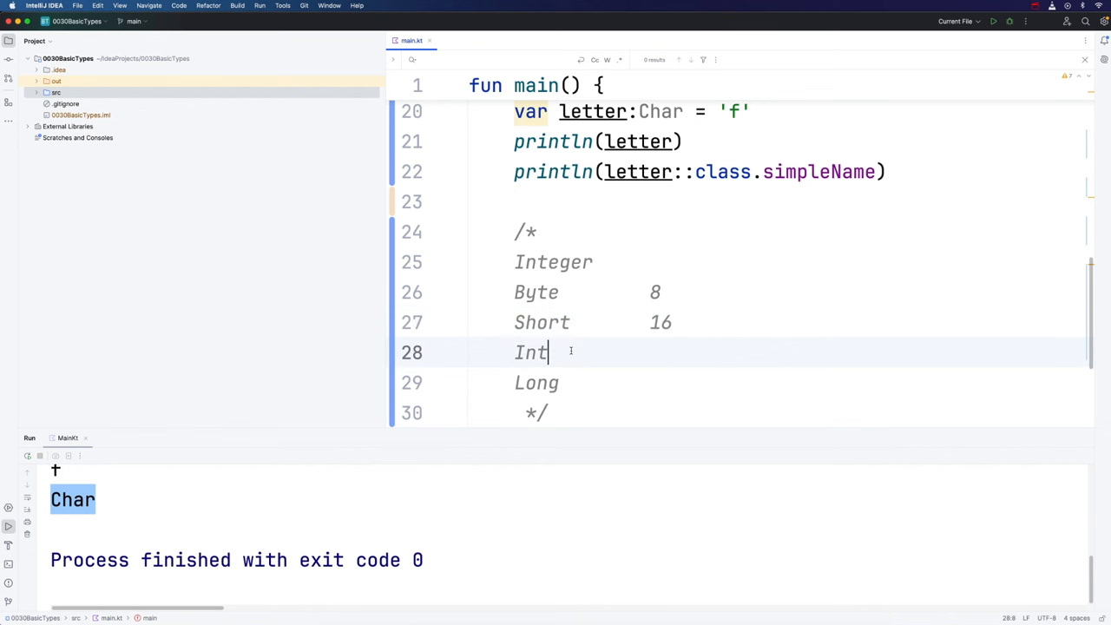
type("32")
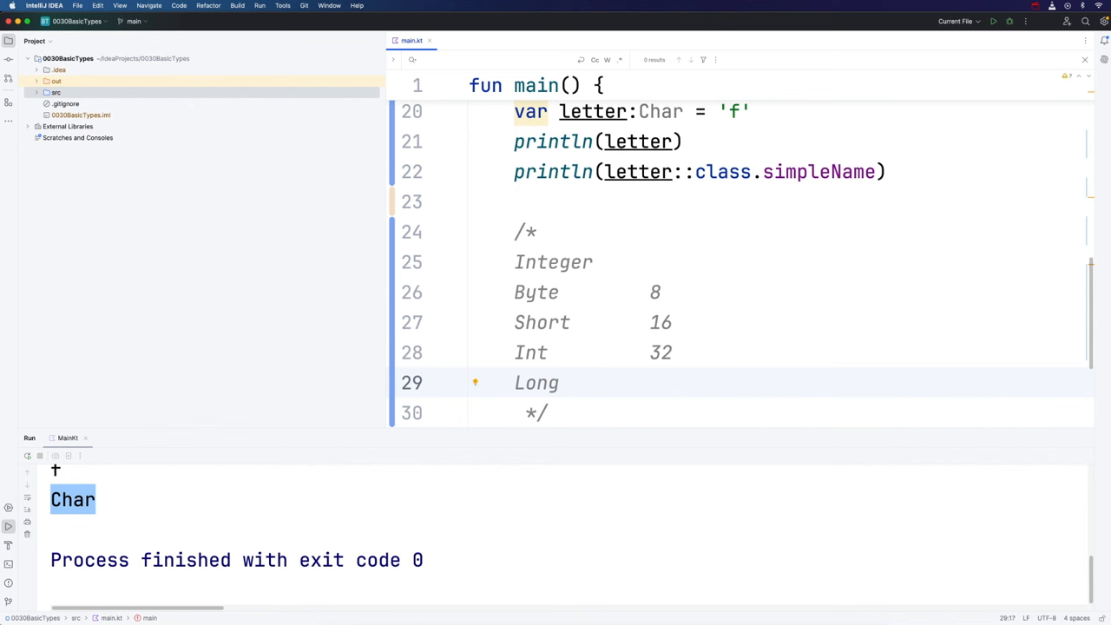
type("64")
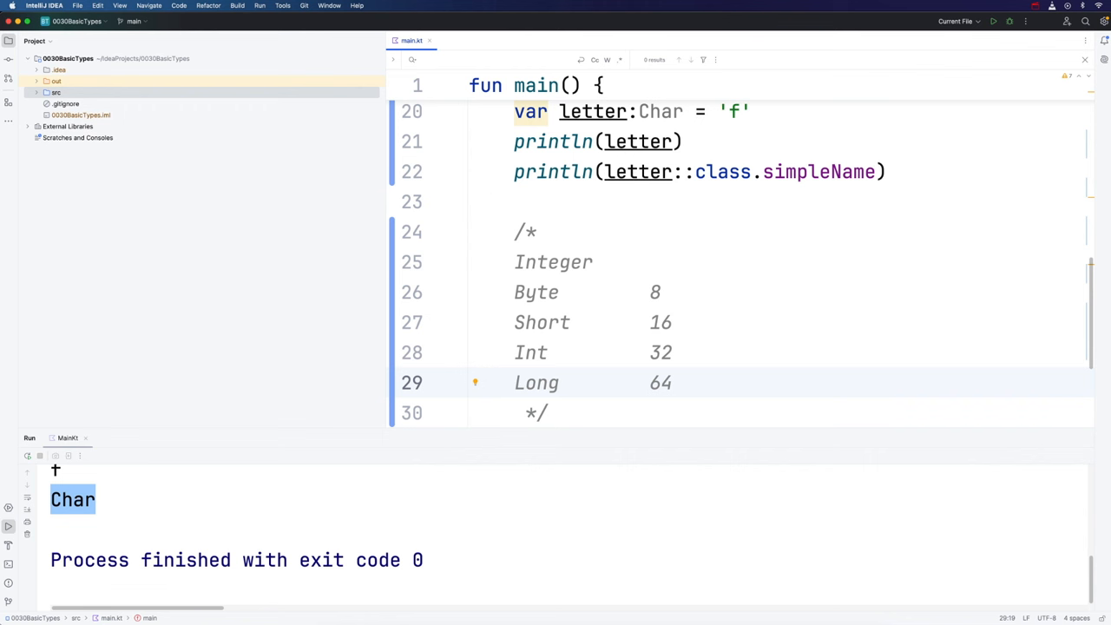
scroll("down", 3)
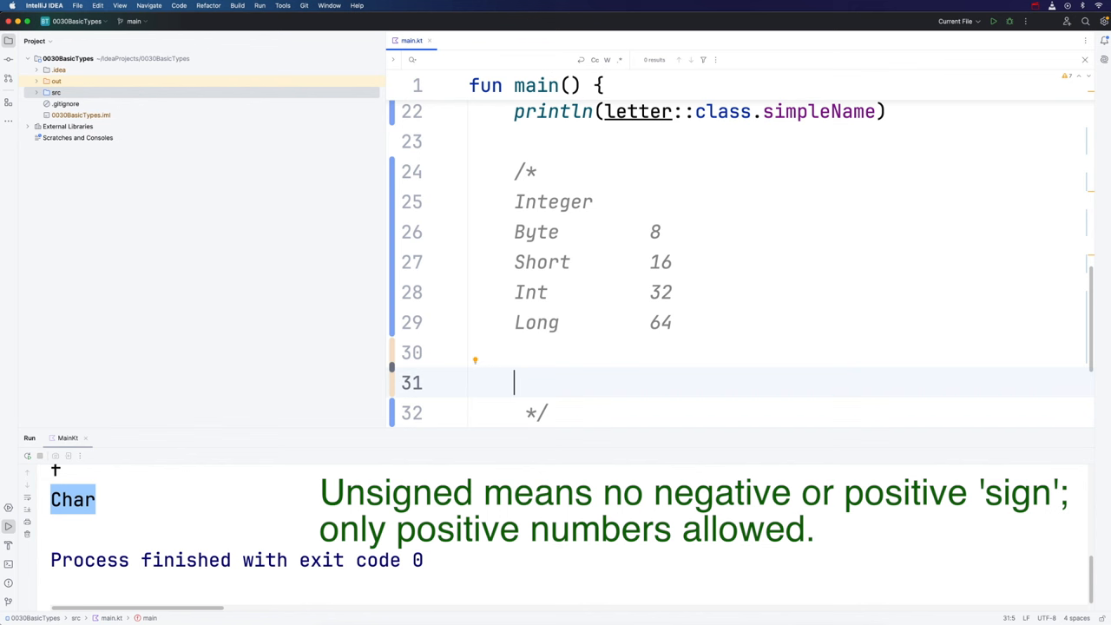
Type 'UByte, UShort, UInt, ULong' on line 31 of the comment.
type("UB")
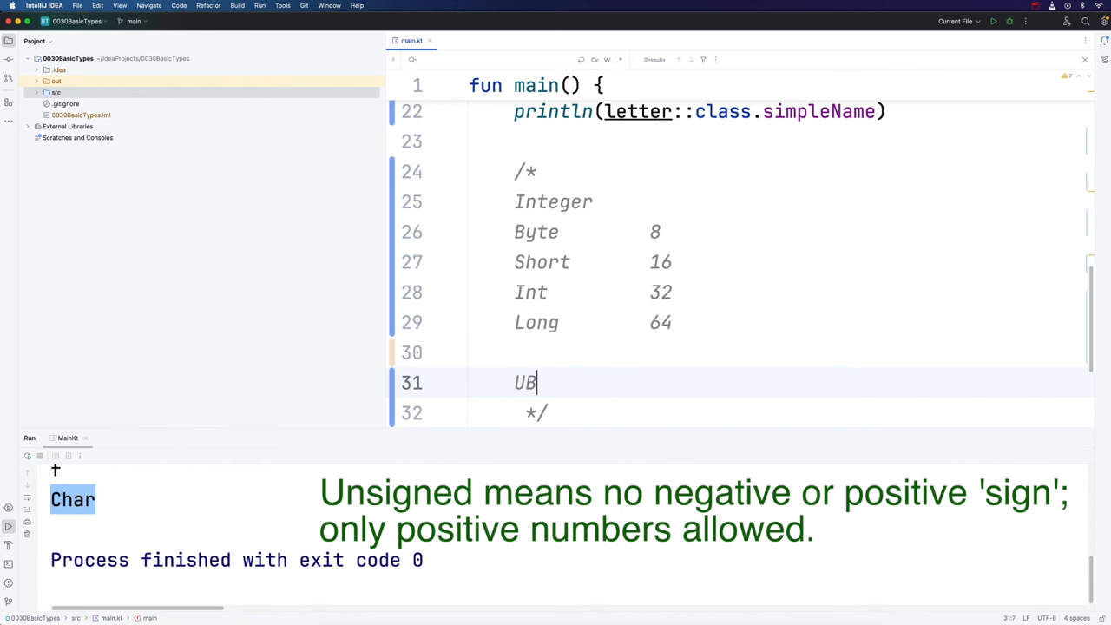
type("yte")
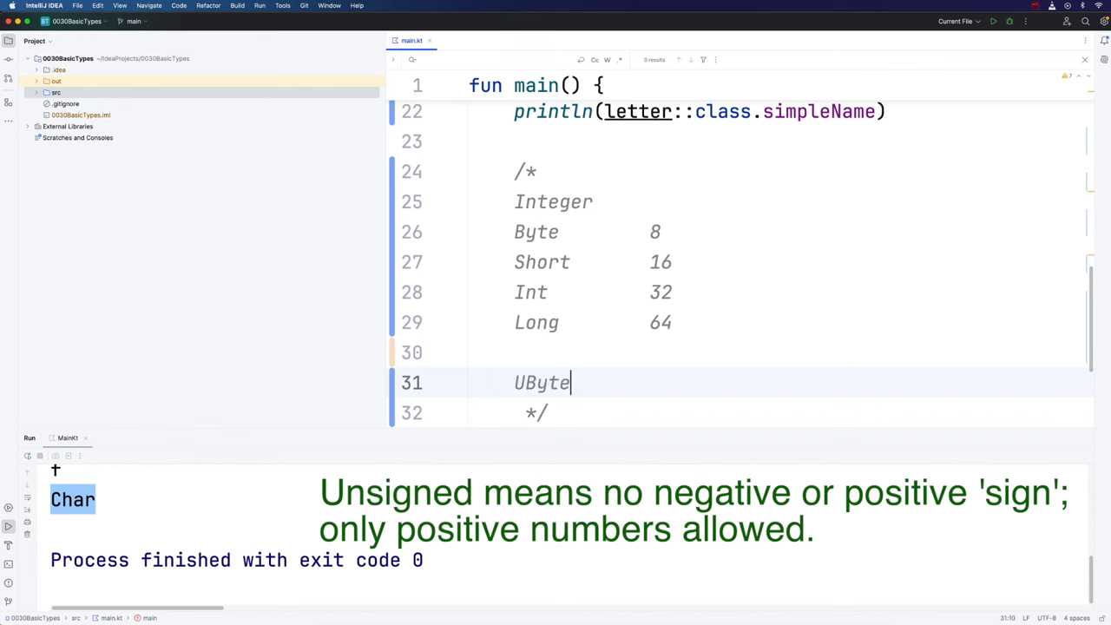
type(", U")
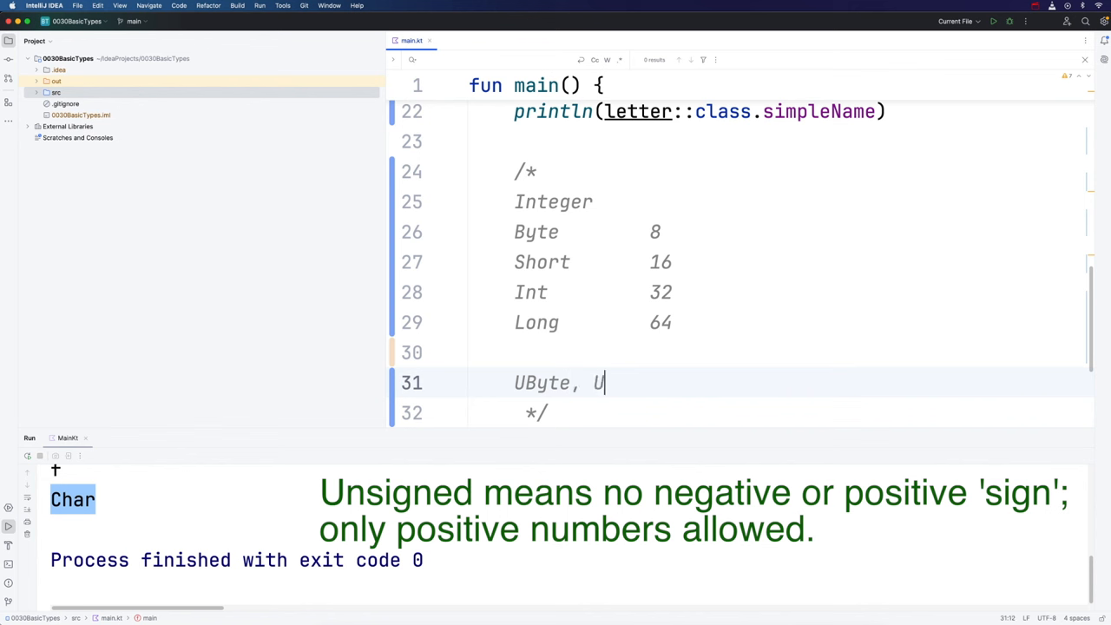
type("Short,")
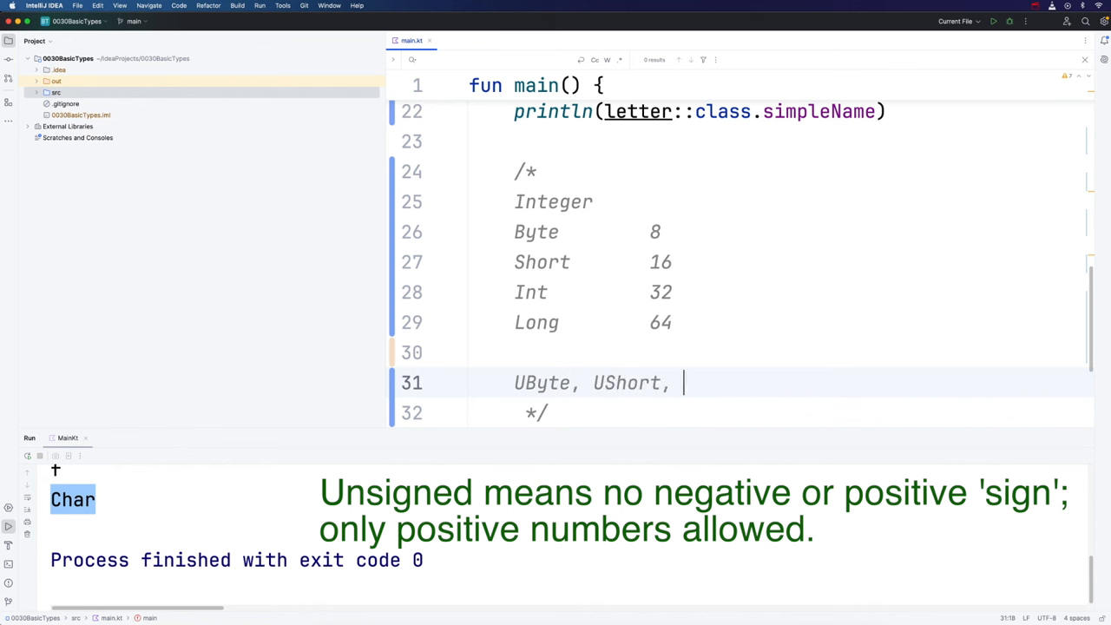
type("UInt, ULong")
type("F")
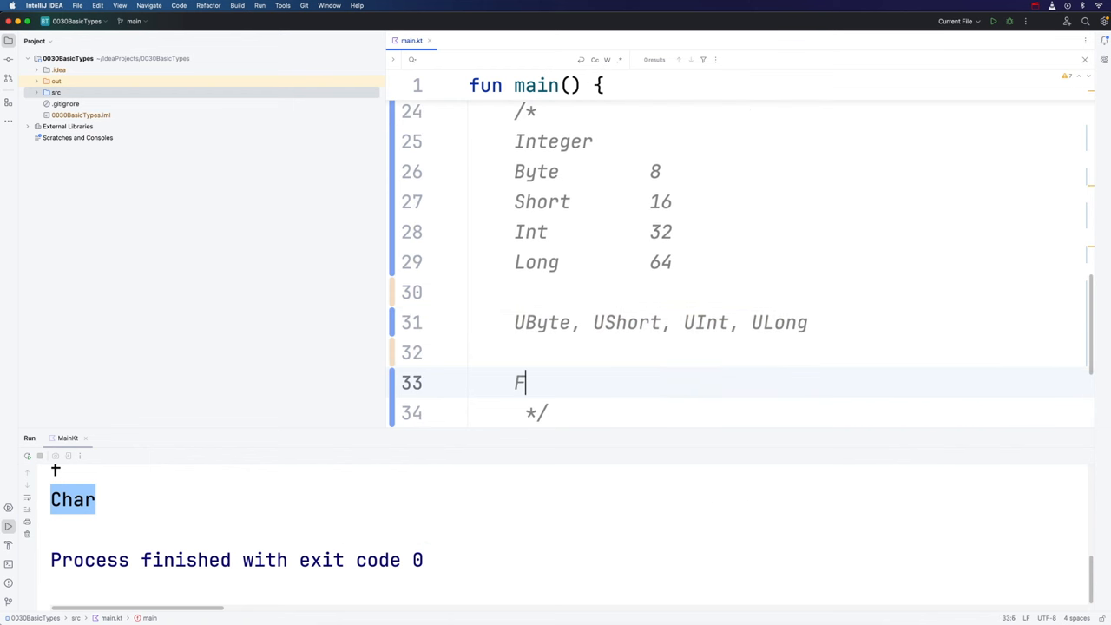
Add a Floating-point heading listing Double 64 and Float 32 to the comment.
type("loating-point")
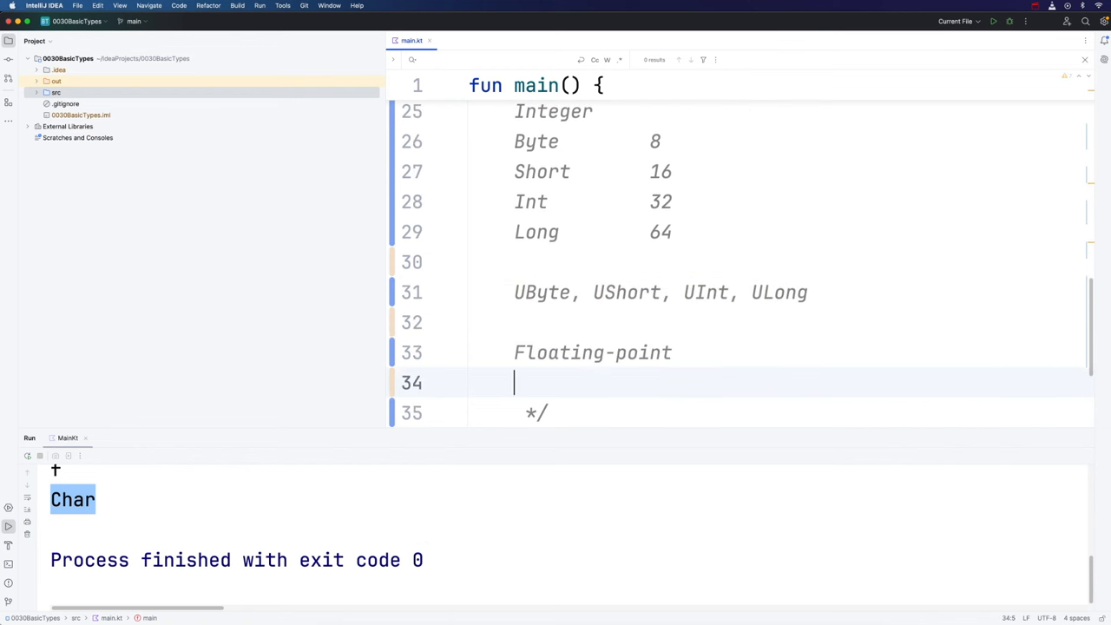
type("Double")
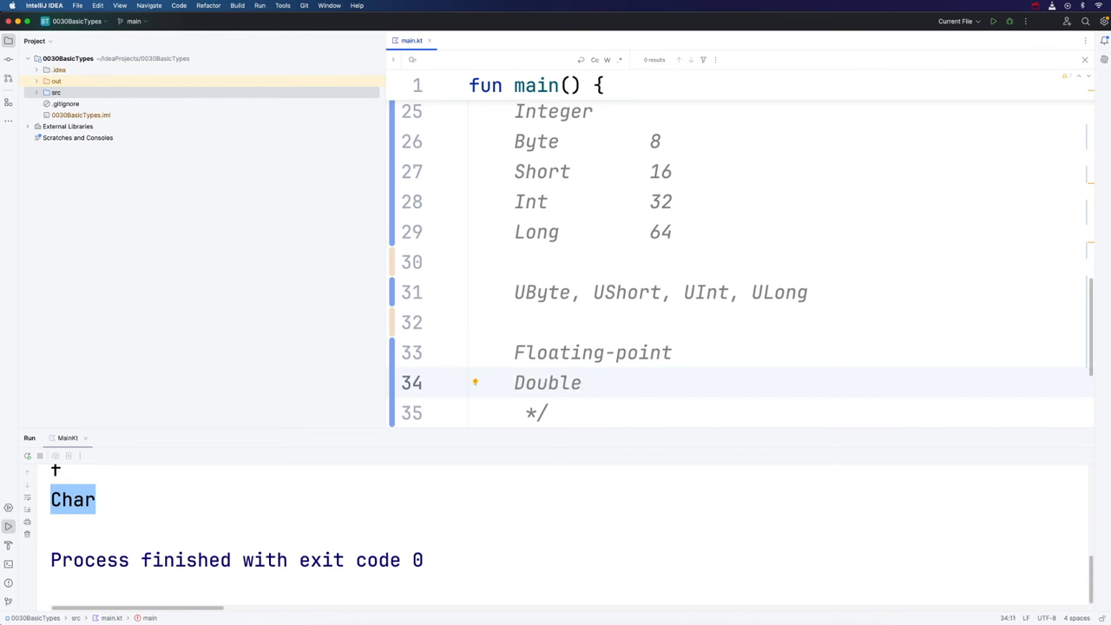
type("6")
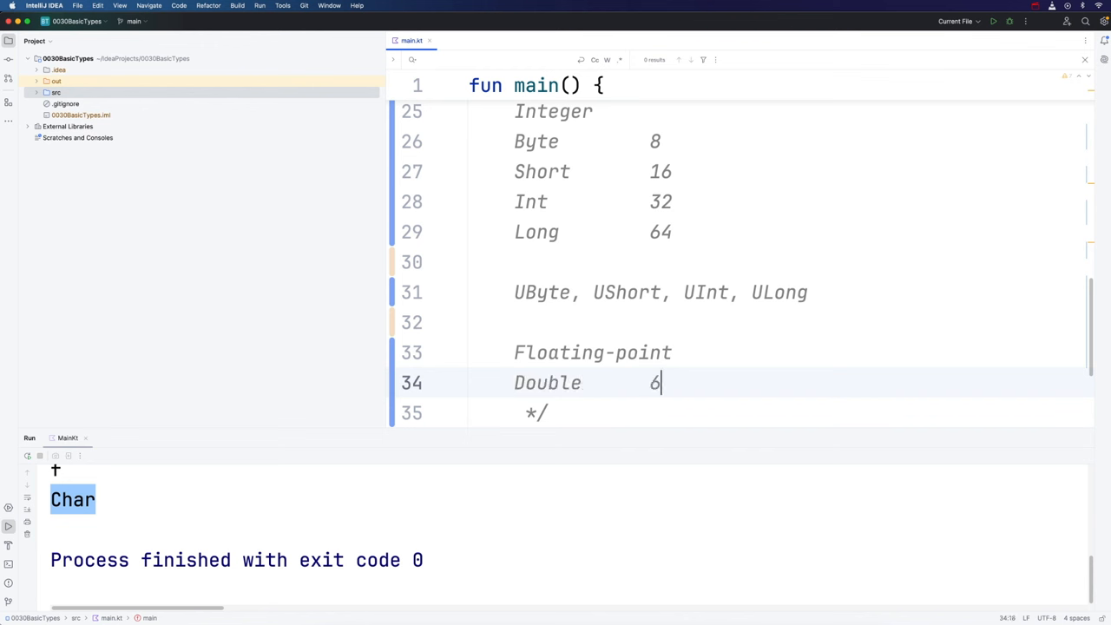
type("4")
type("Float")
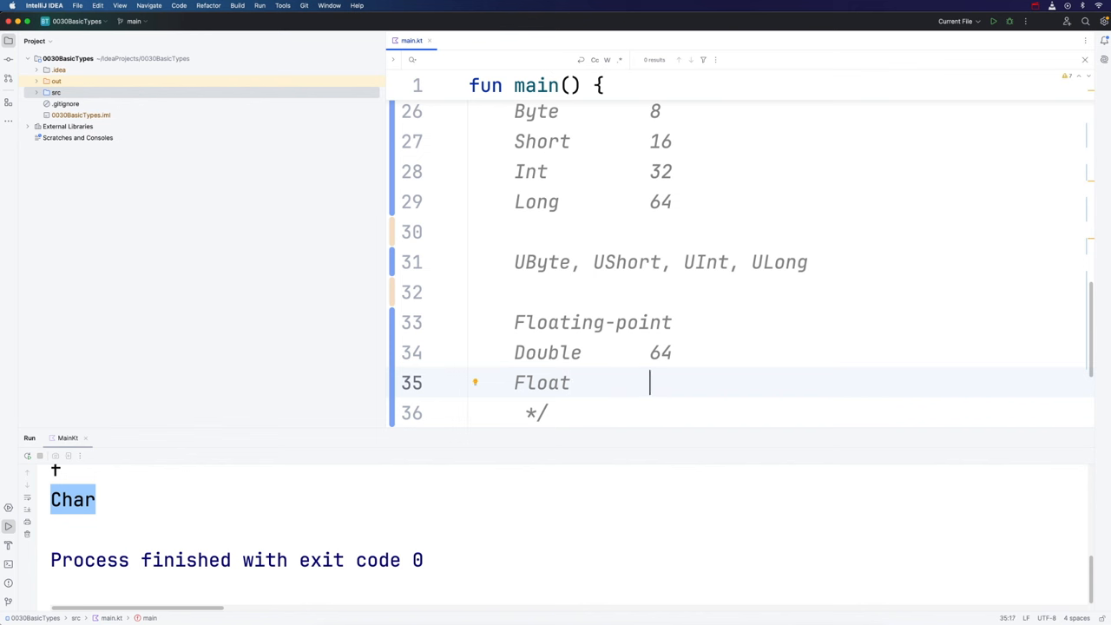
type("32")
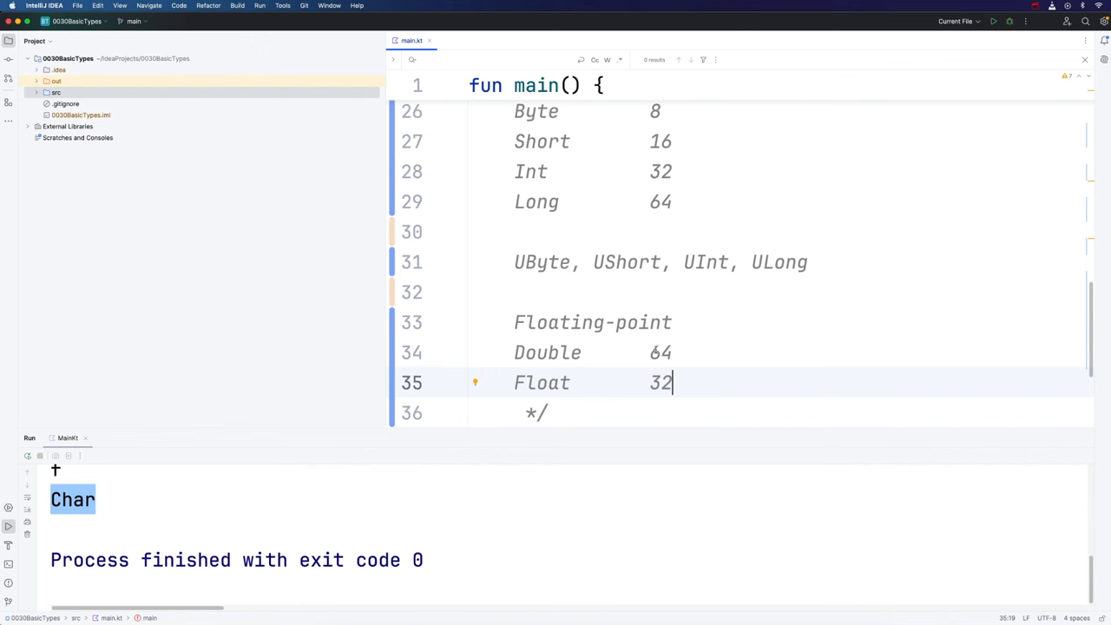
mouse_move(685, 354)
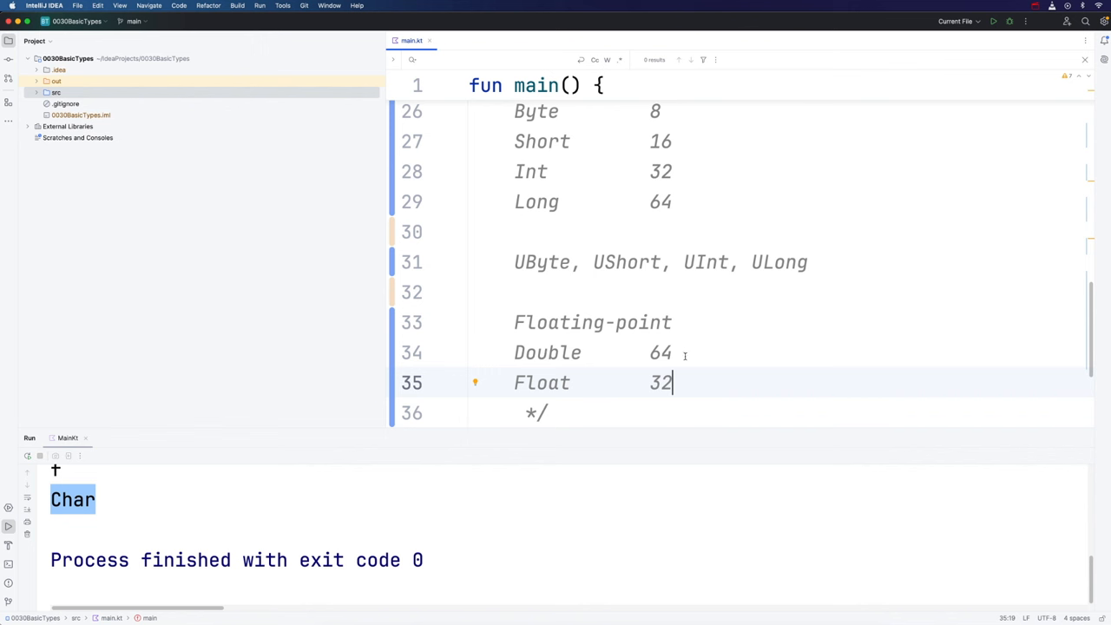
mouse_move(709, 363)
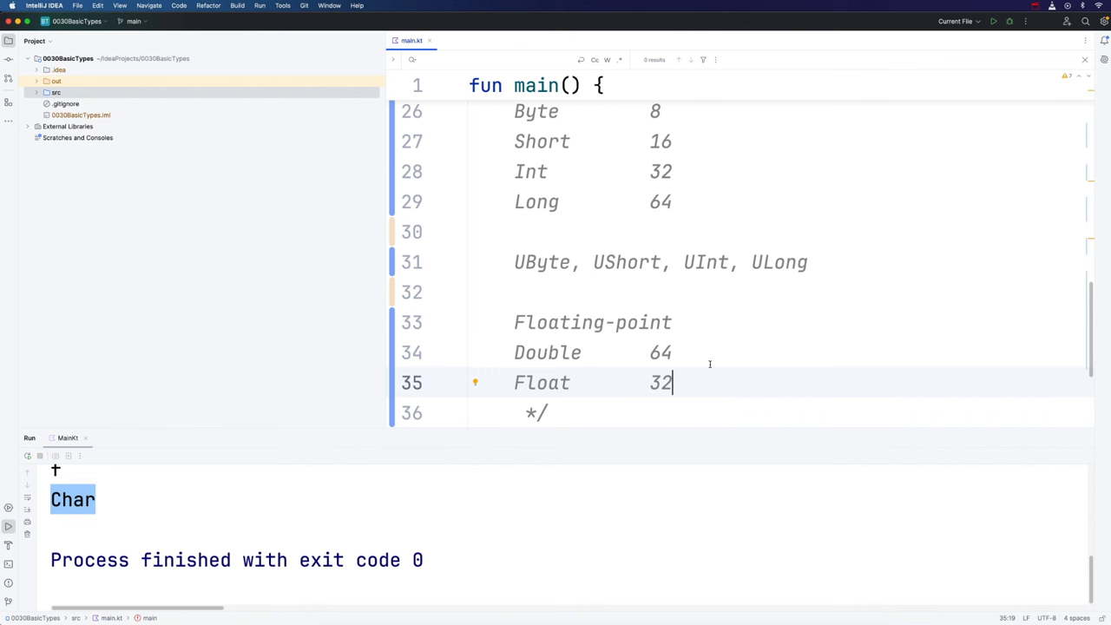
mouse_move(713, 353)
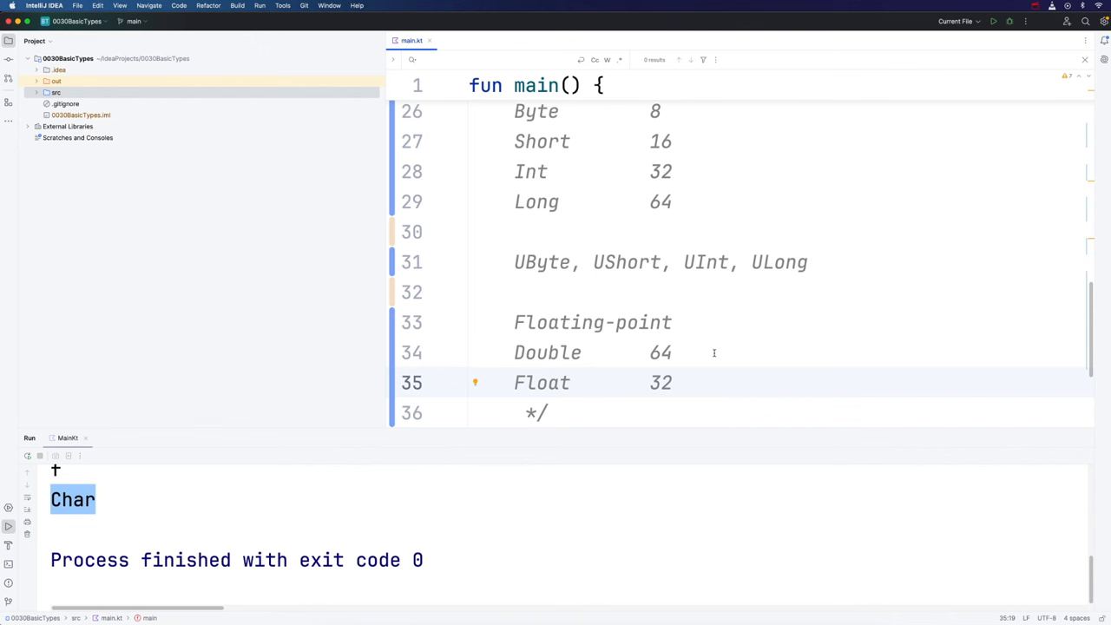
left_click(672, 383)
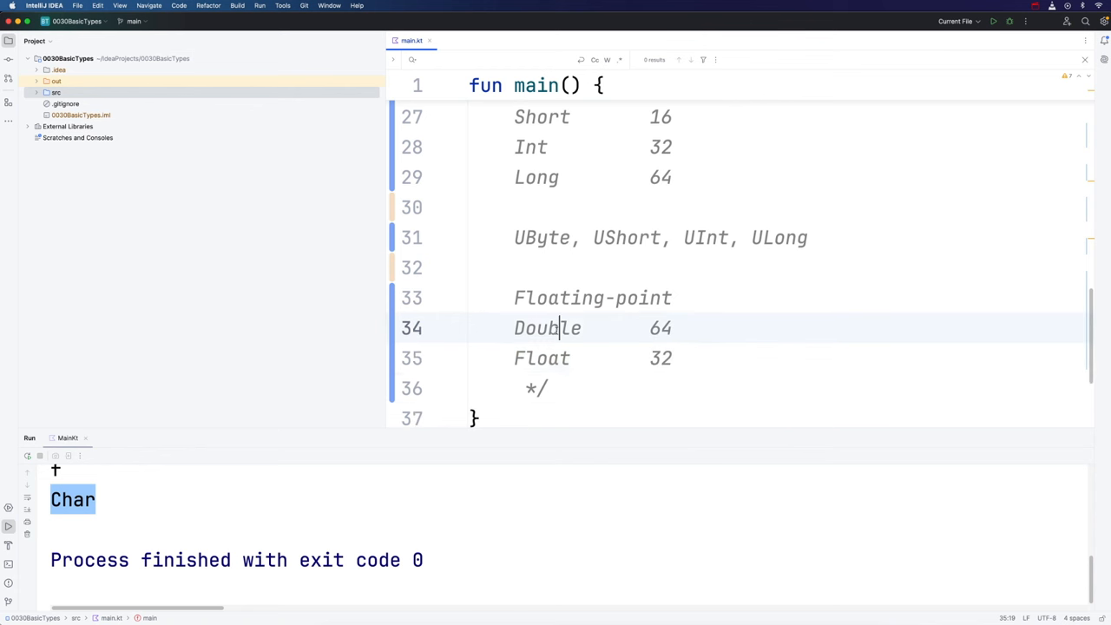
left_click(569, 359)
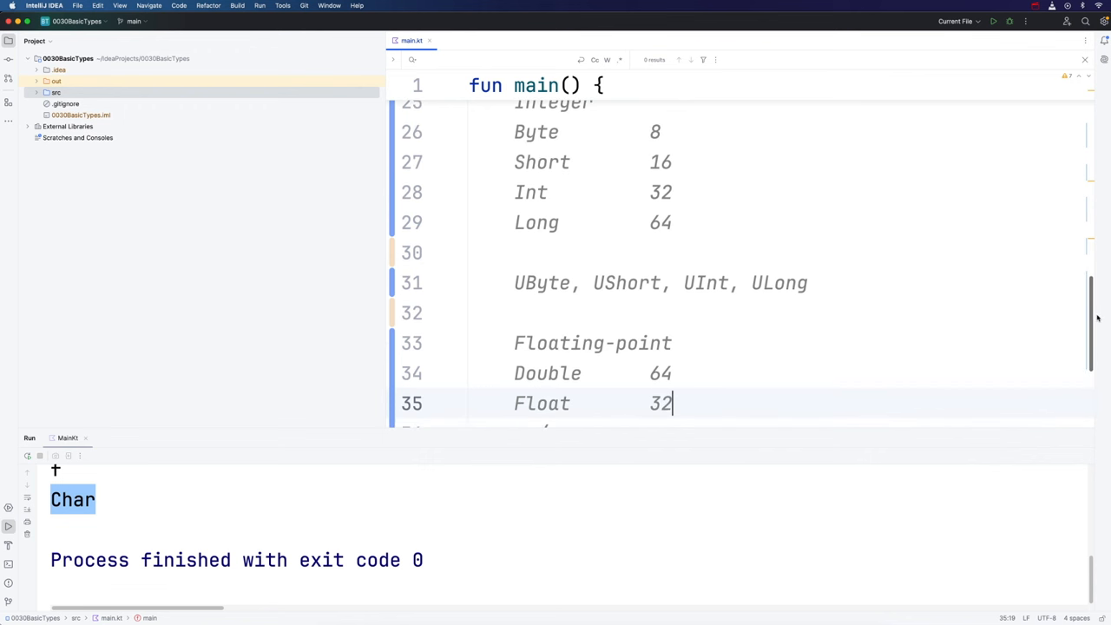
scroll("down", 3)
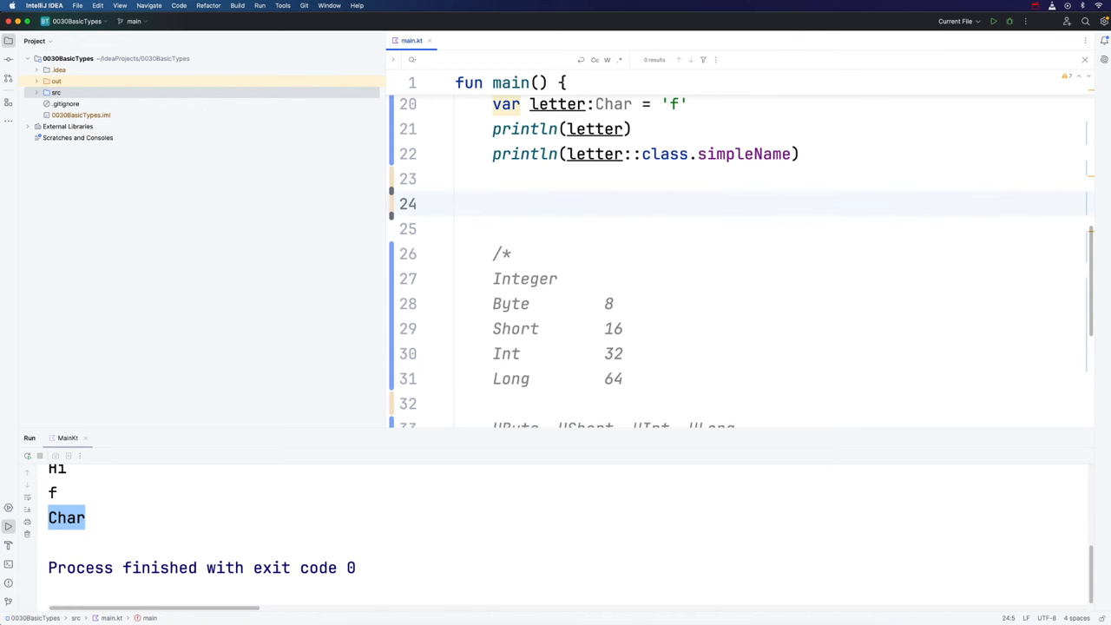
Declare val value3:UInt = 123 on line 24 and inspect the flagged literal.
type("val value")
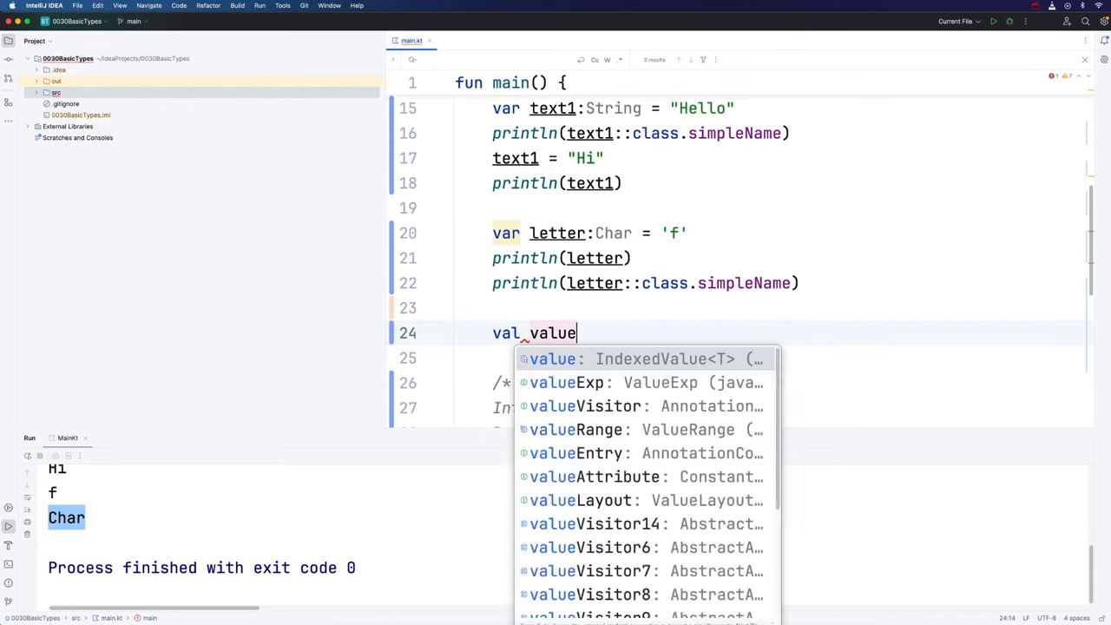
type("3:")
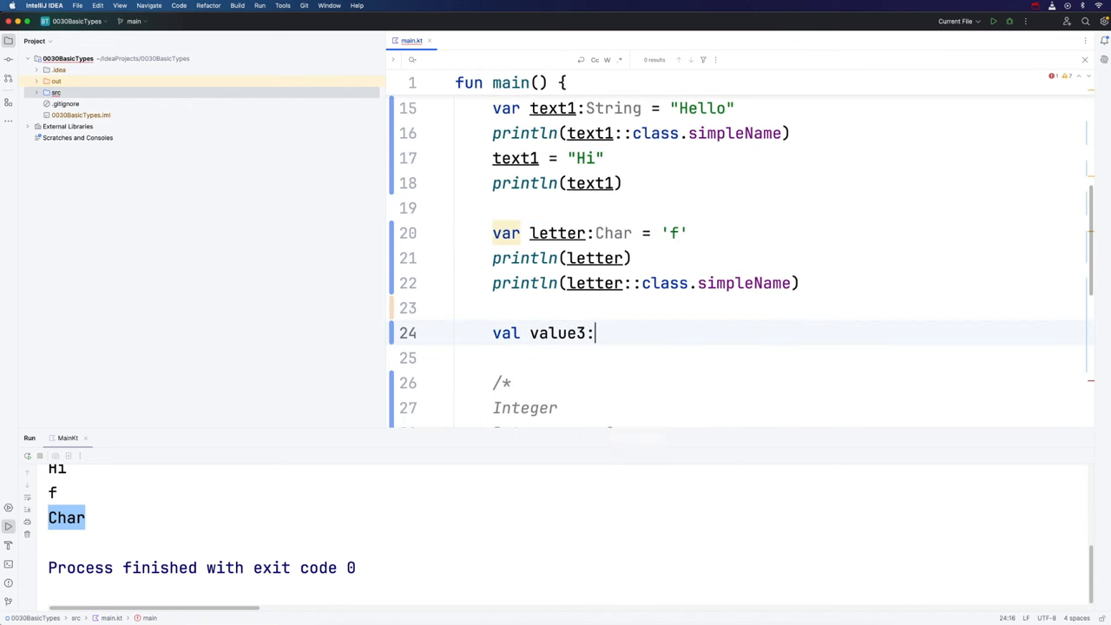
type("UInt")
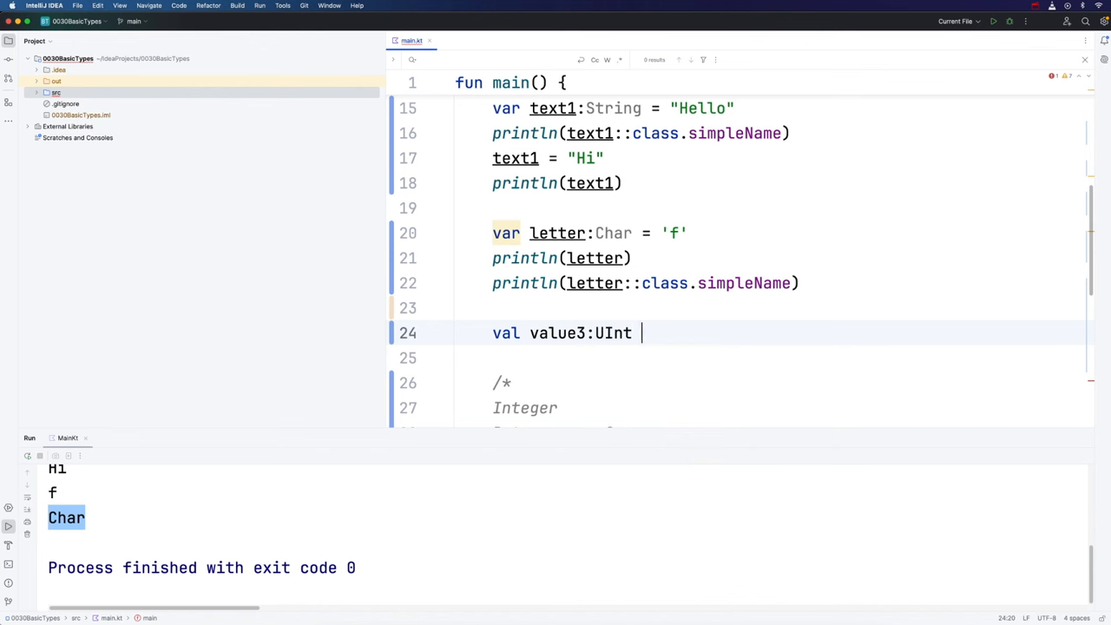
type("= 123")
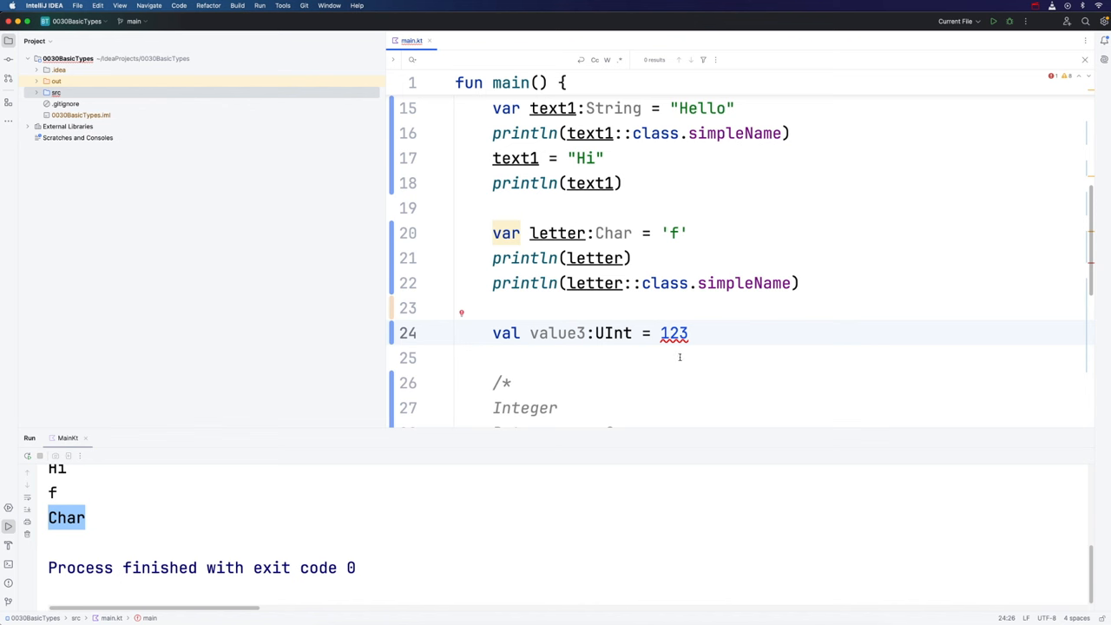
mouse_move(719, 358)
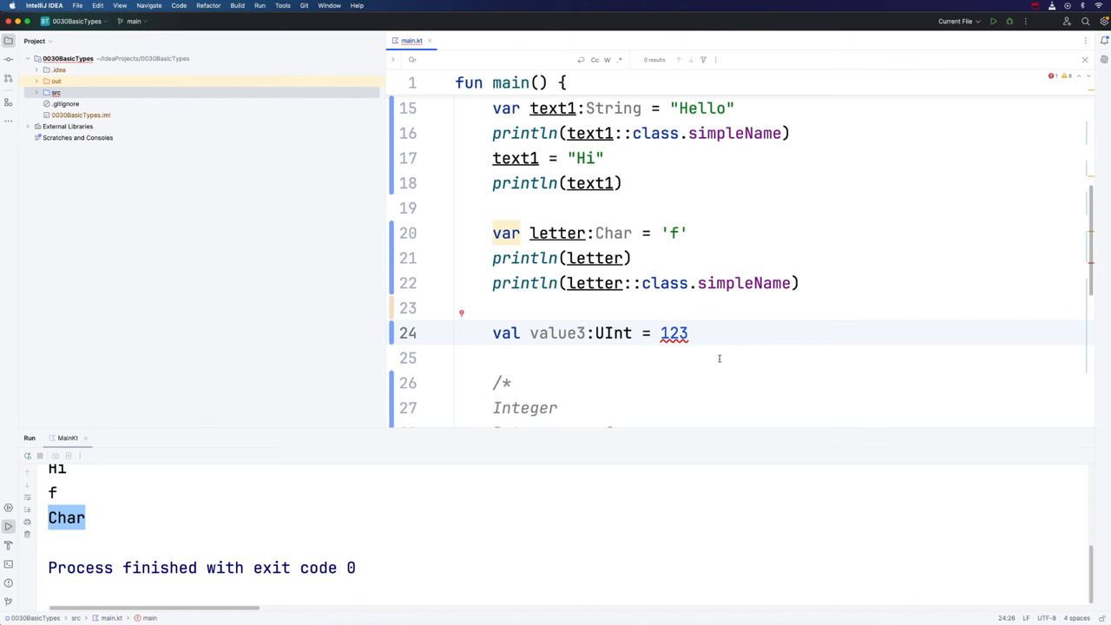
mouse_move(738, 356)
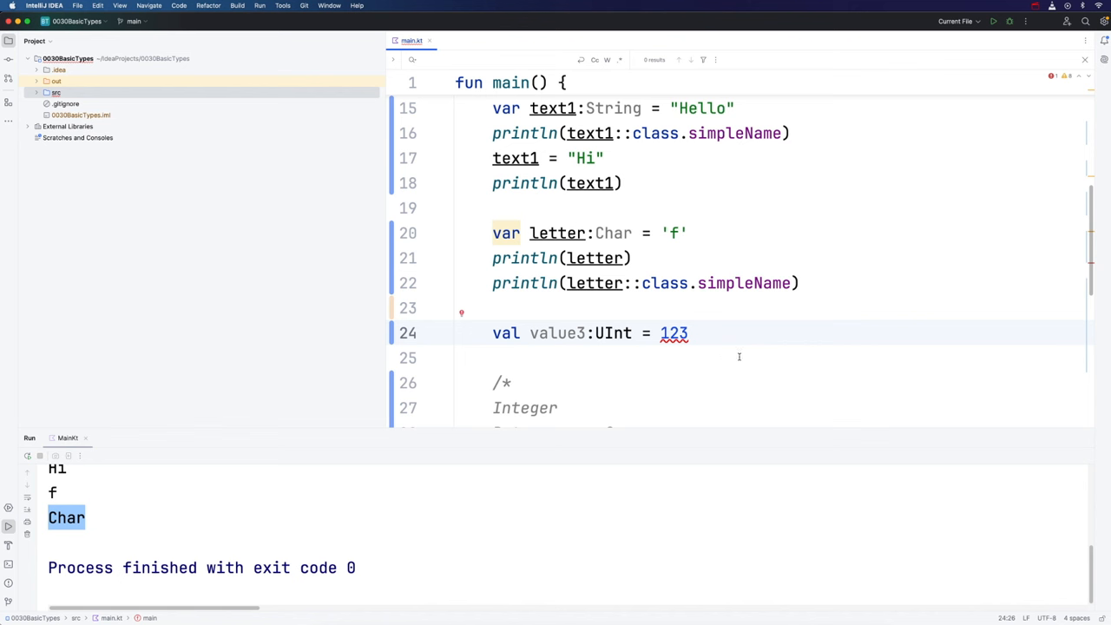
double_click(674, 332)
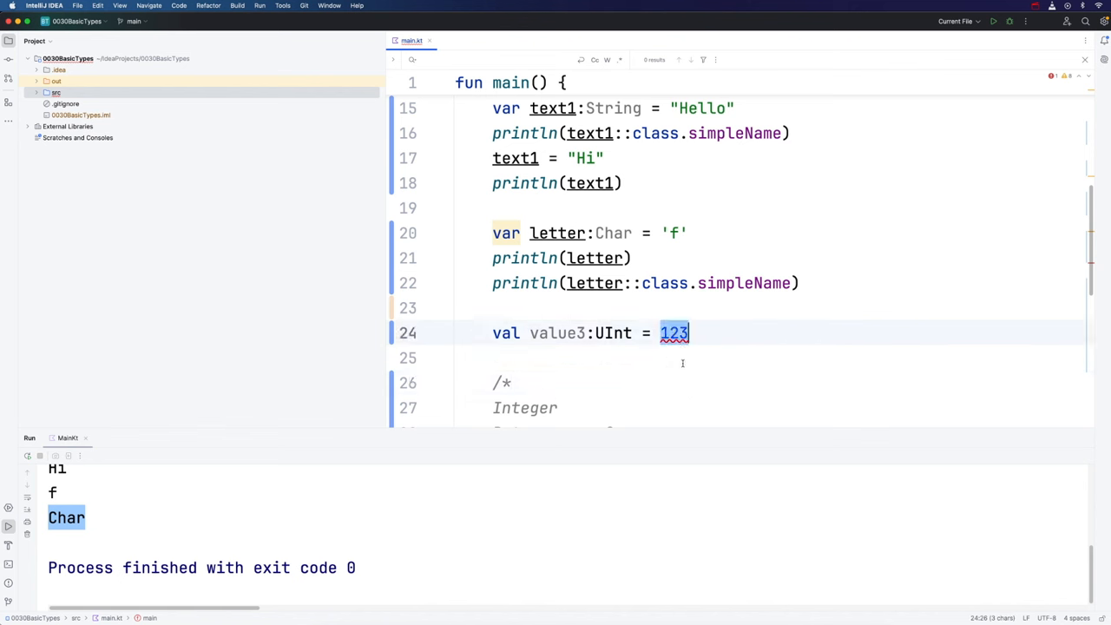
left_click(872, 410)
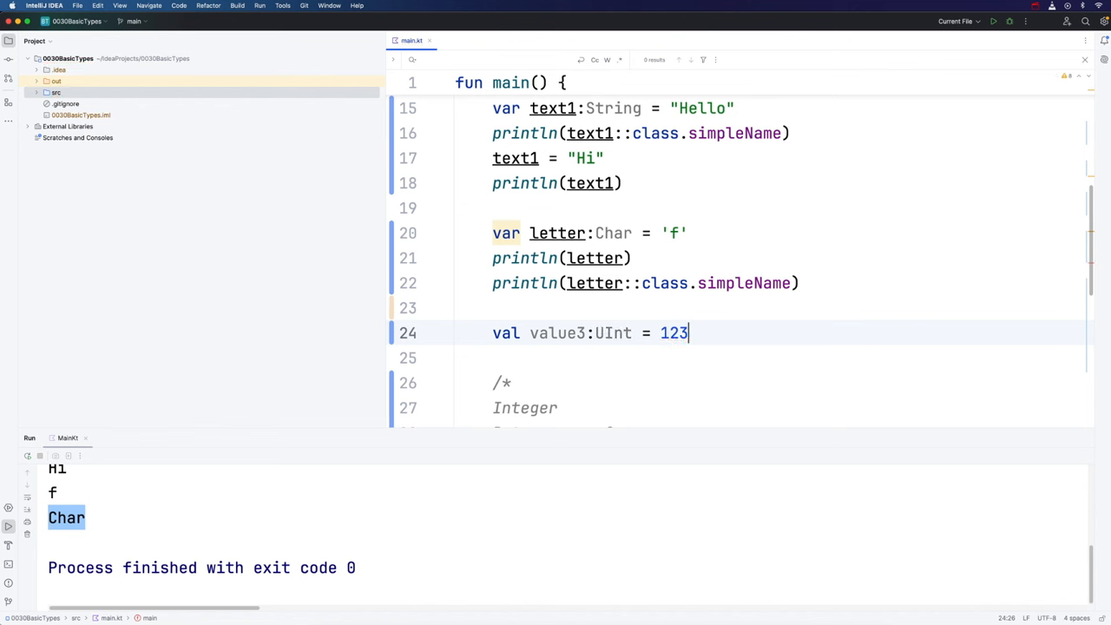
Add the U suffix to 123, then declare val value4:Float = 1.23F.
type("U")
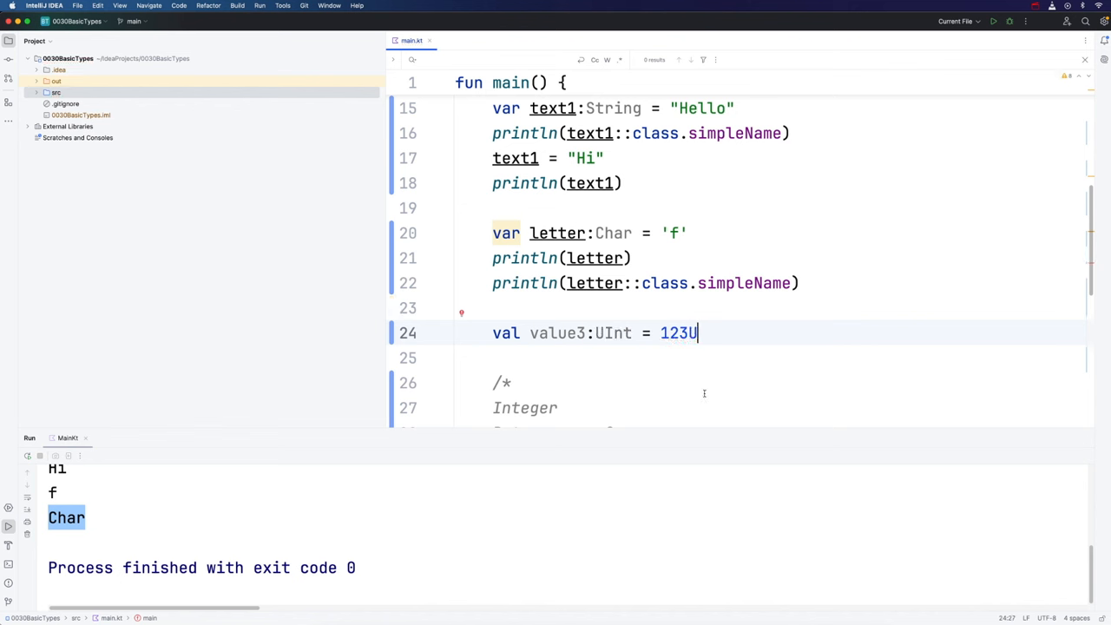
type("val valu")
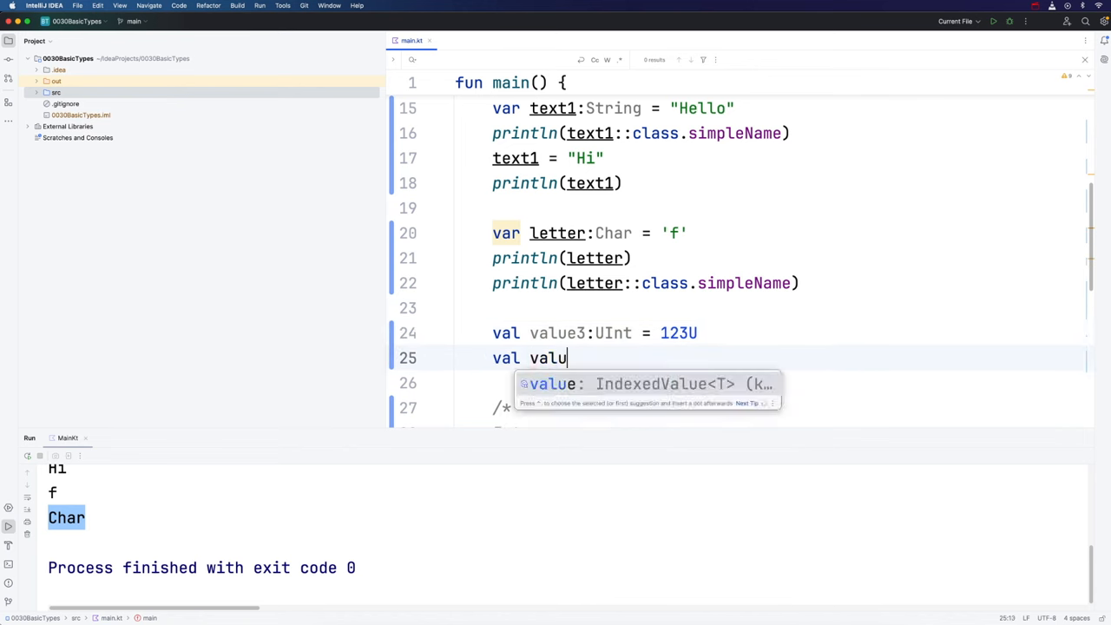
type("e4:")
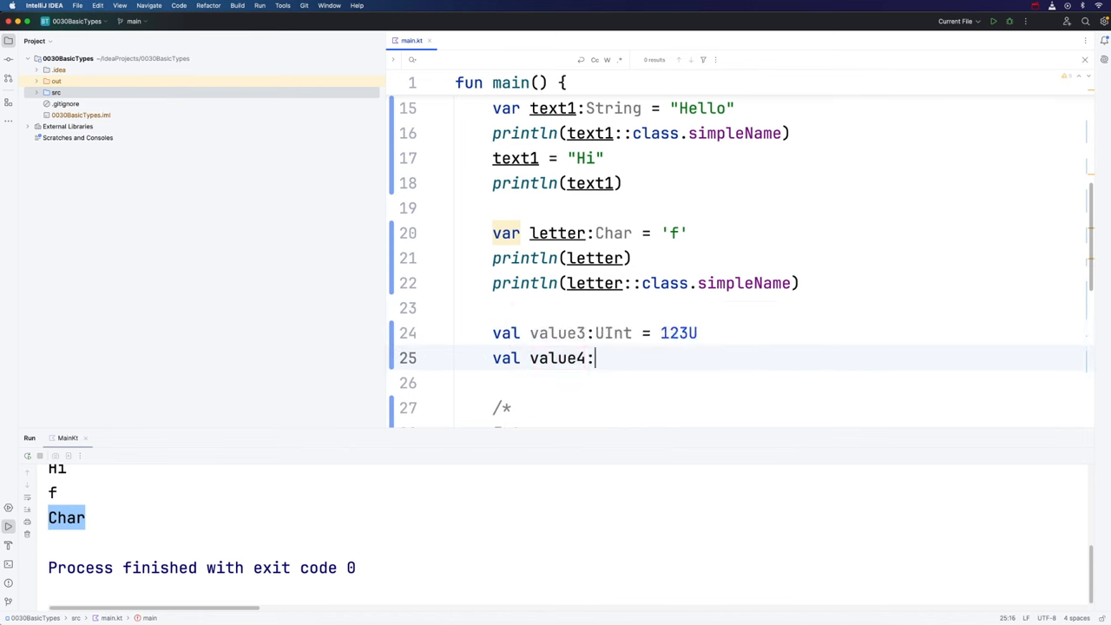
type("Float")
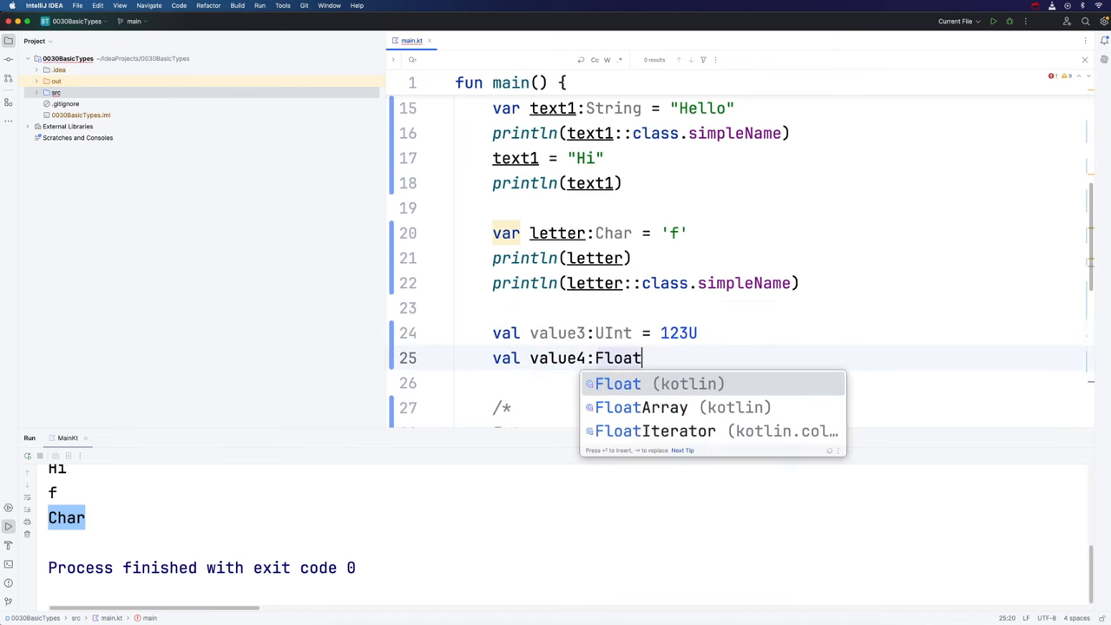
type("= 1.")
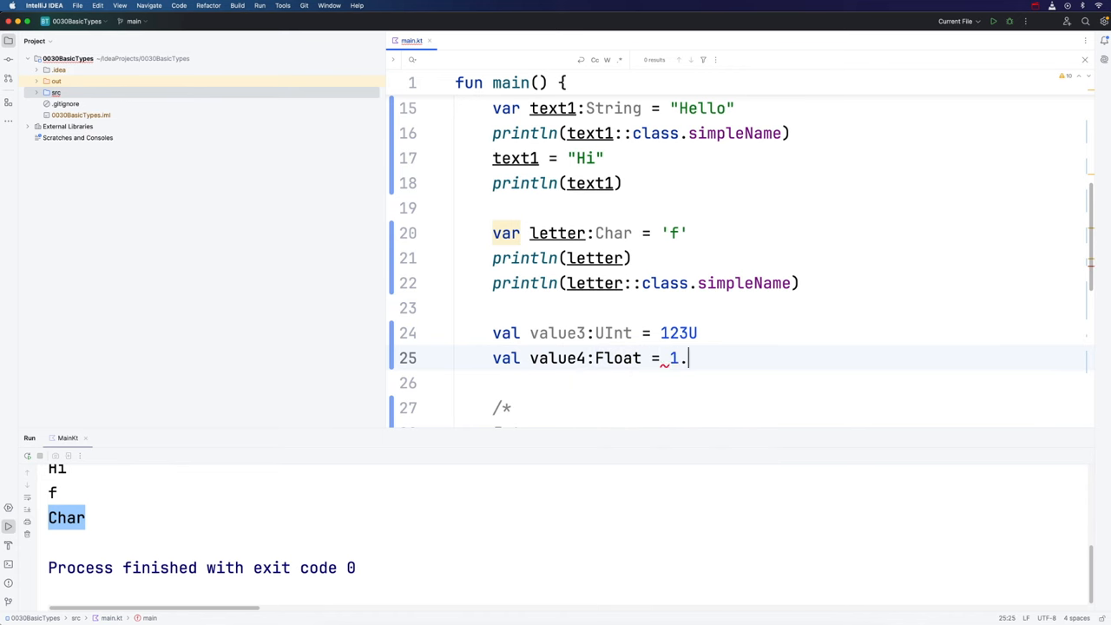
type("23")
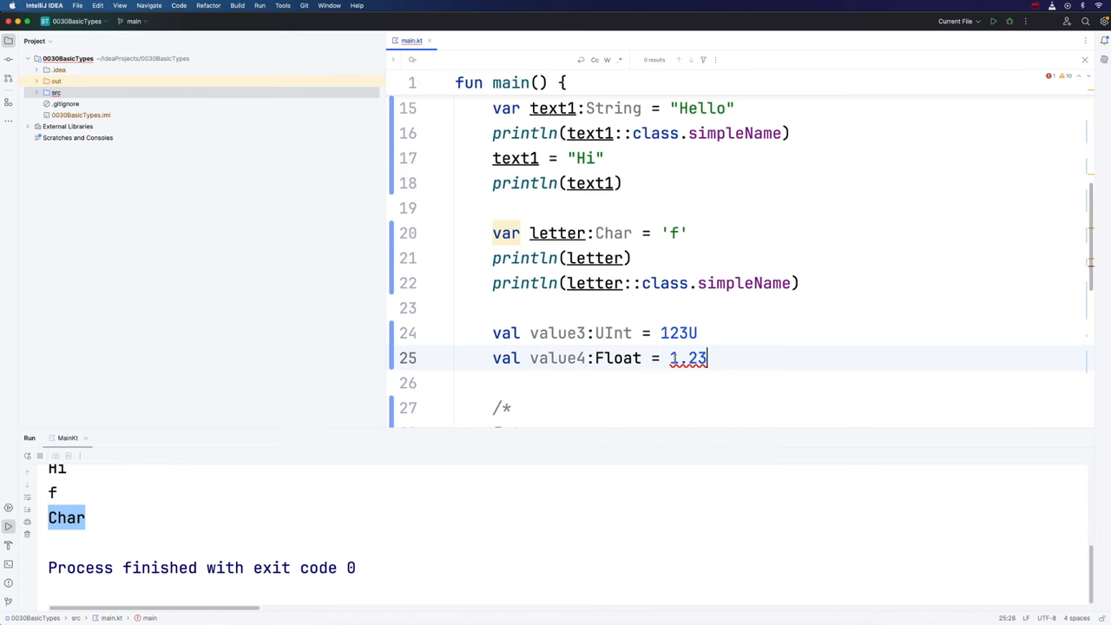
mouse_move(804, 391)
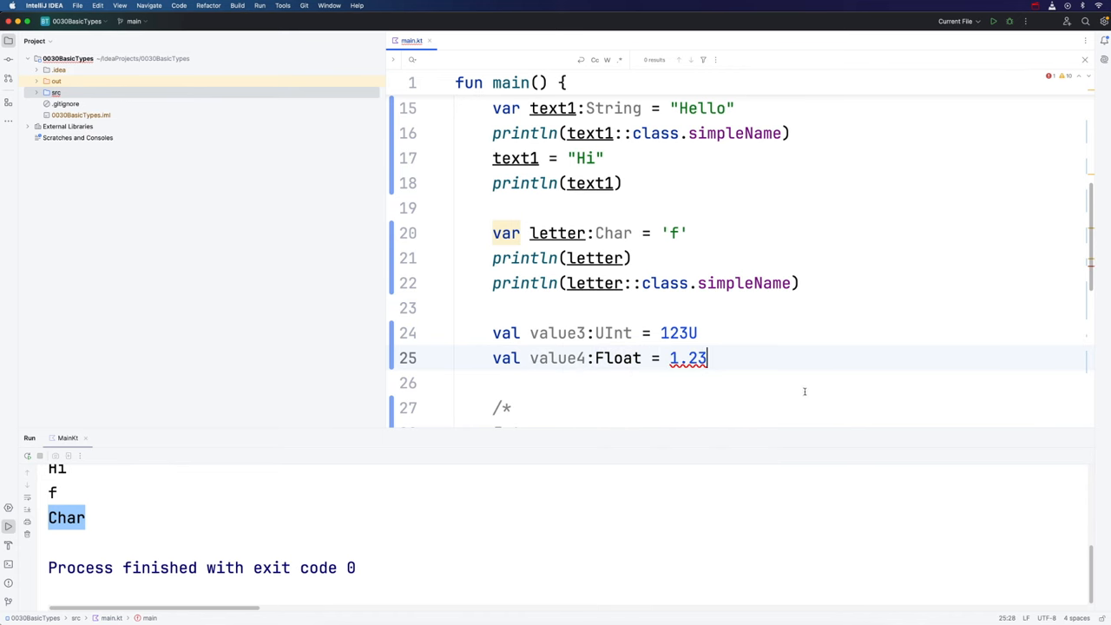
type("F")
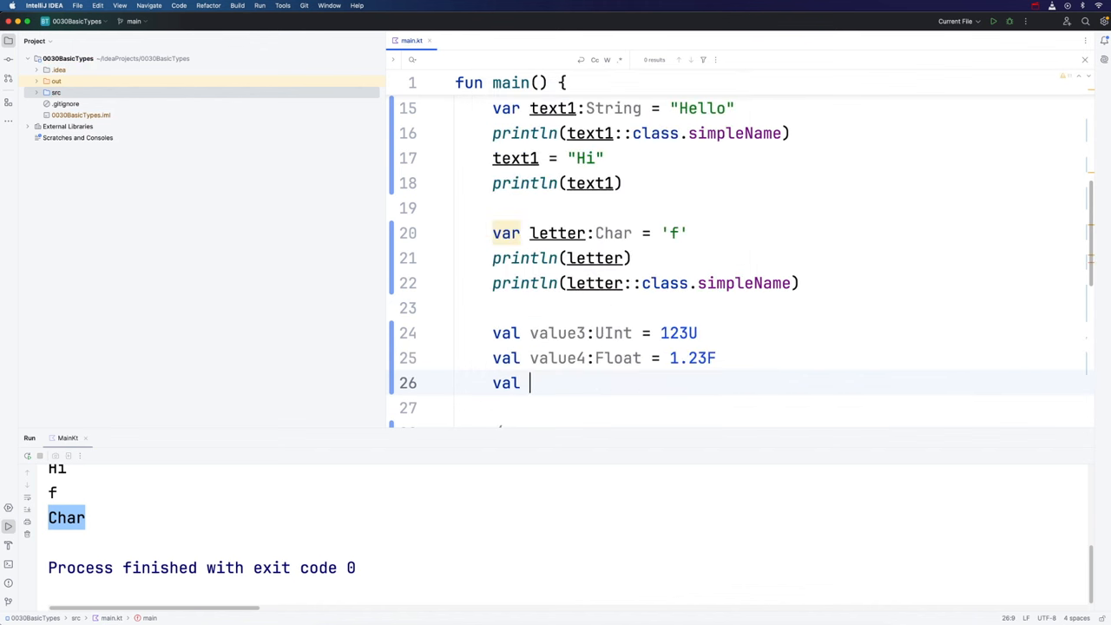
Declare val value5:Long = 1234L on line 26.
type("value5>")
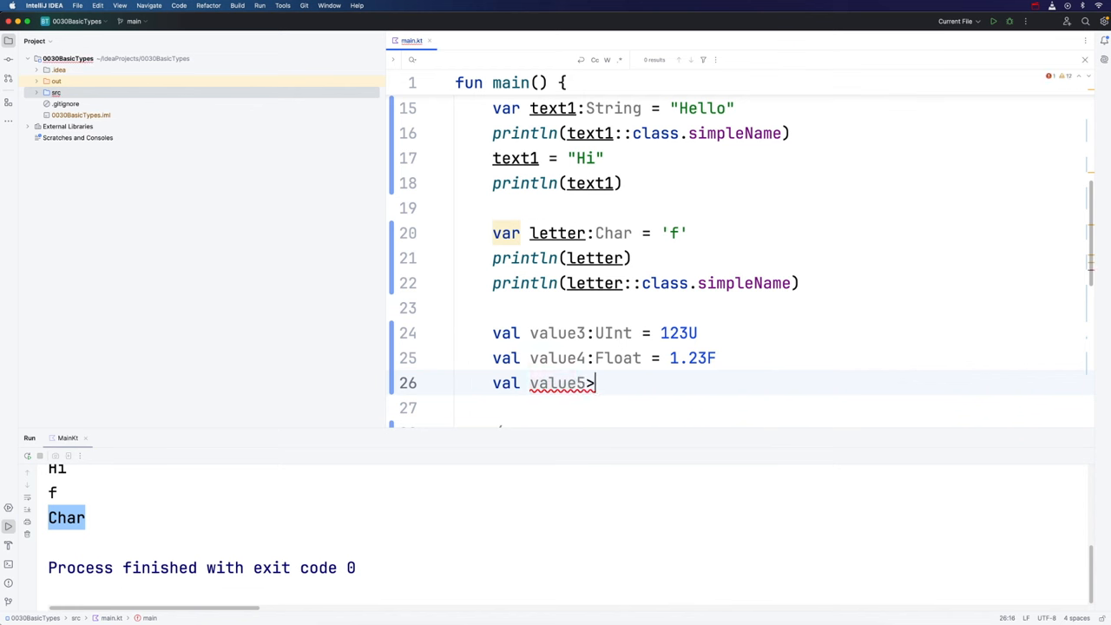
type(":Long =")
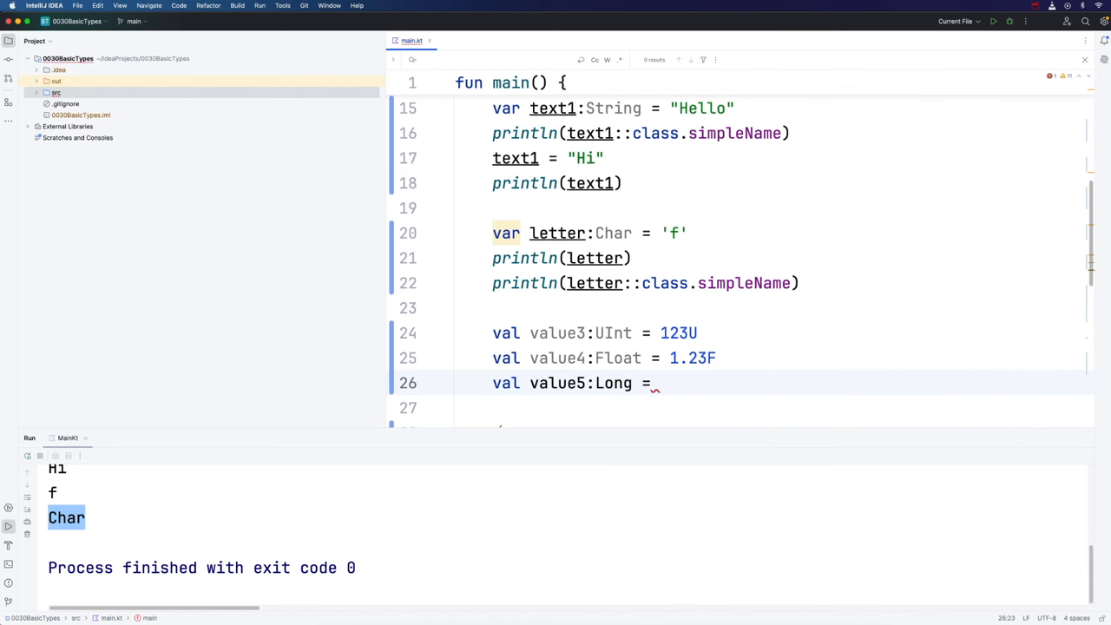
type("1234")
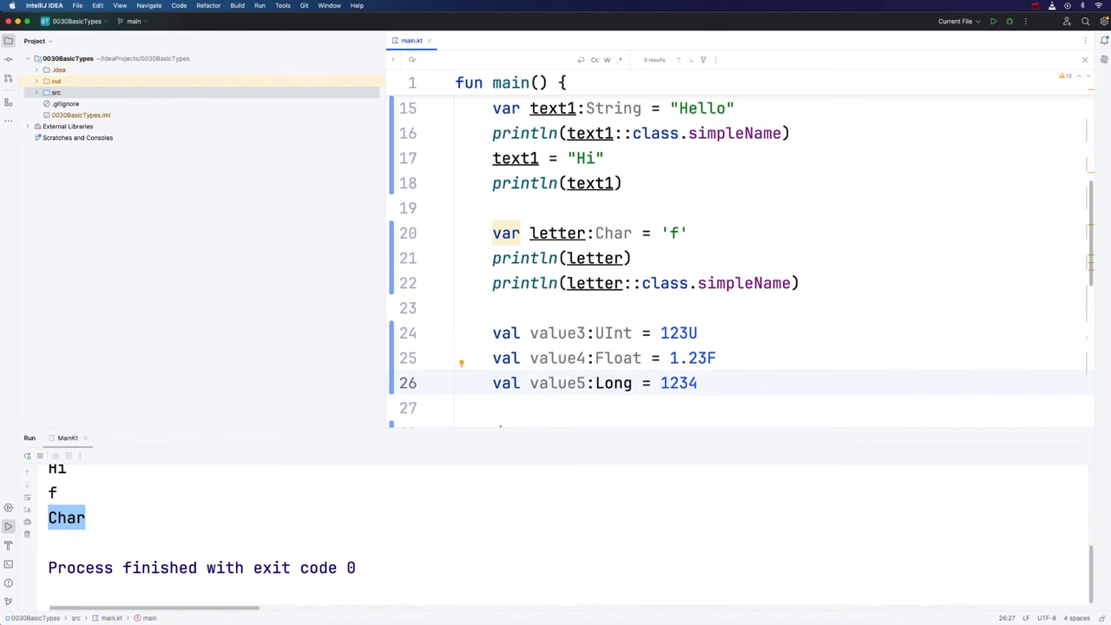
type("L")
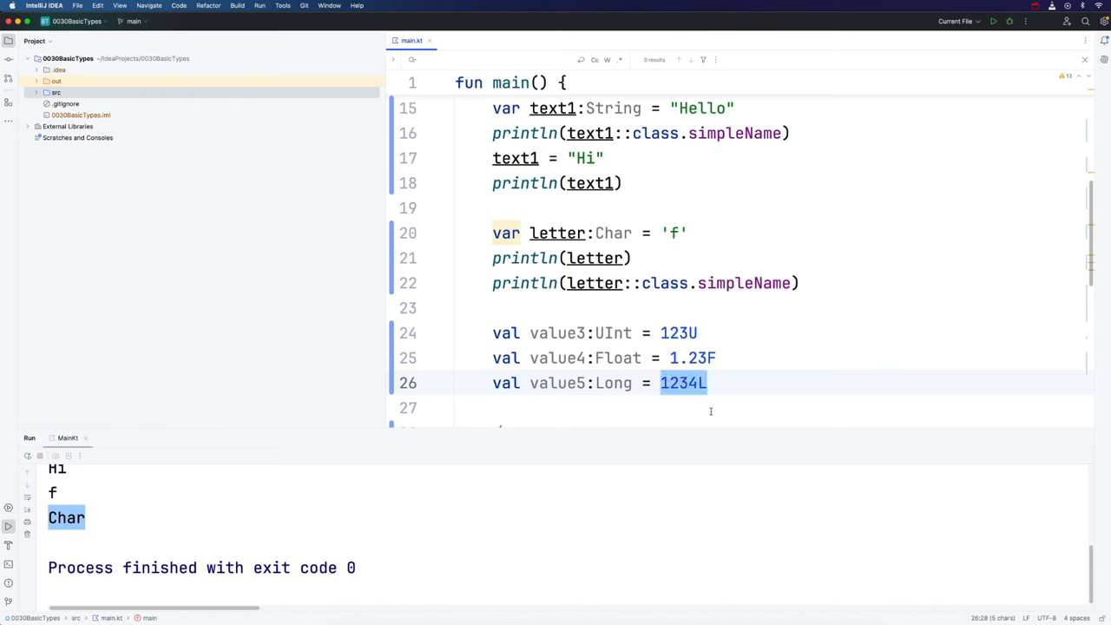
Delete and retype the L suffix on 1234L to show it is required.
left_click(707, 382)
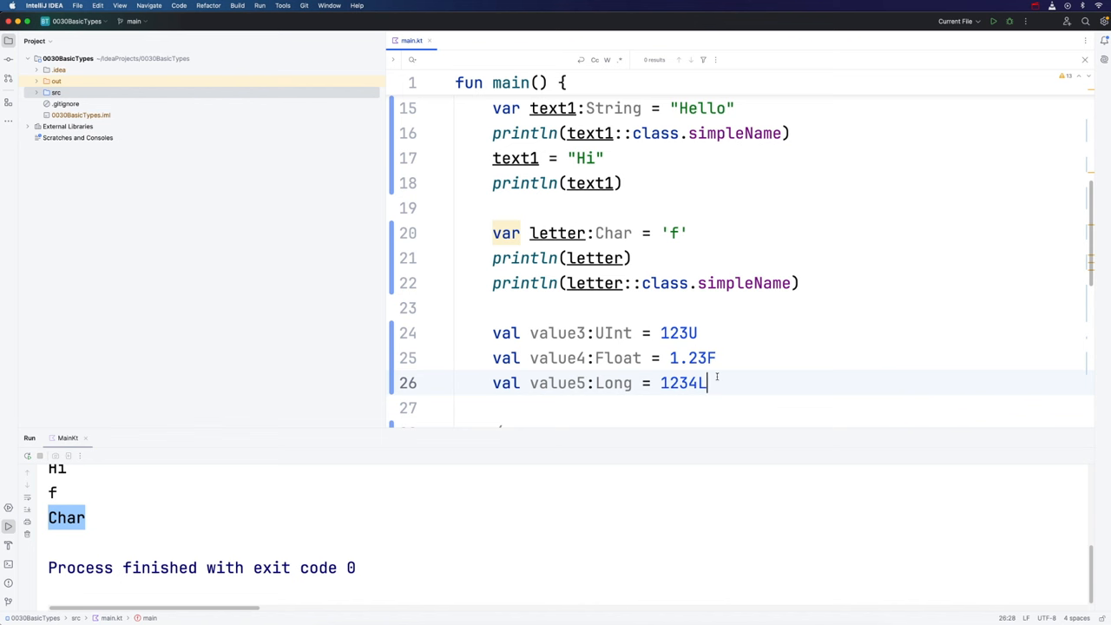
key("Backspace")
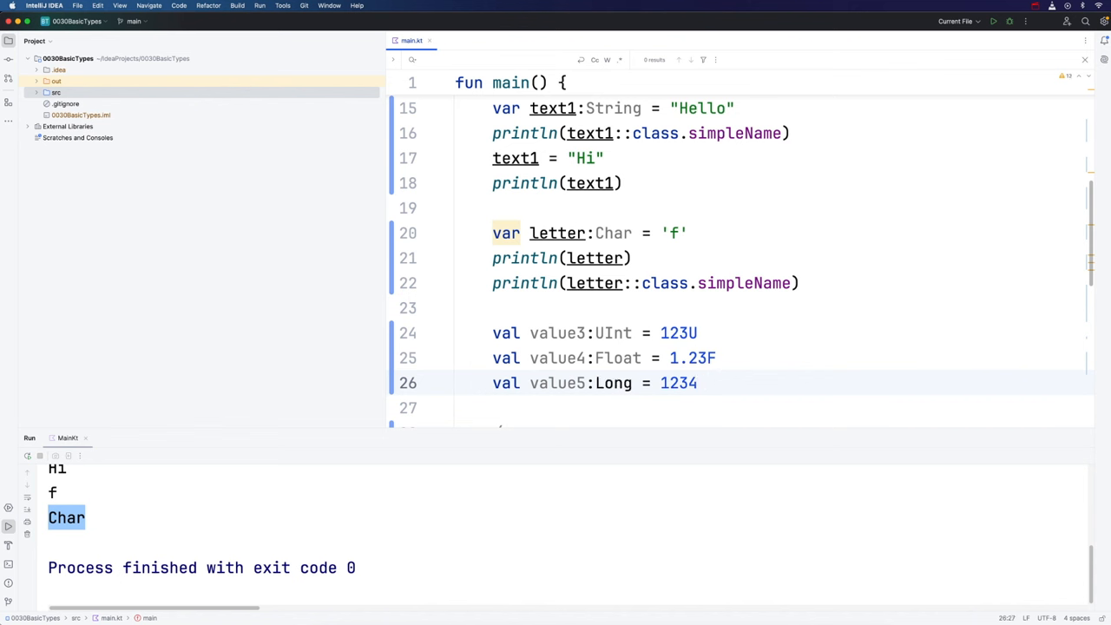
type("L")
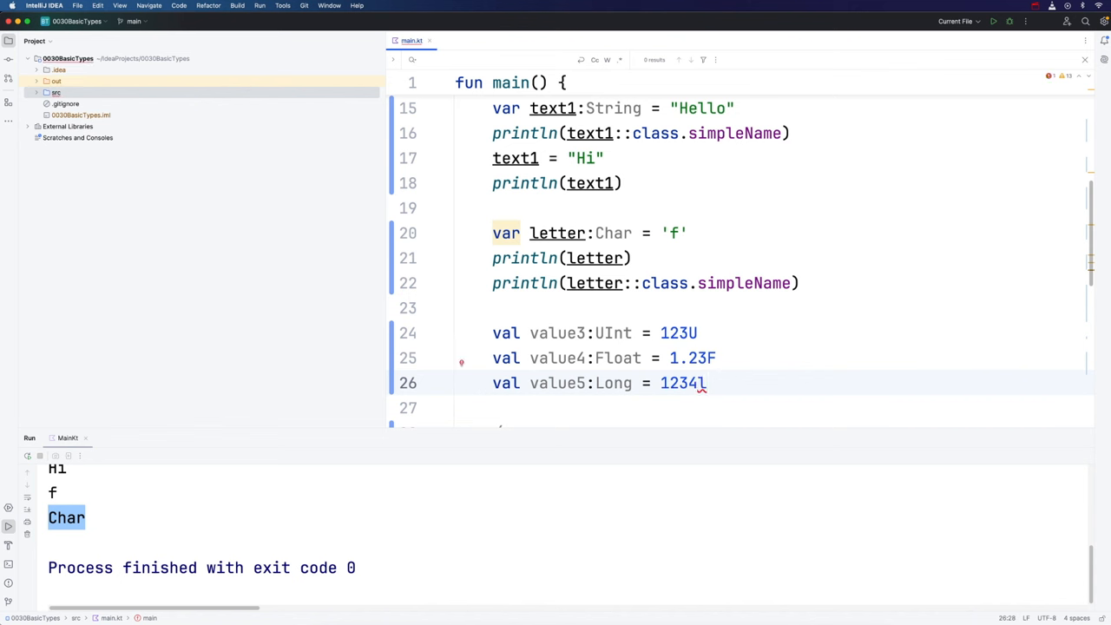
key("Backspace")
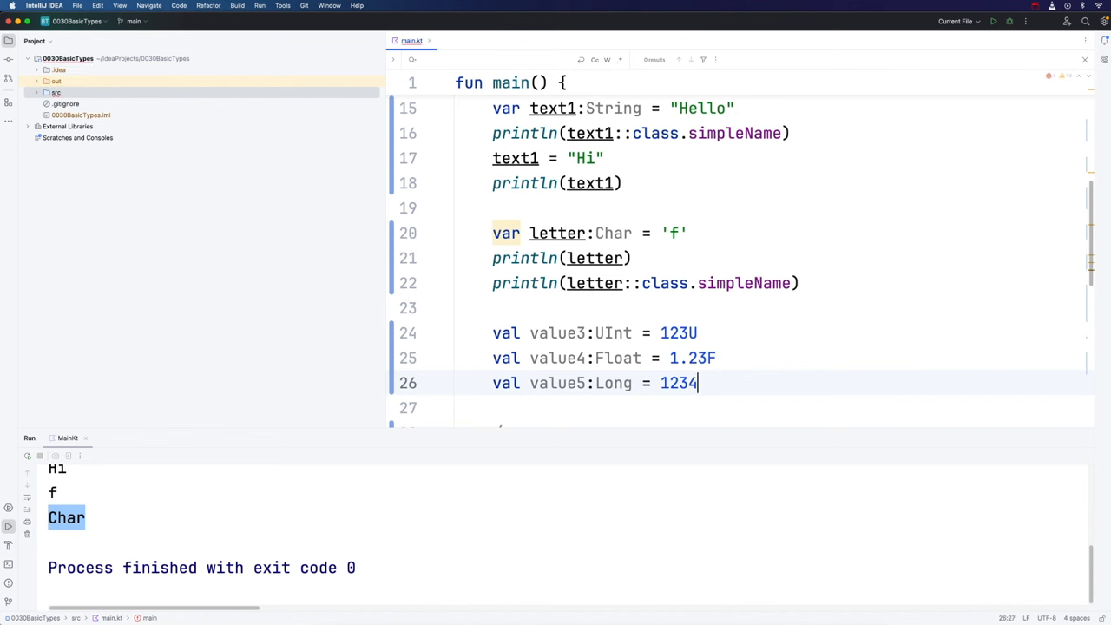
type("L")
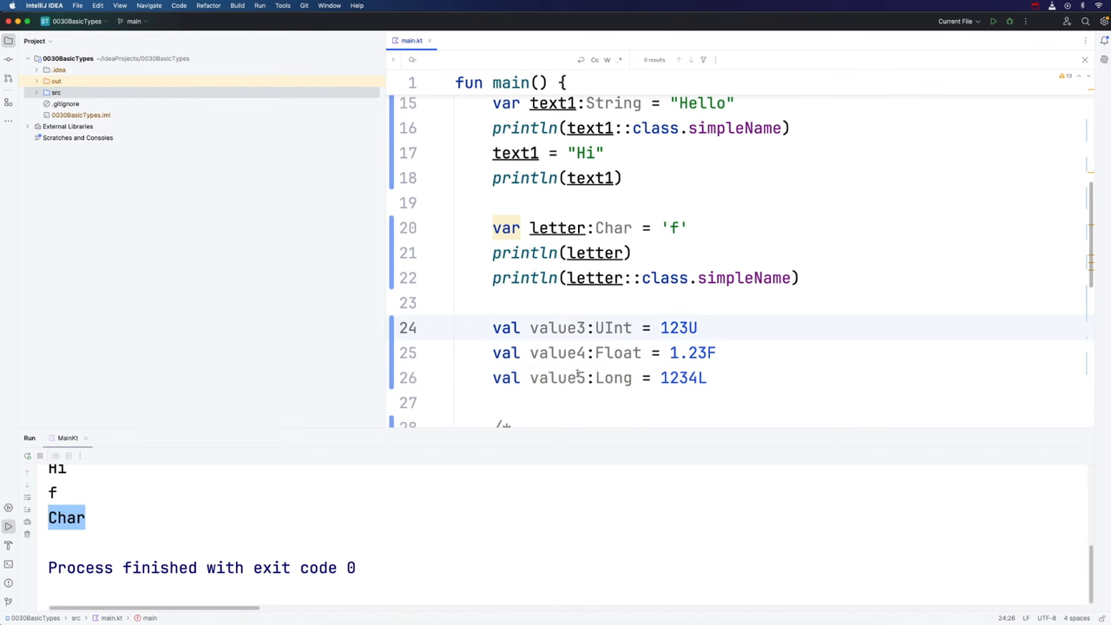
Make value5 an unsigned ULong by adding U to give 1234UL.
type("U")
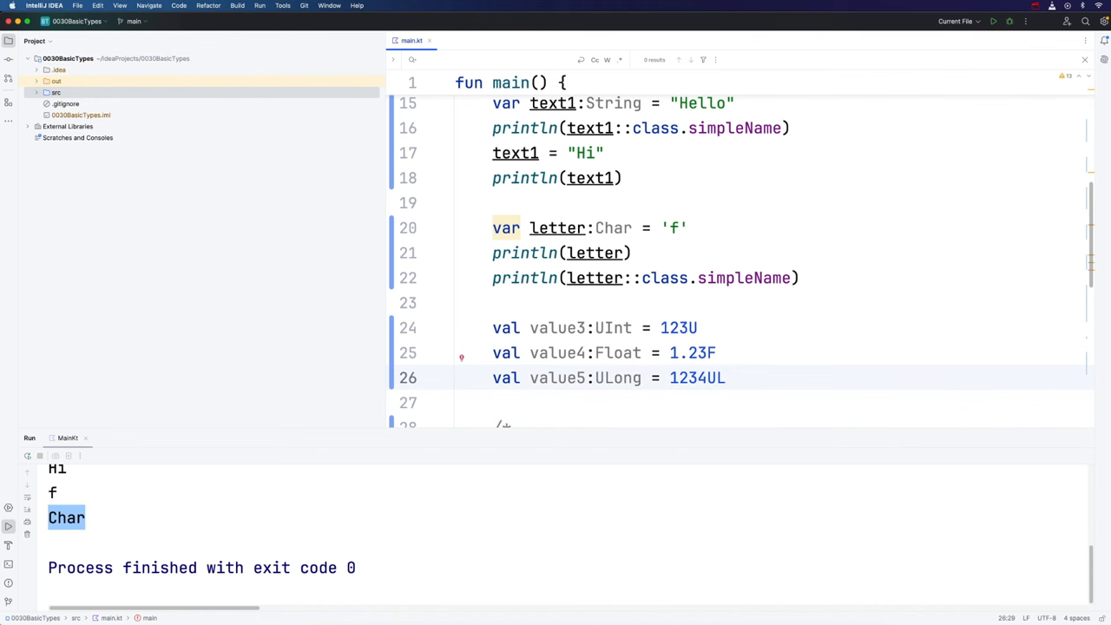
scroll("down", 3)
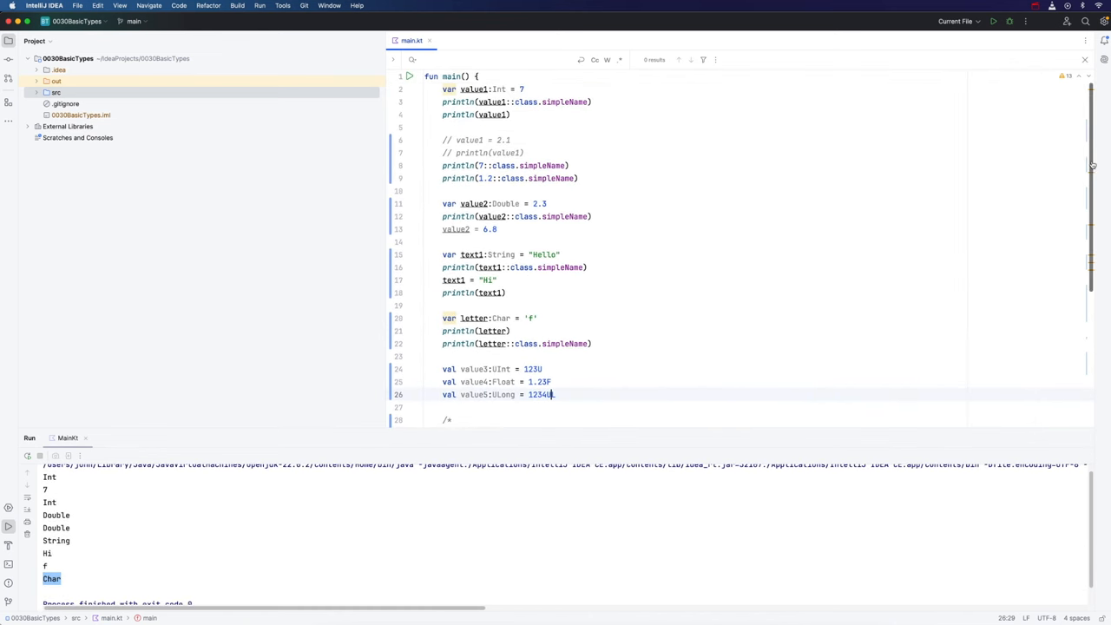
type("L")
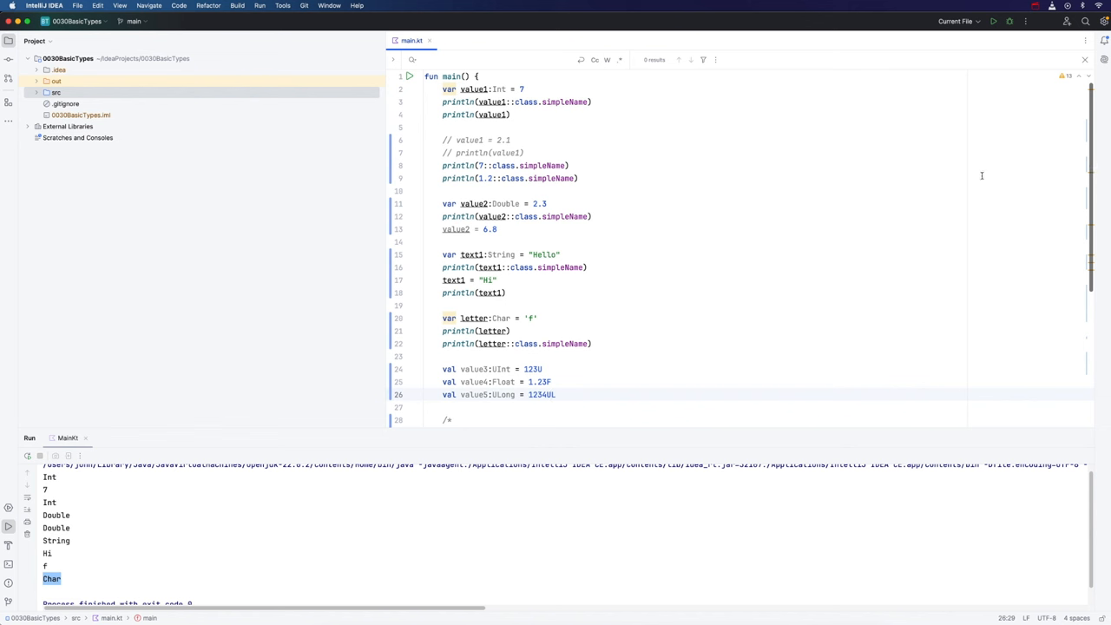
mouse_move(768, 247)
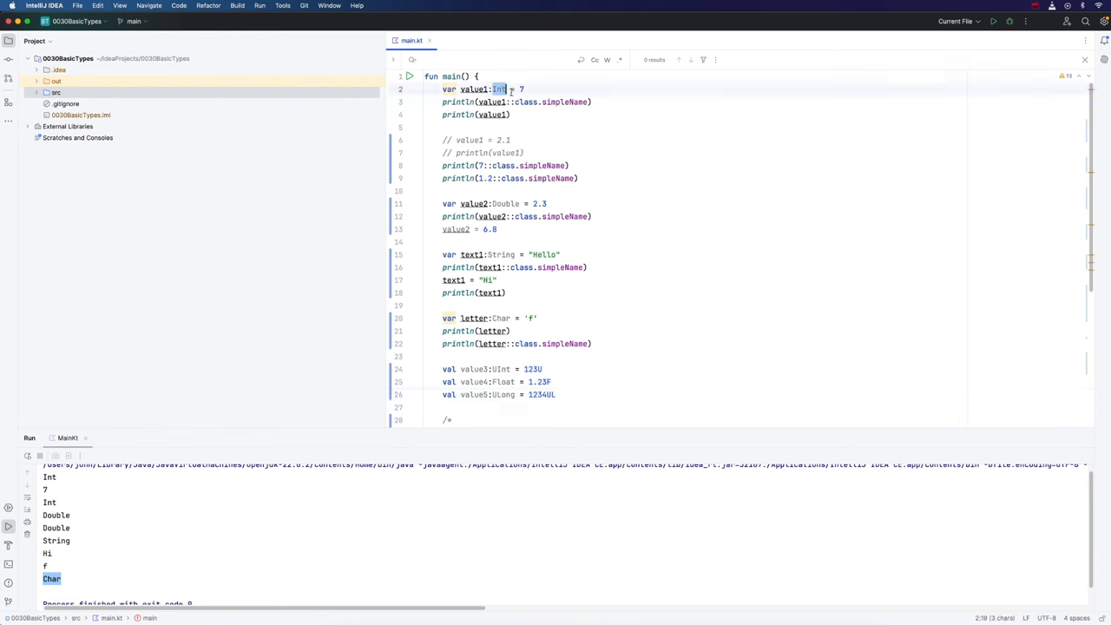
mouse_move(721, 302)
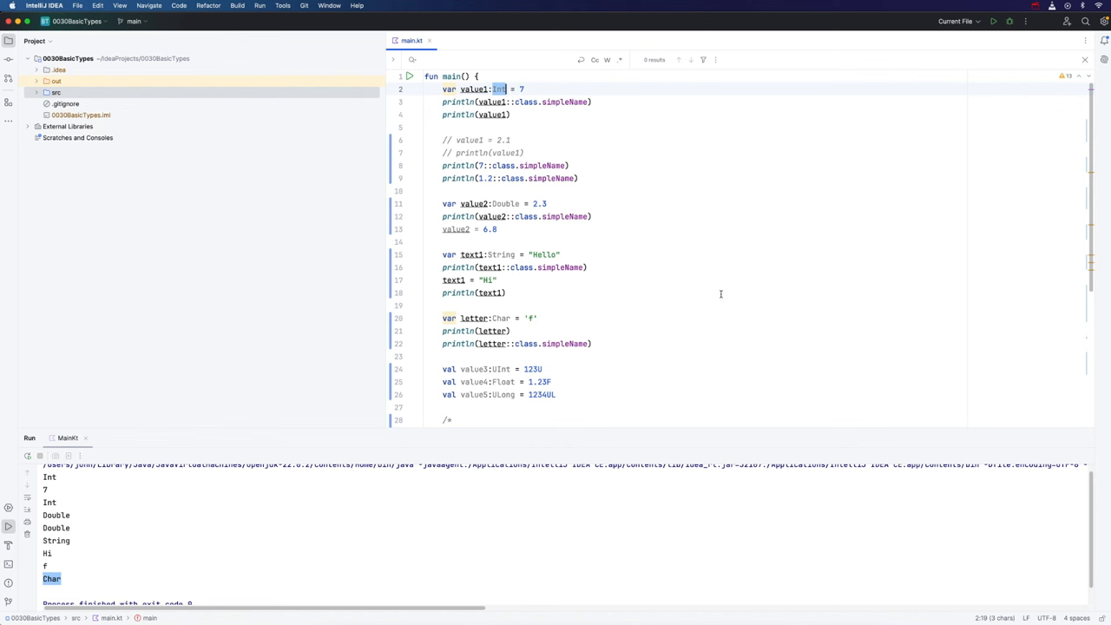
mouse_move(635, 507)
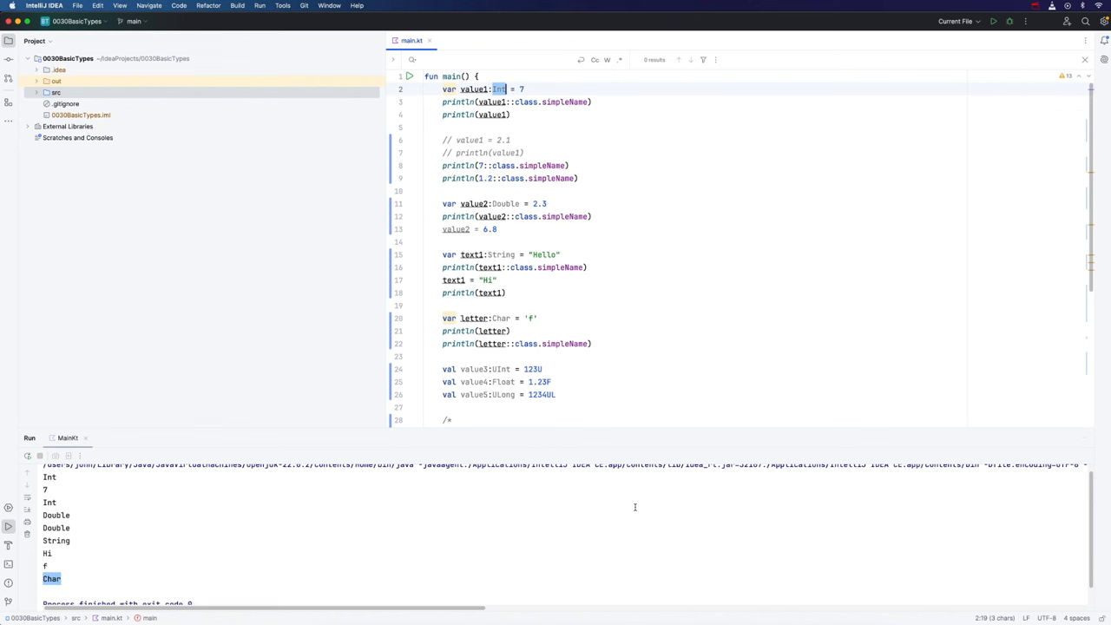
mouse_move(724, 293)
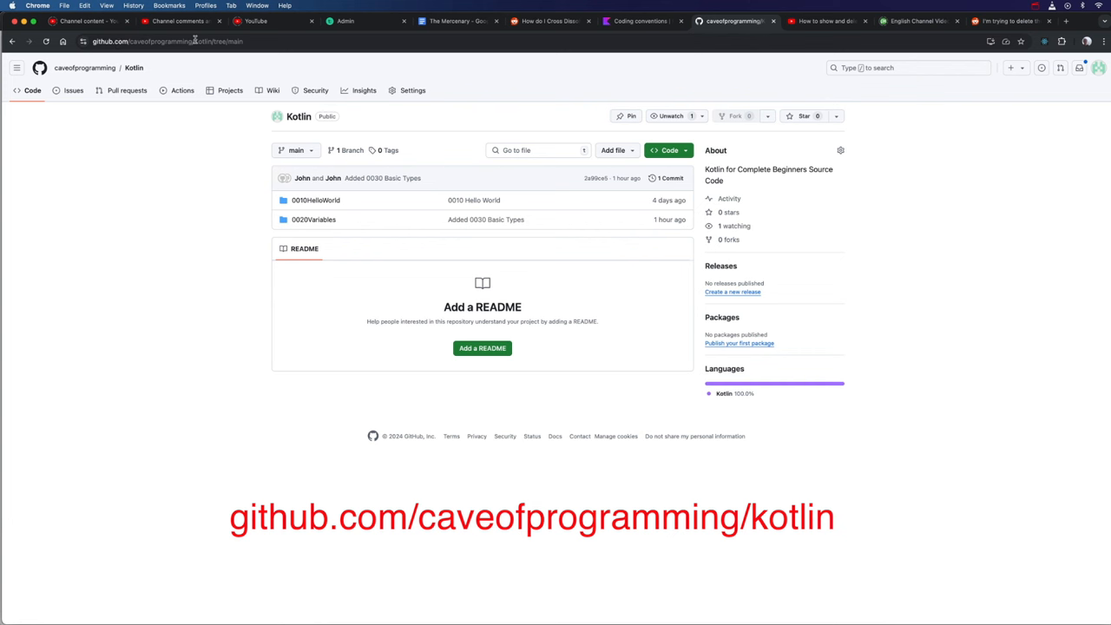
Reload the Kotlin repository page and view 0020Variables/src/main.kt showing its variable code.
left_click(174, 41)
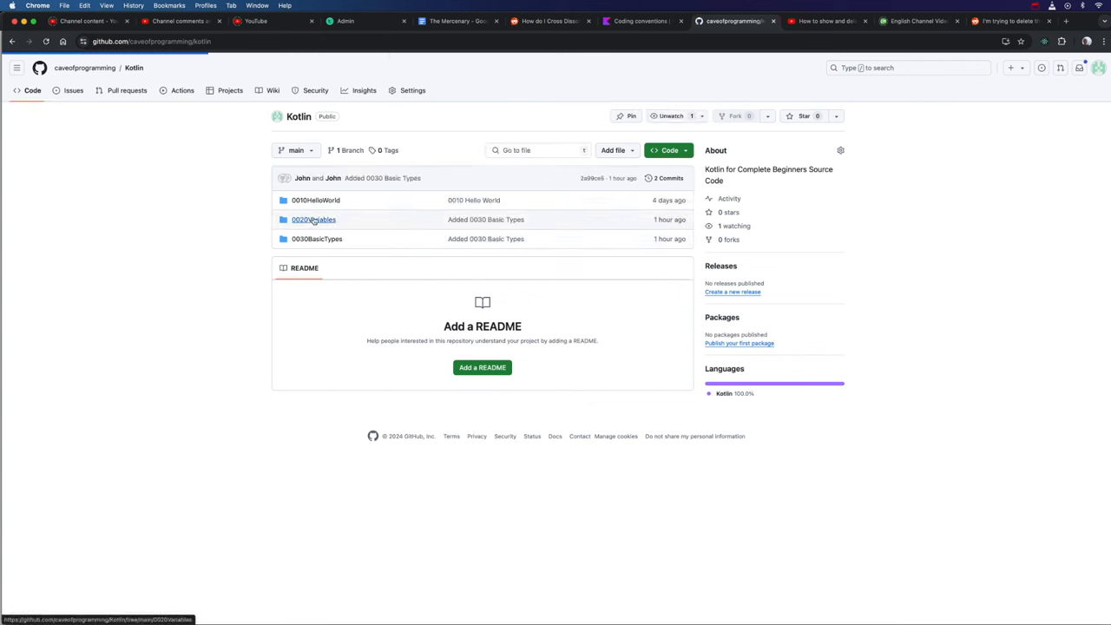
left_click(313, 220)
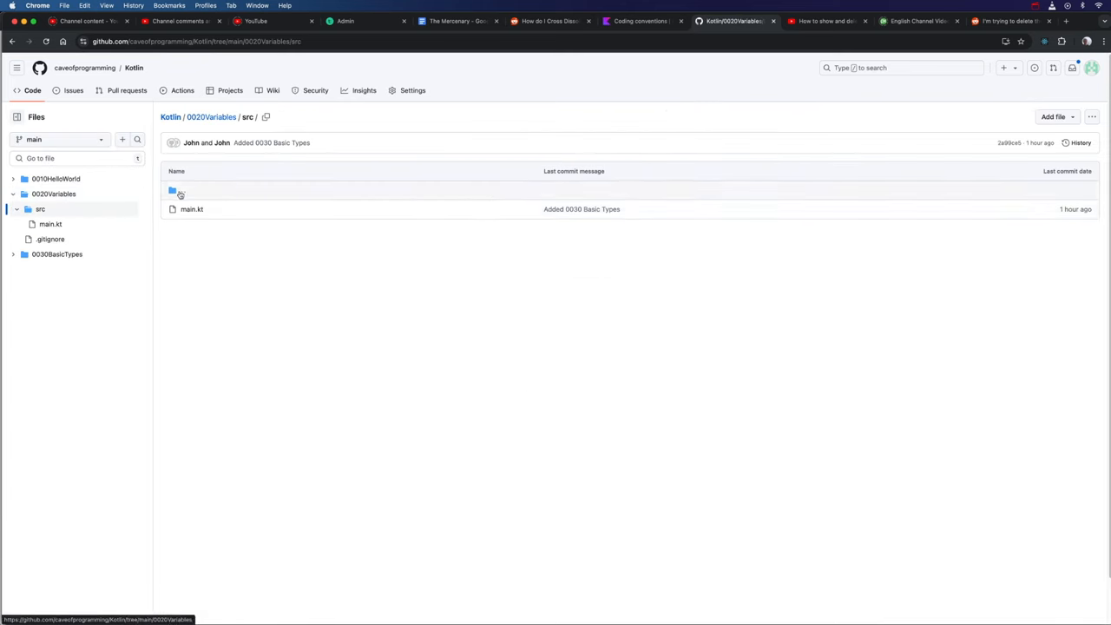
left_click(192, 209)
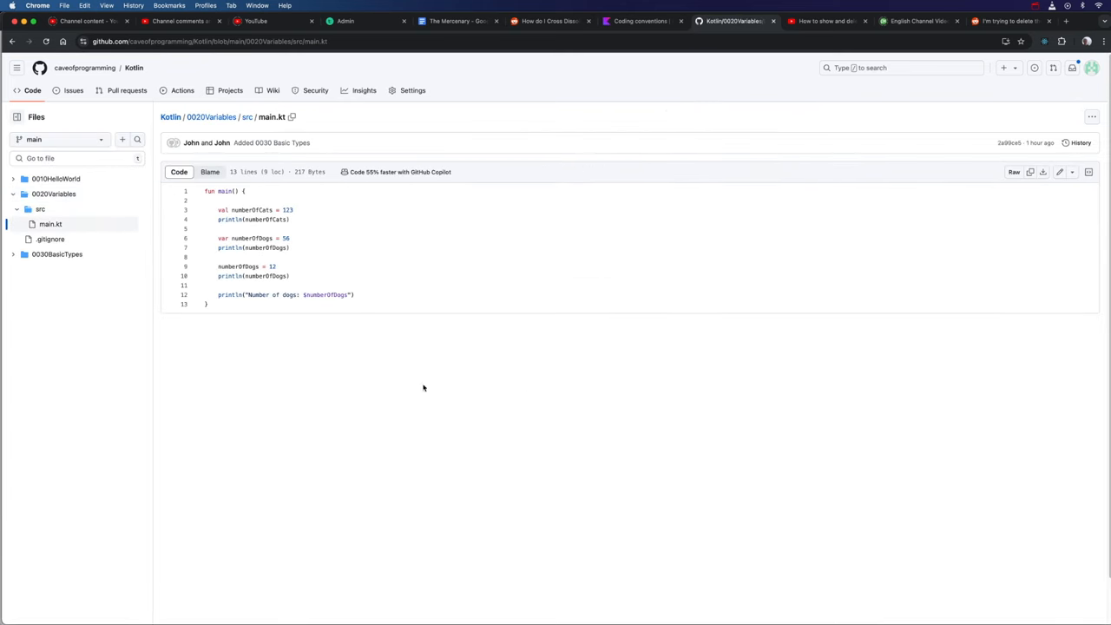
mouse_move(471, 392)
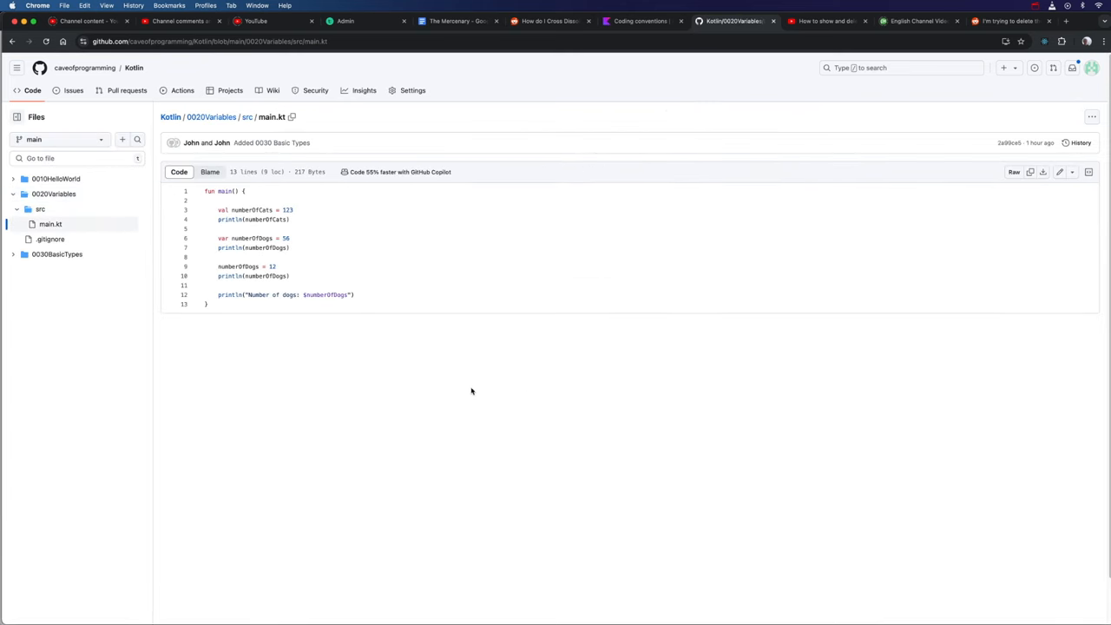